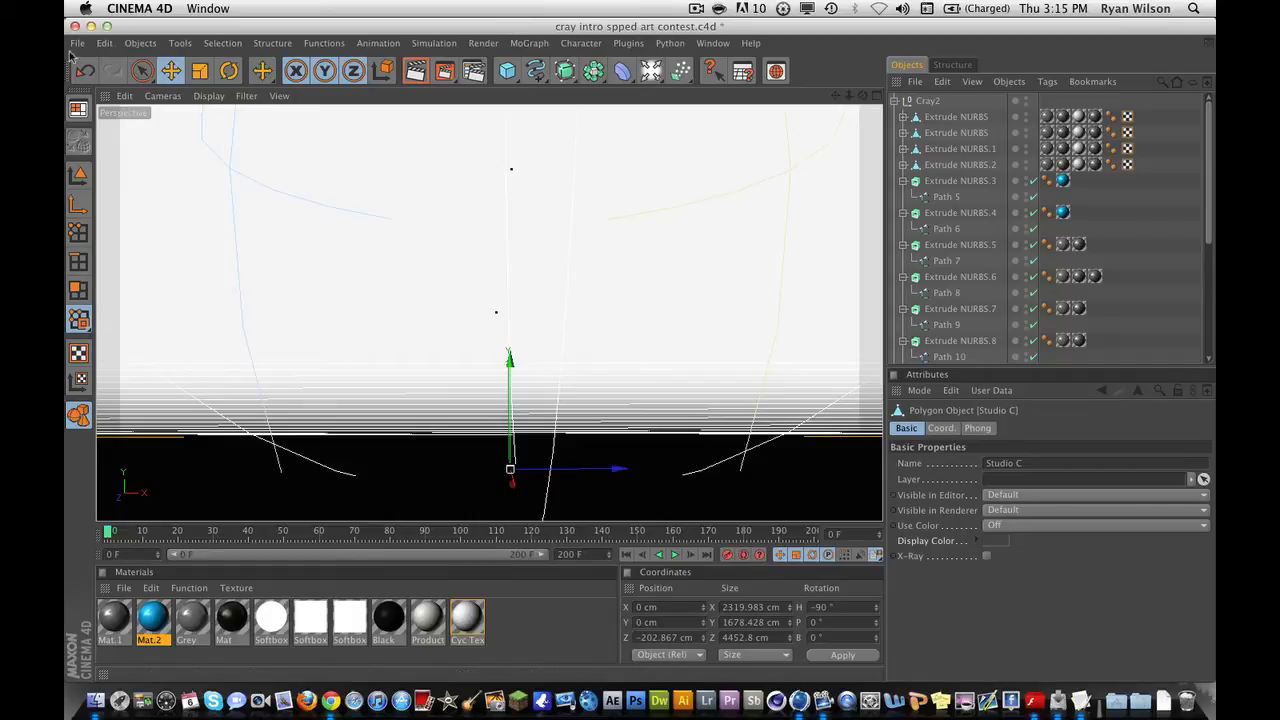
- Replay the Cray Designs logo animation from the start, then create a new empty project
click(140, 43)
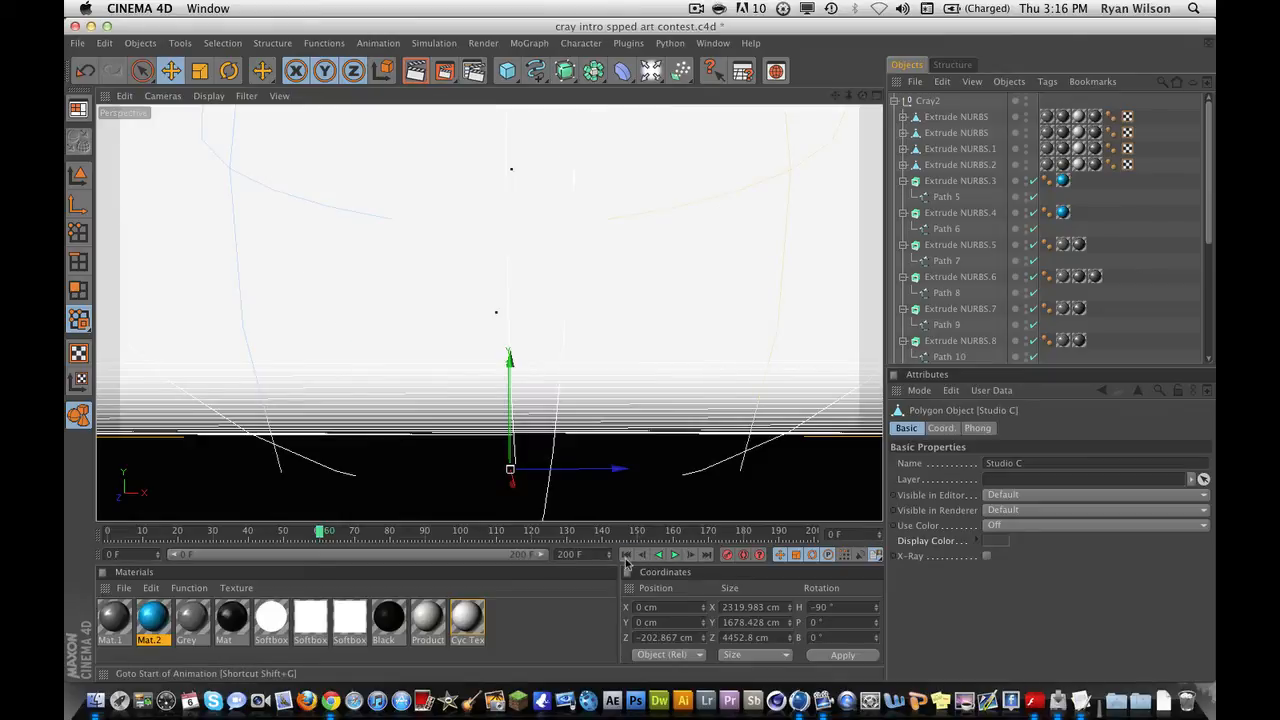
click(675, 554)
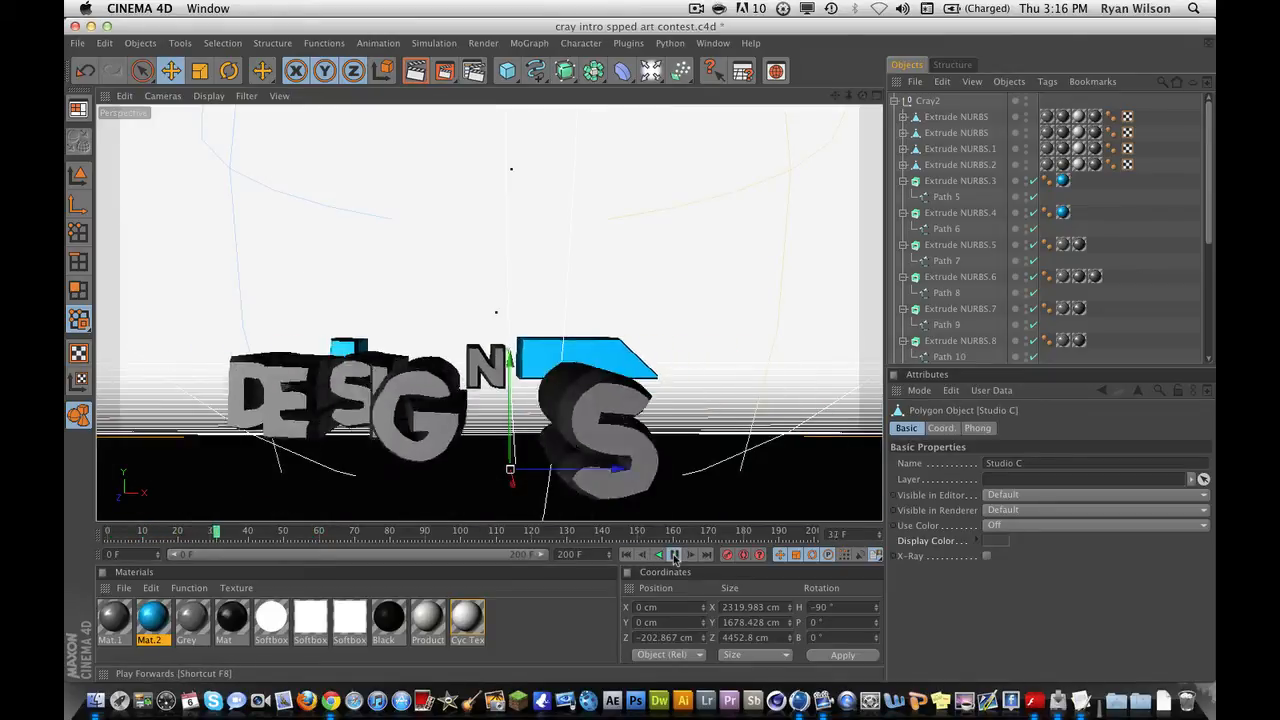
click(674, 554)
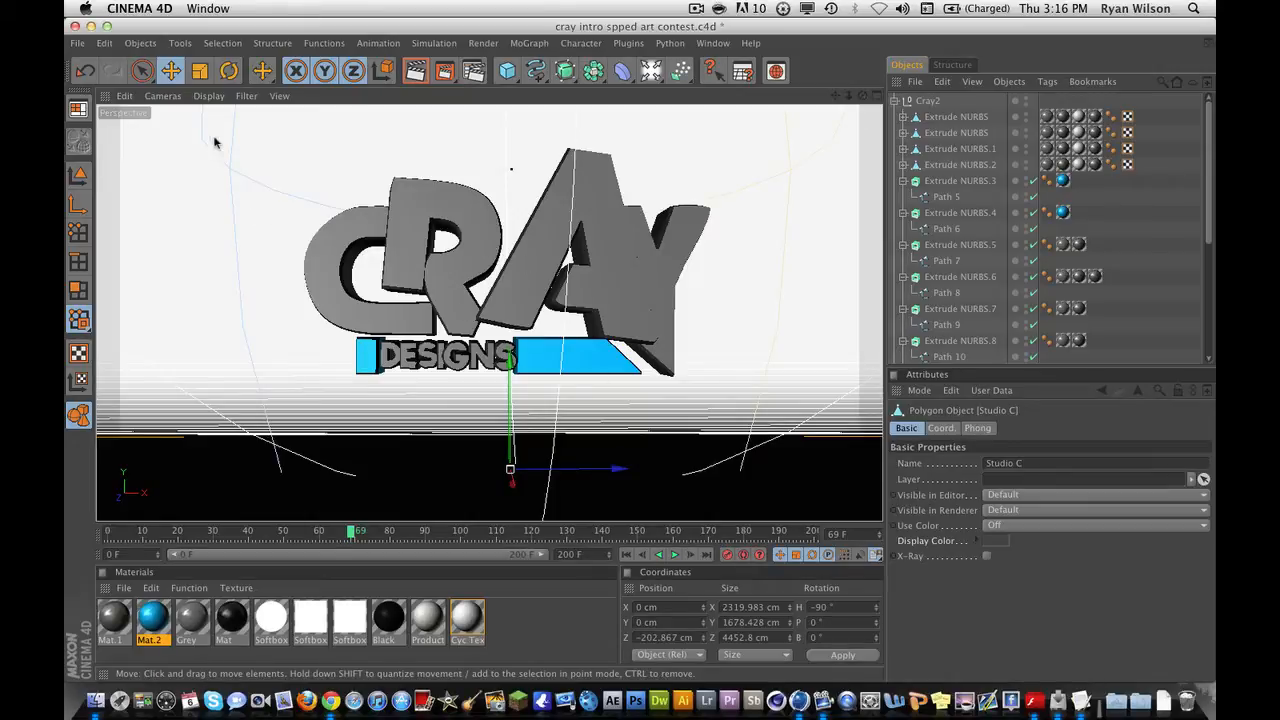
mouse_move(370, 295)
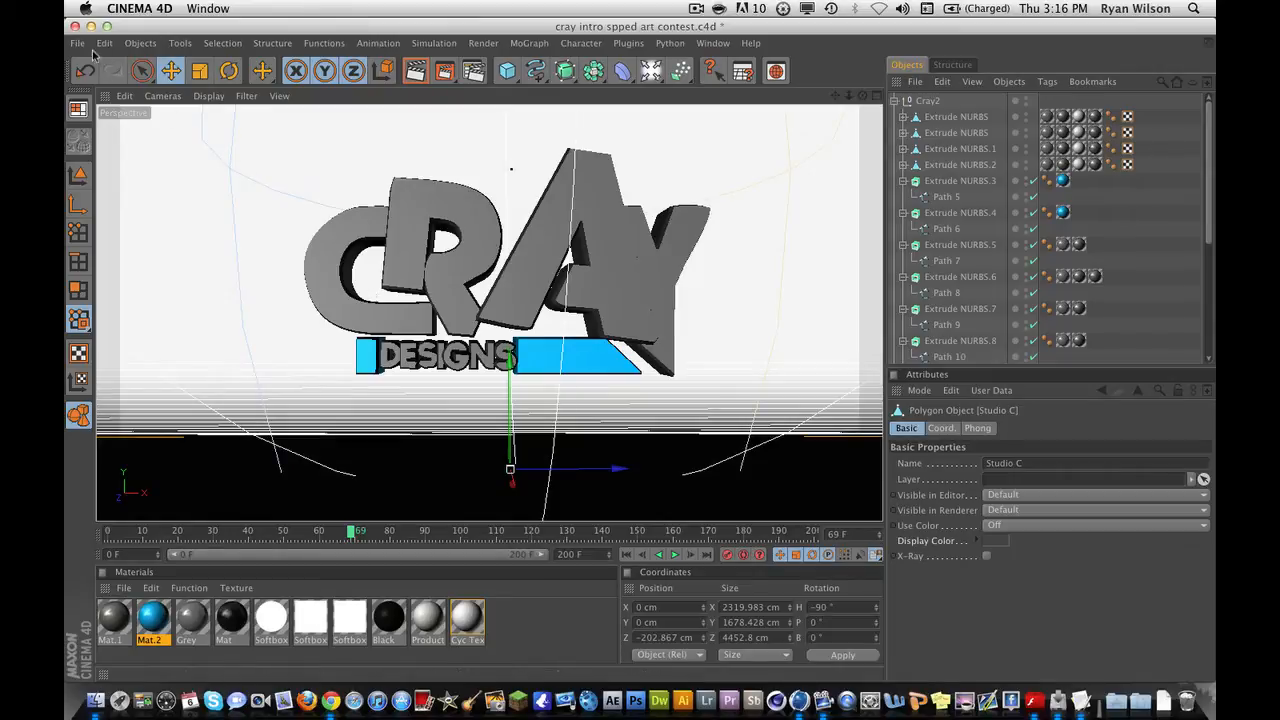
click(77, 43)
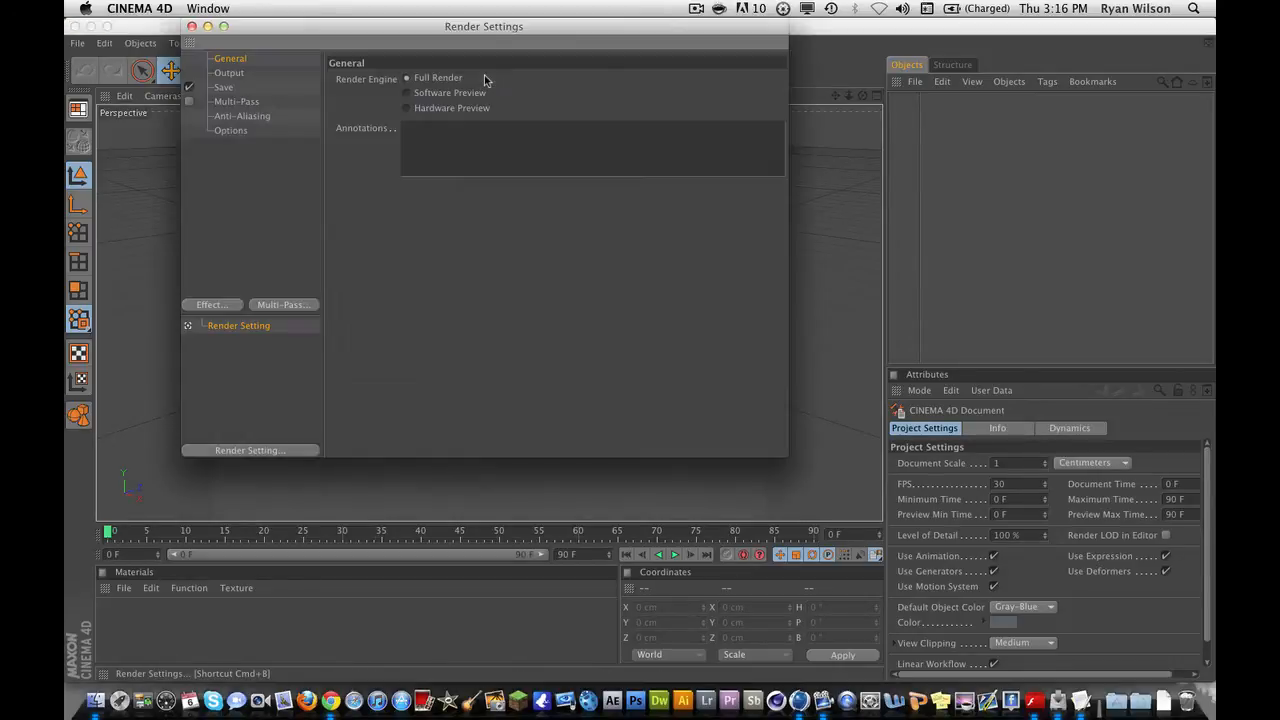
- Set the Untitled project's render output to 1280 × 720 HDTV, then close that document
click(228, 72)
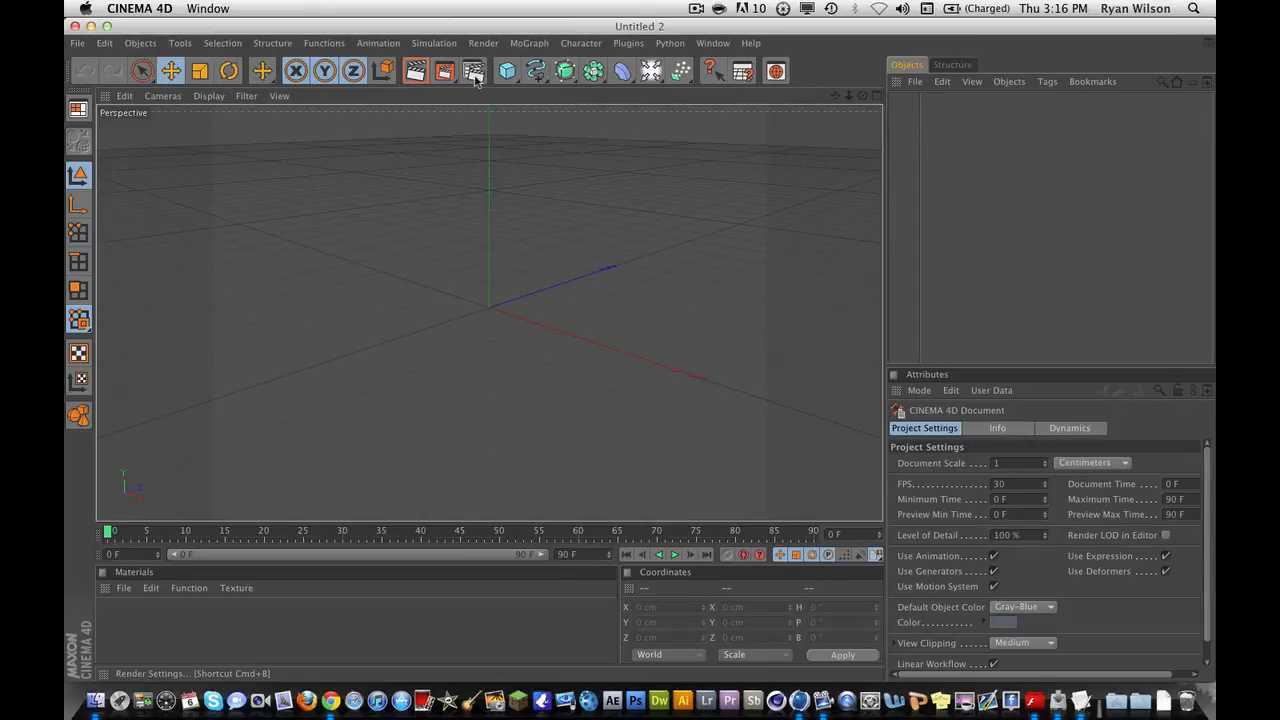
click(474, 71)
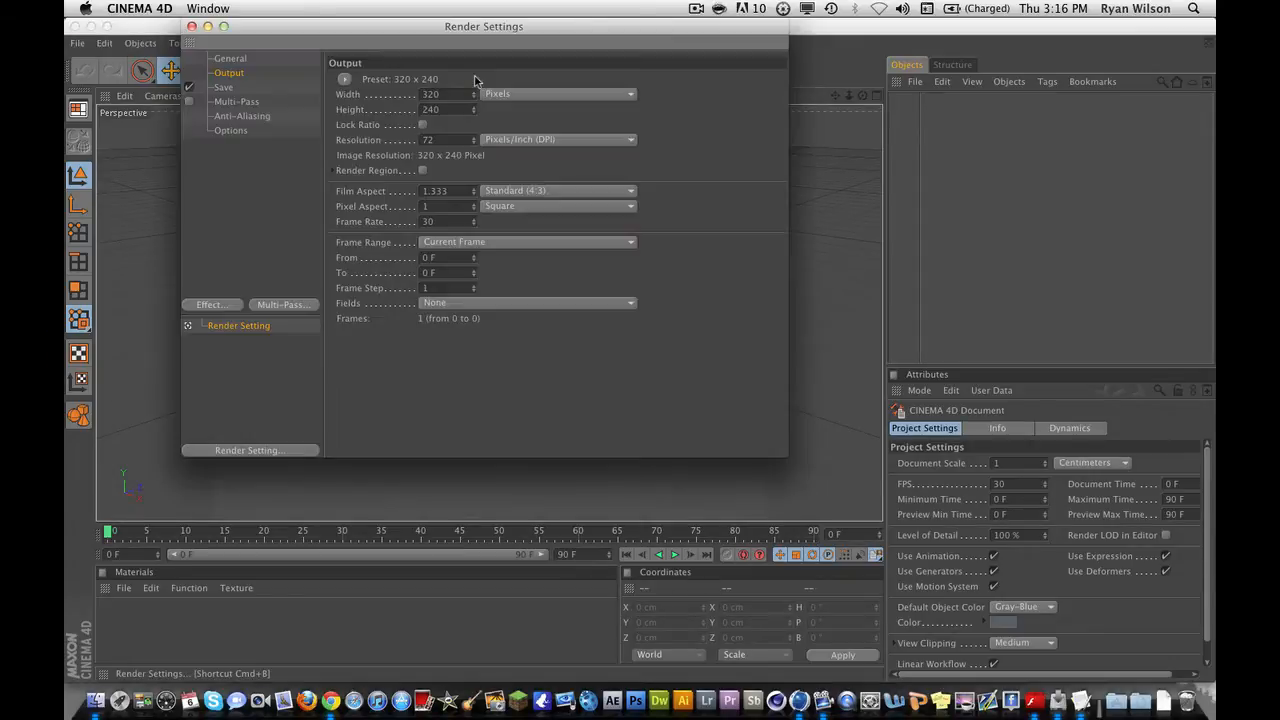
click(230, 58)
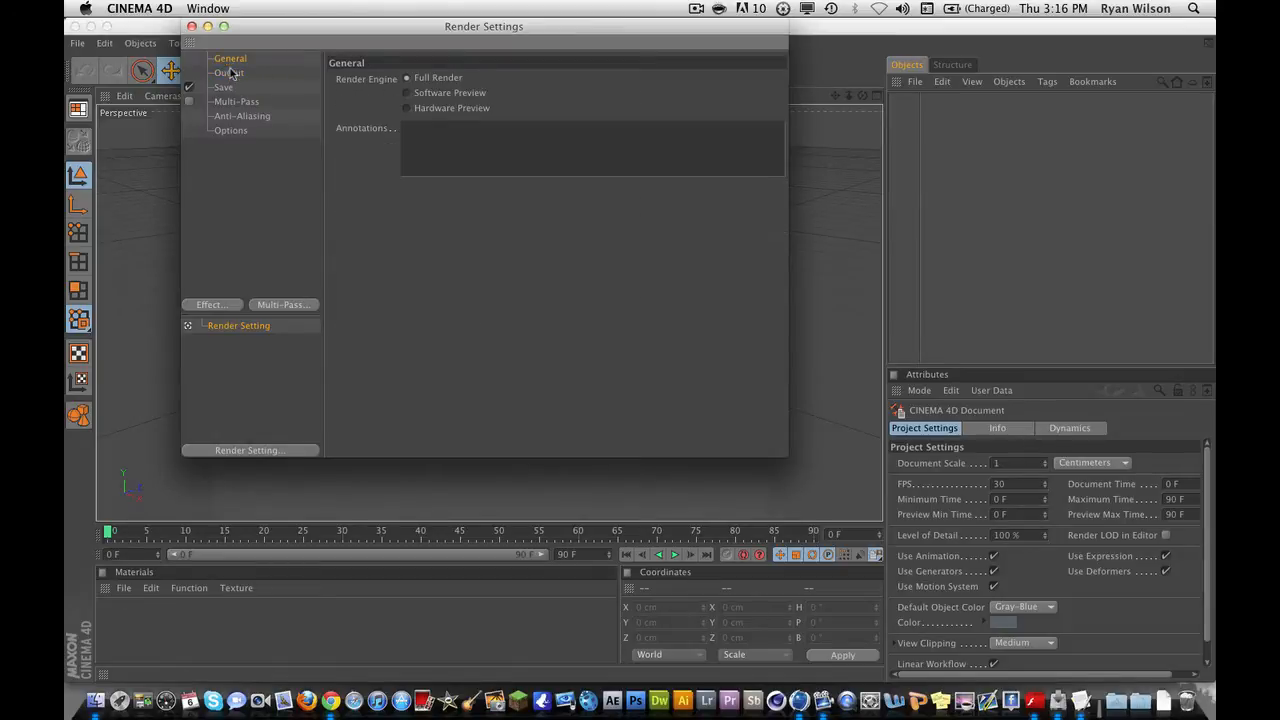
click(228, 72)
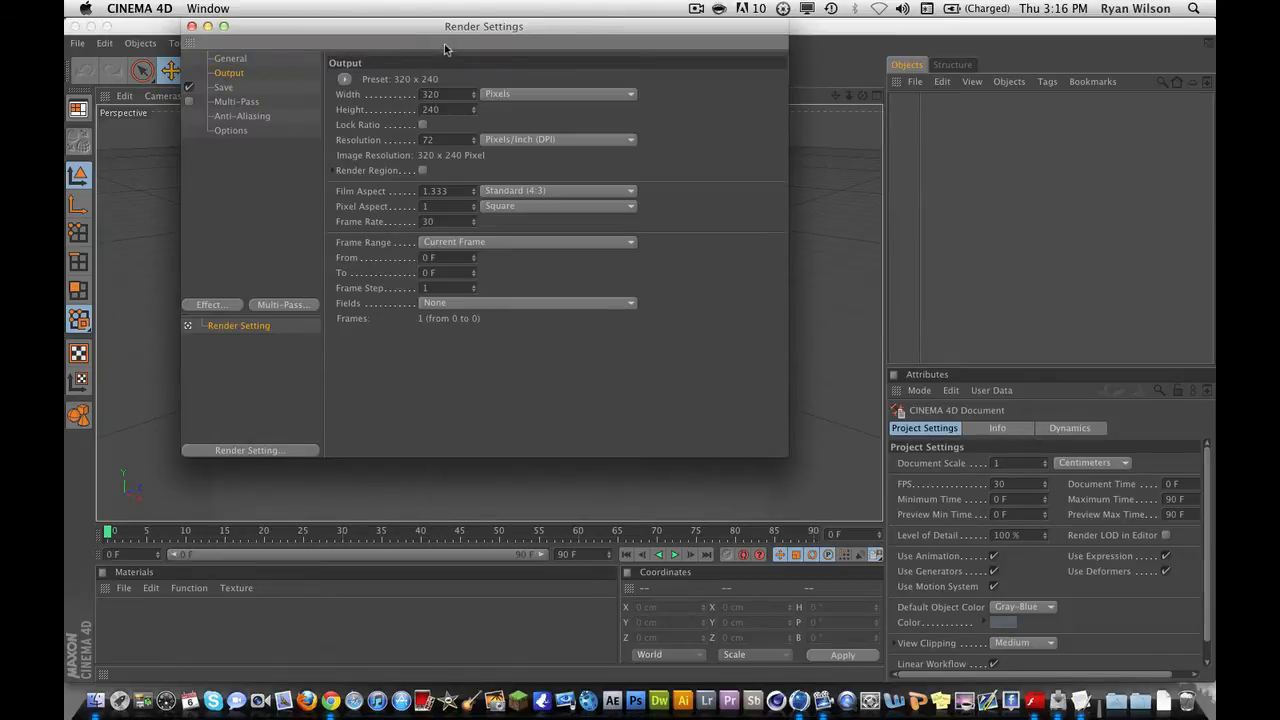
click(445, 94)
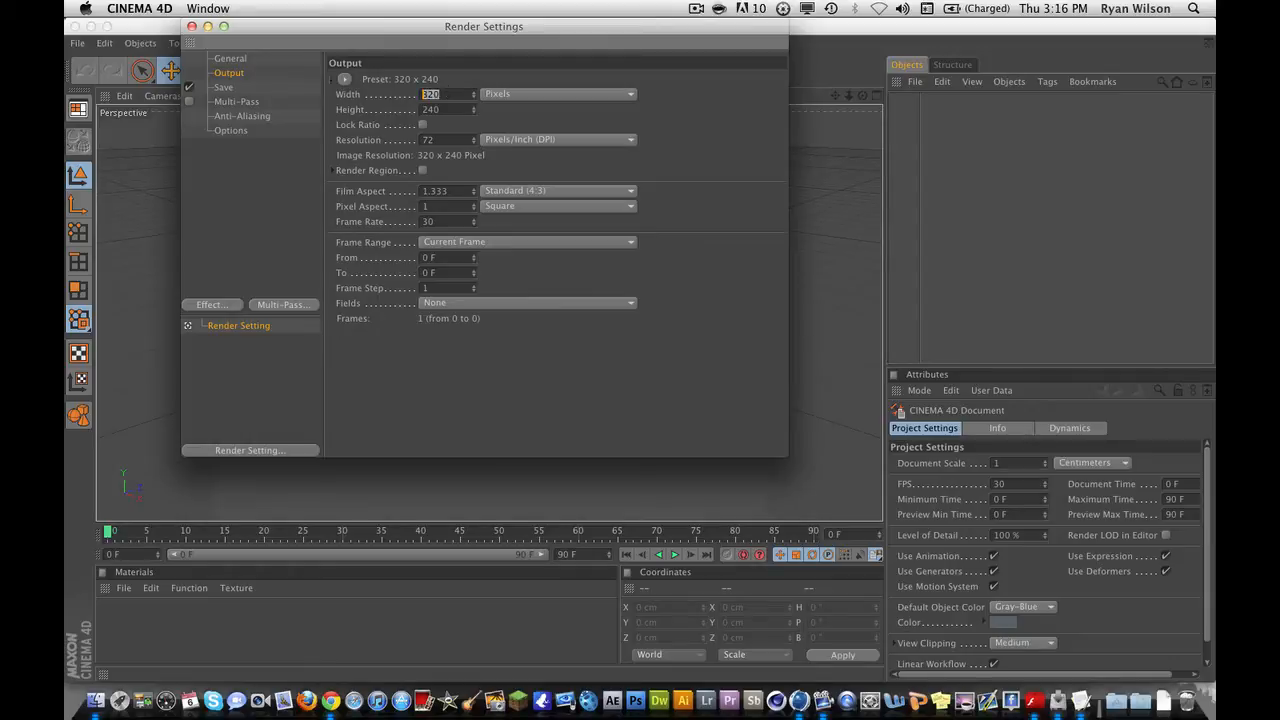
text(128)
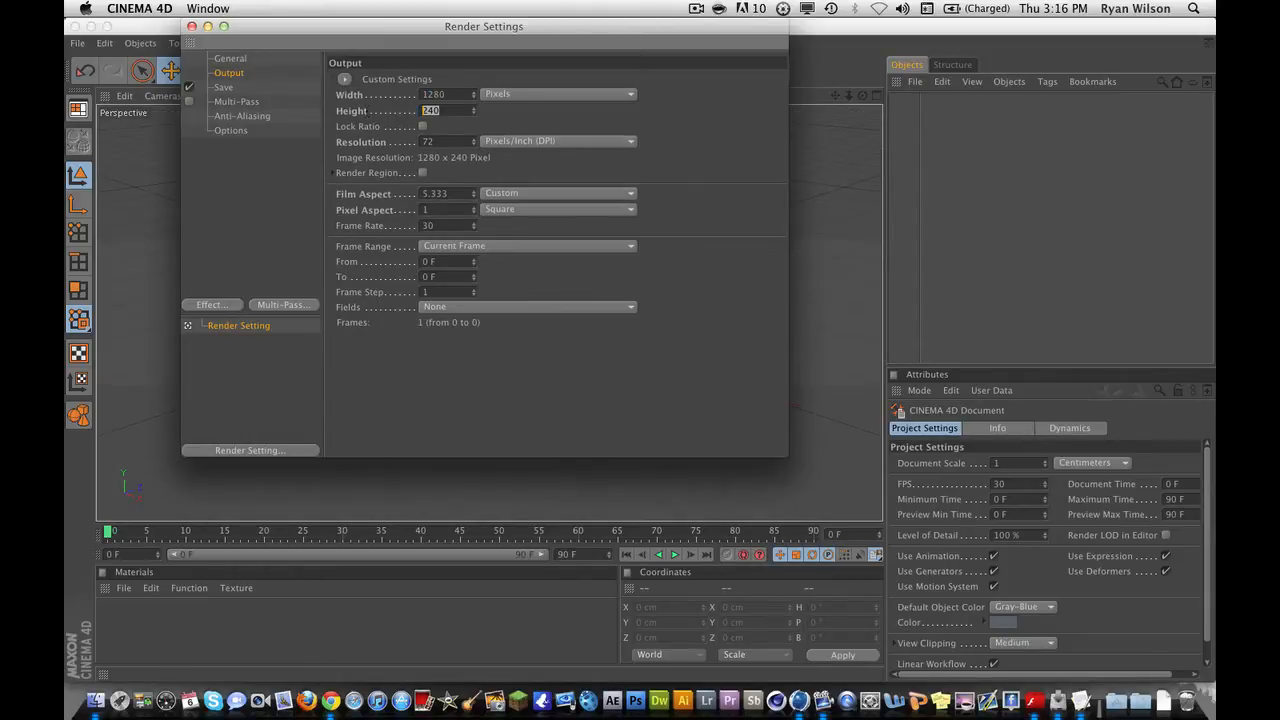
text(720)
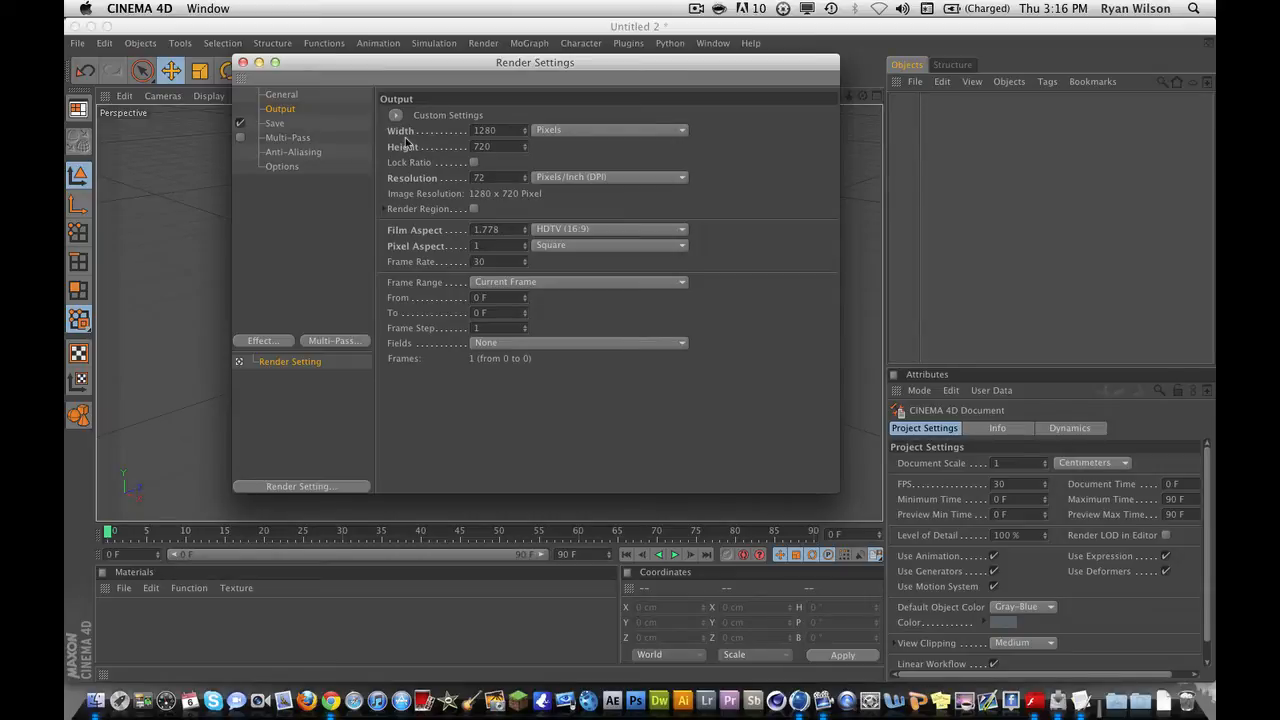
mouse_move(452, 186)
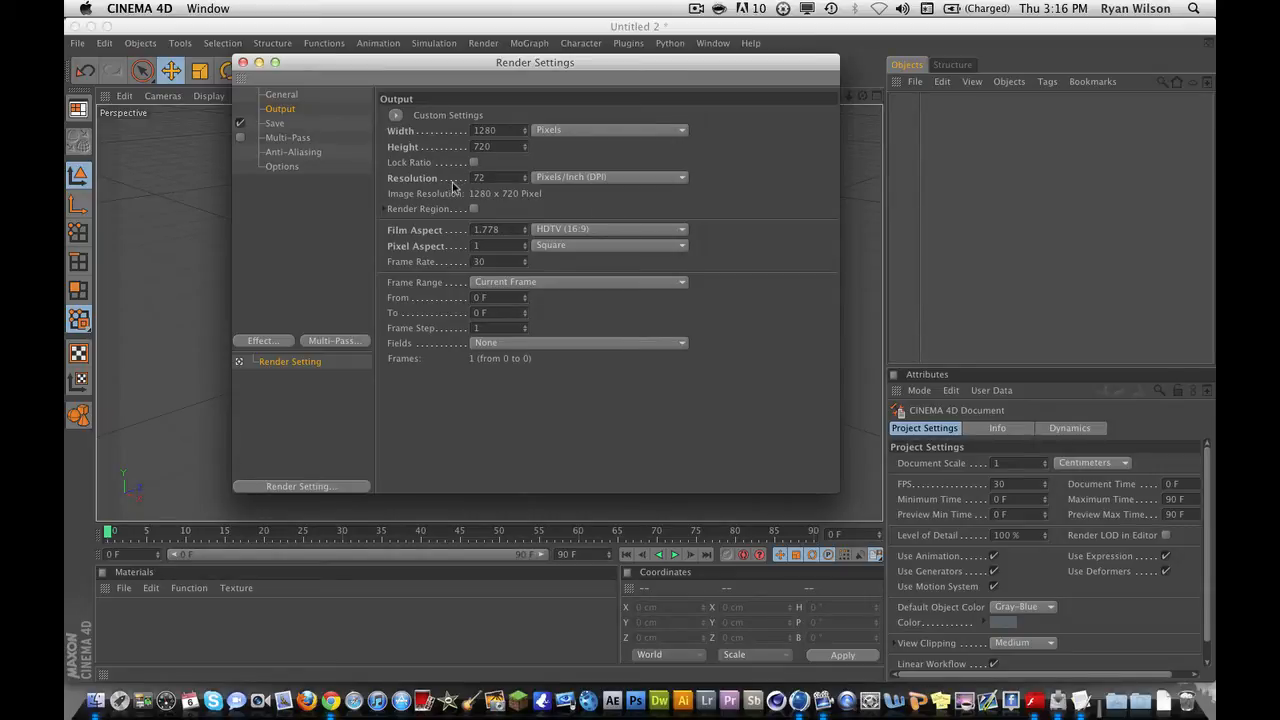
mouse_move(585, 195)
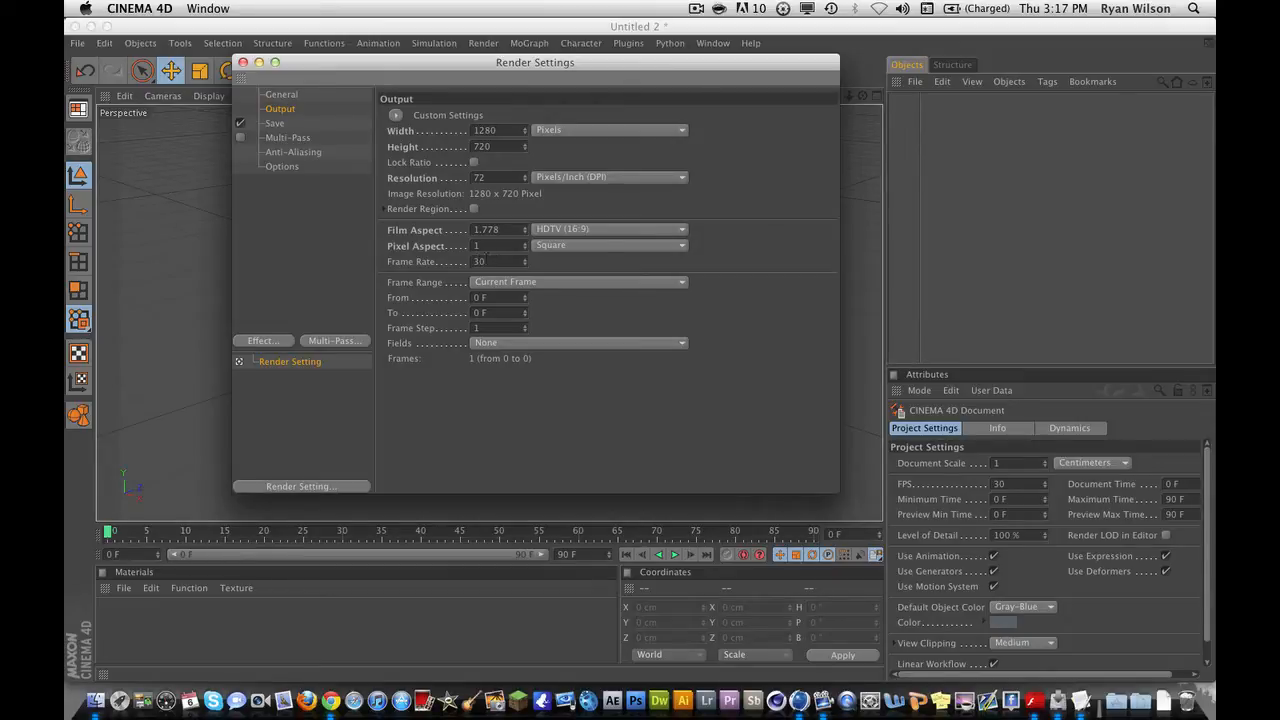
click(274, 123)
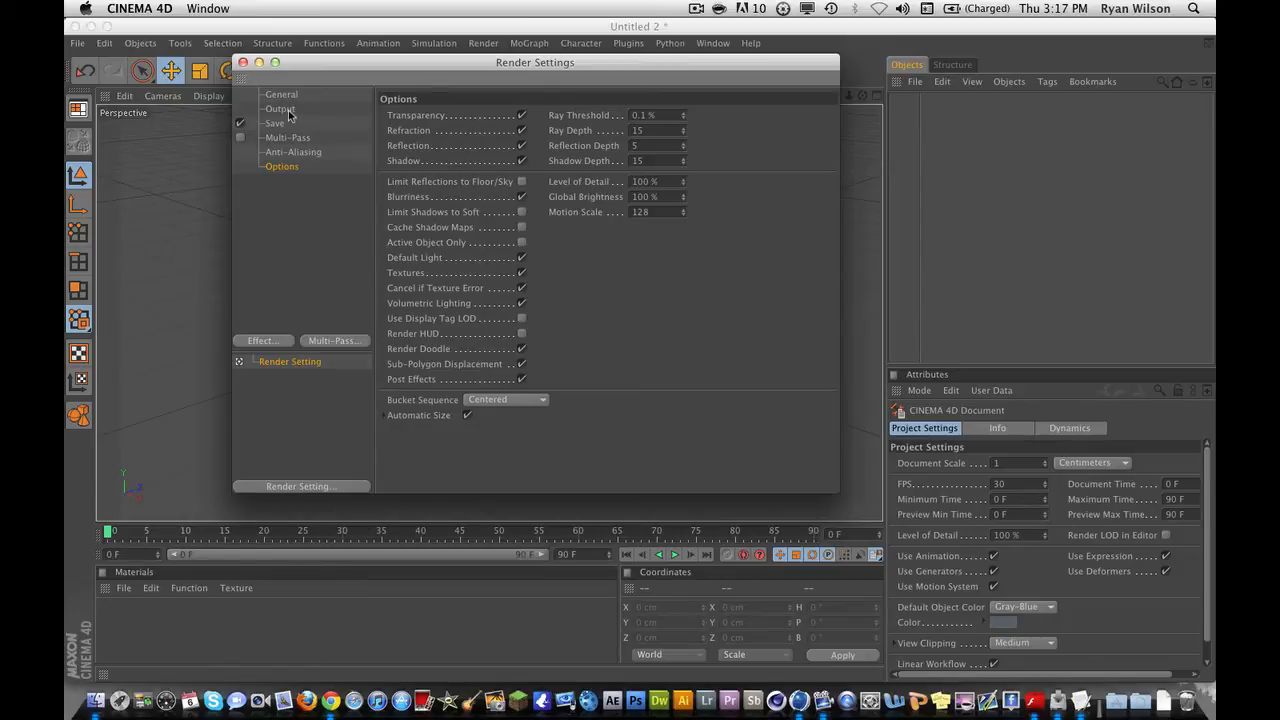
click(280, 108)
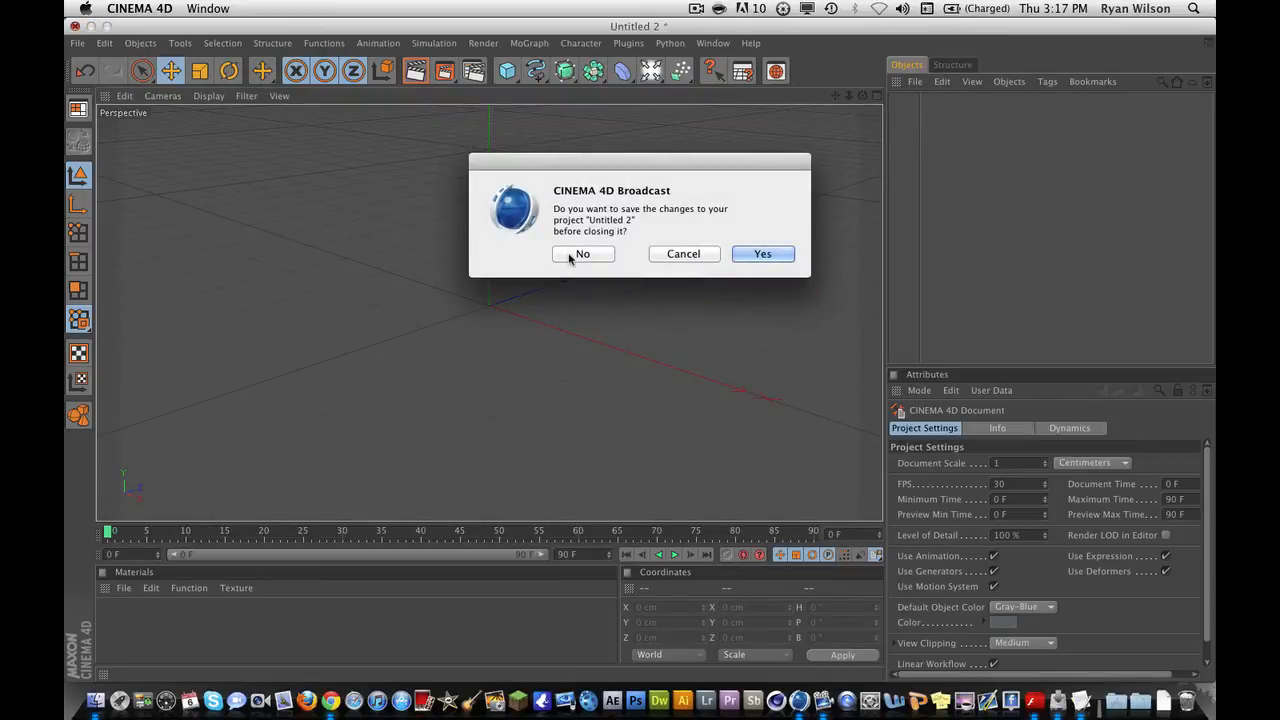
- Discard the untitled project and scrub the Cray intro timeline between frames 121 and 131
click(582, 253)
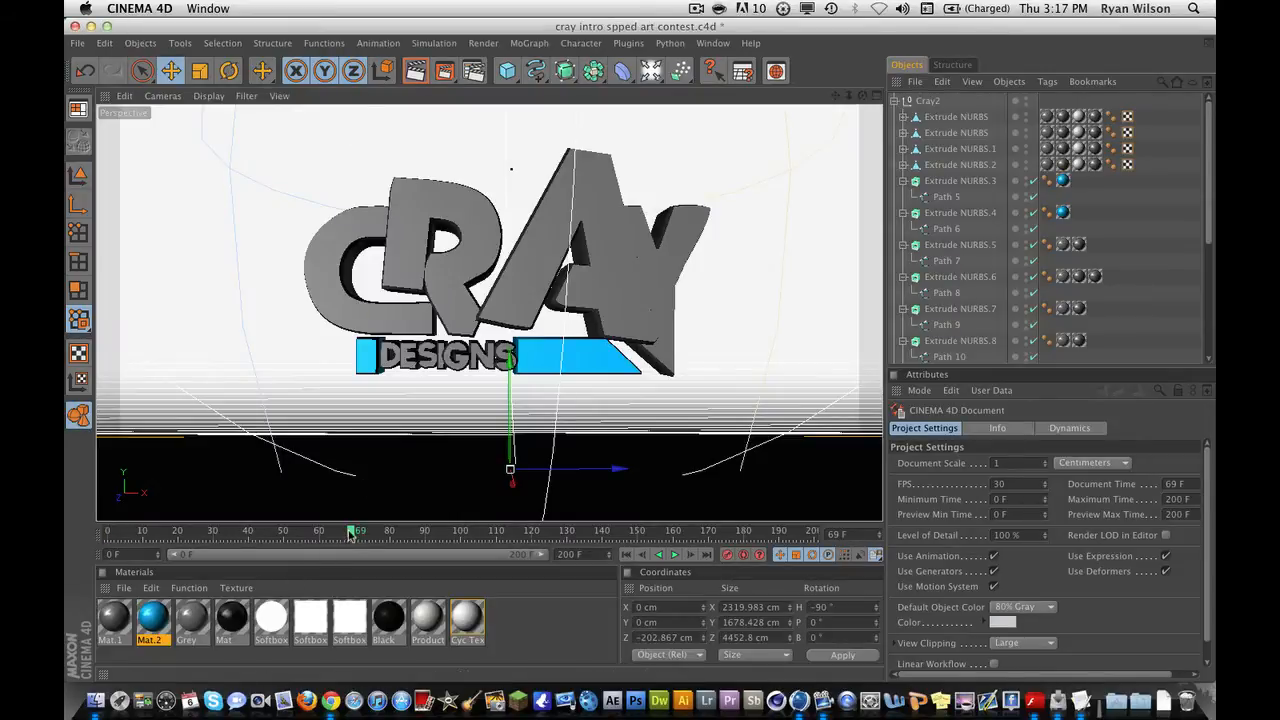
click(675, 554)
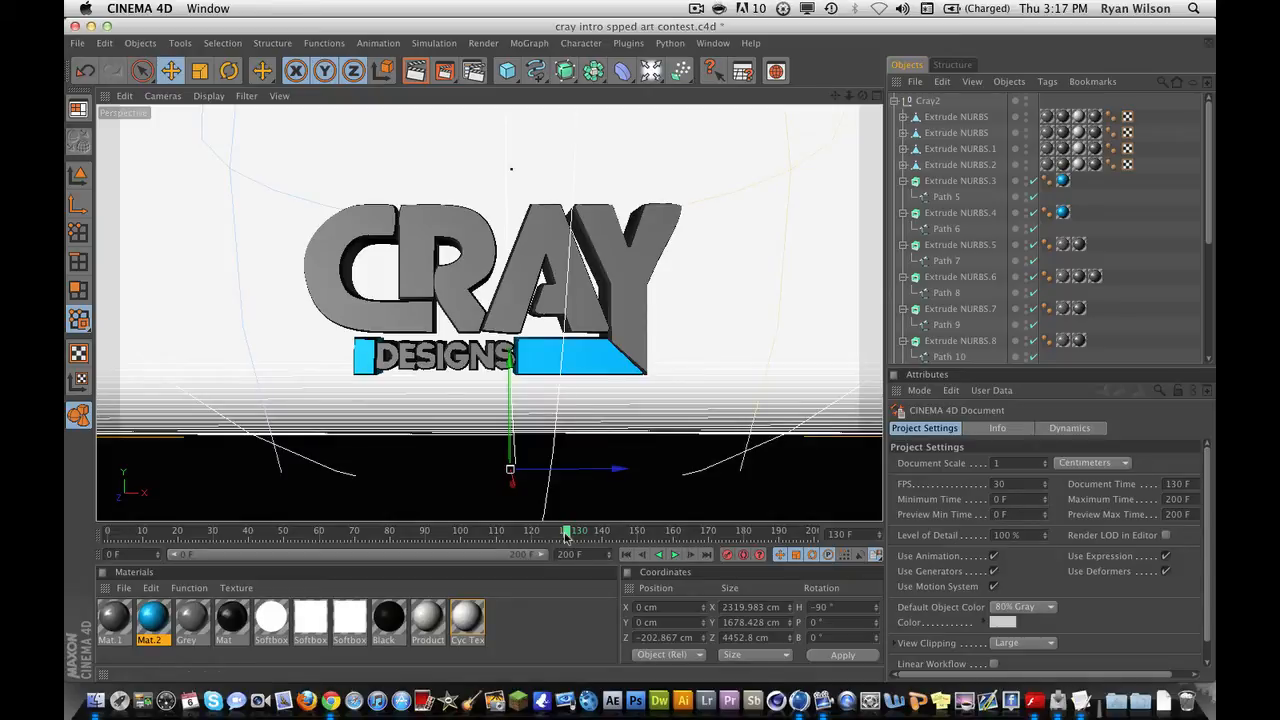
drag(565, 530, 535, 530)
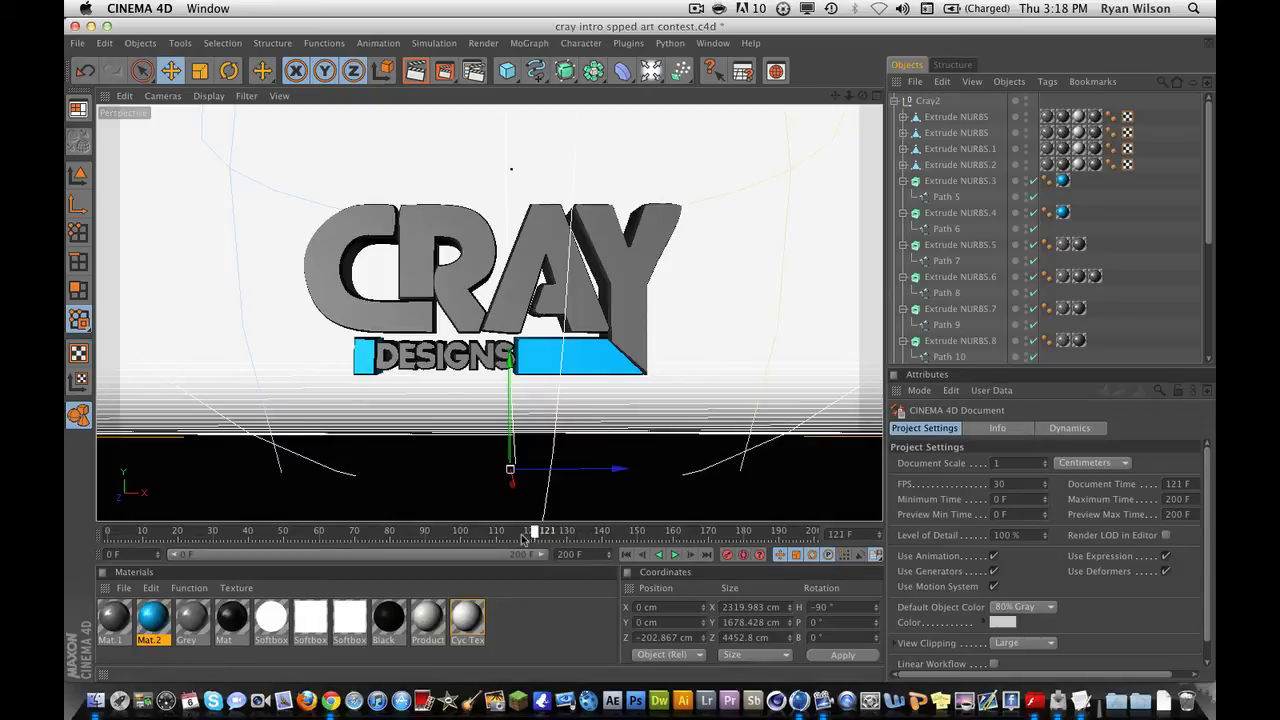
drag(533, 531, 570, 531)
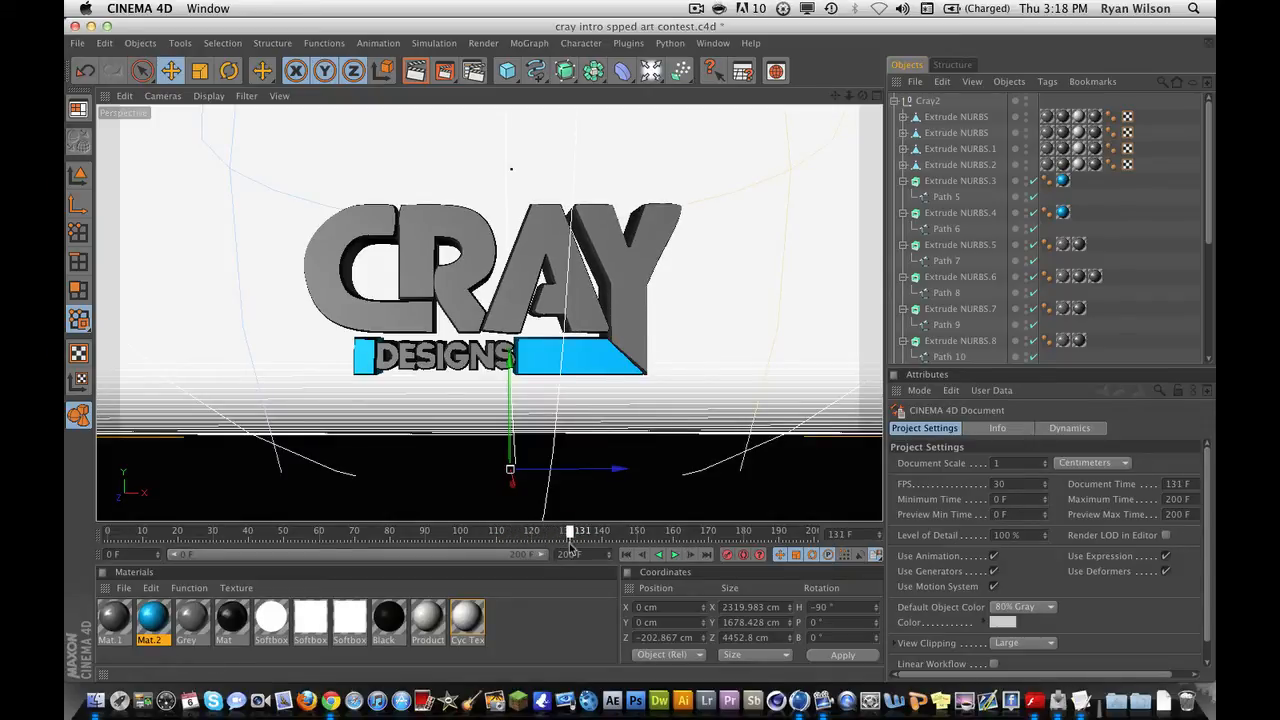
drag(568, 530, 545, 530)
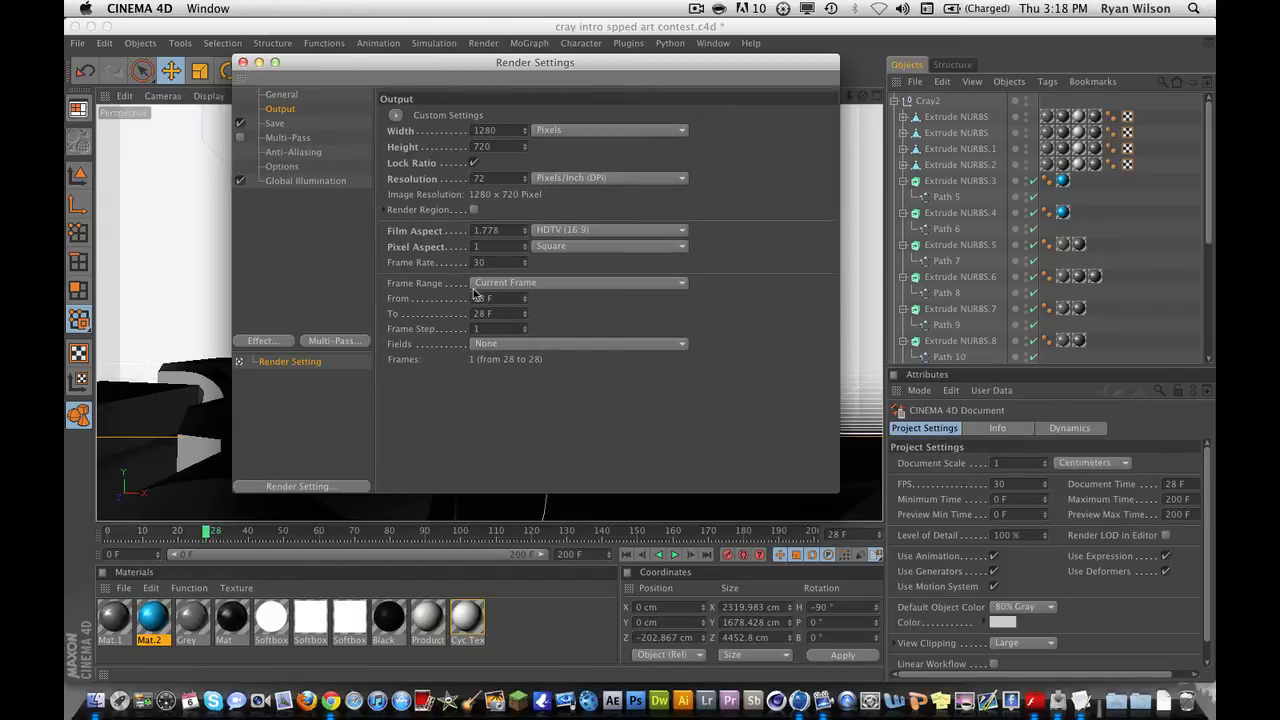
- Set the render Frame Range to Manual, from frame 0 to frame 130
click(242, 62)
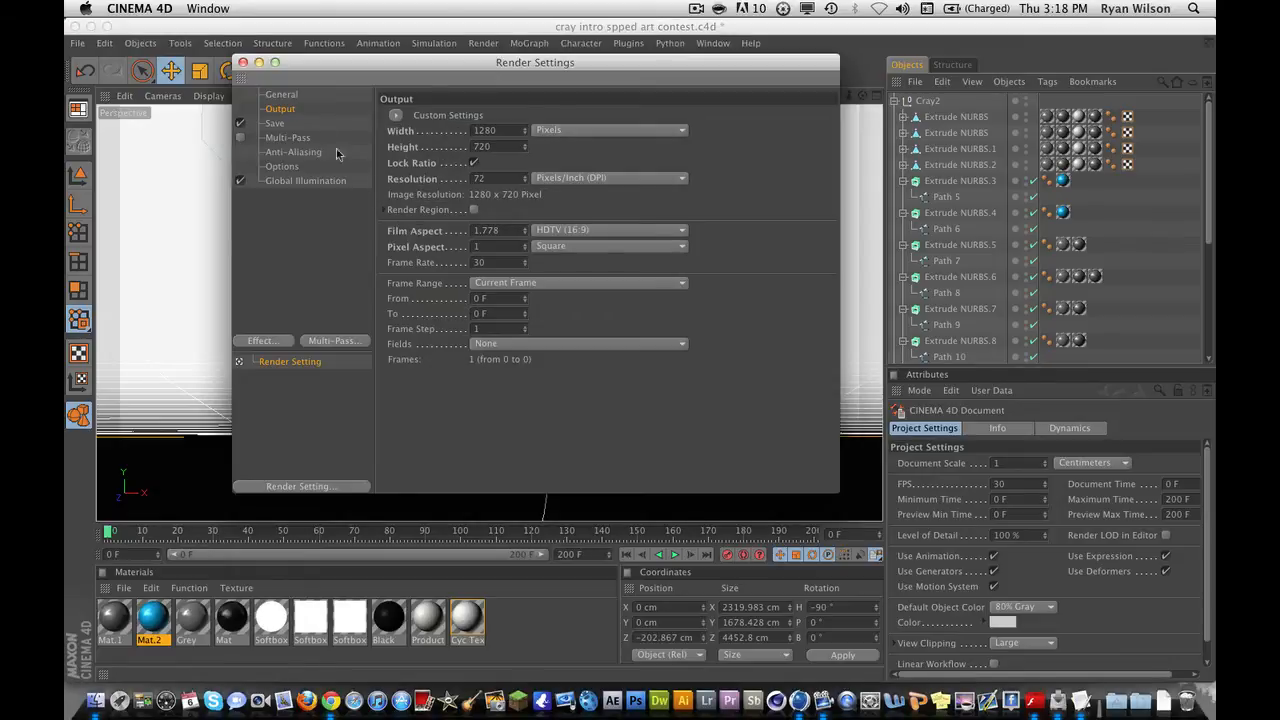
click(259, 62)
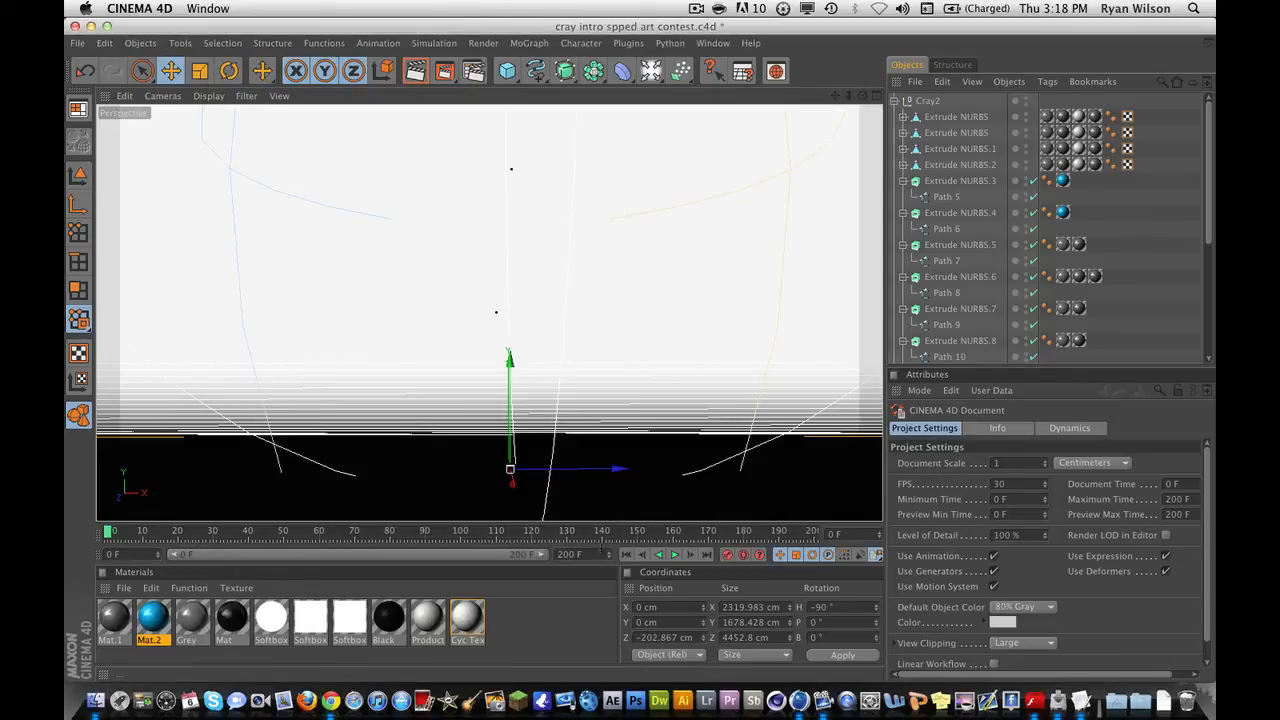
click(565, 530)
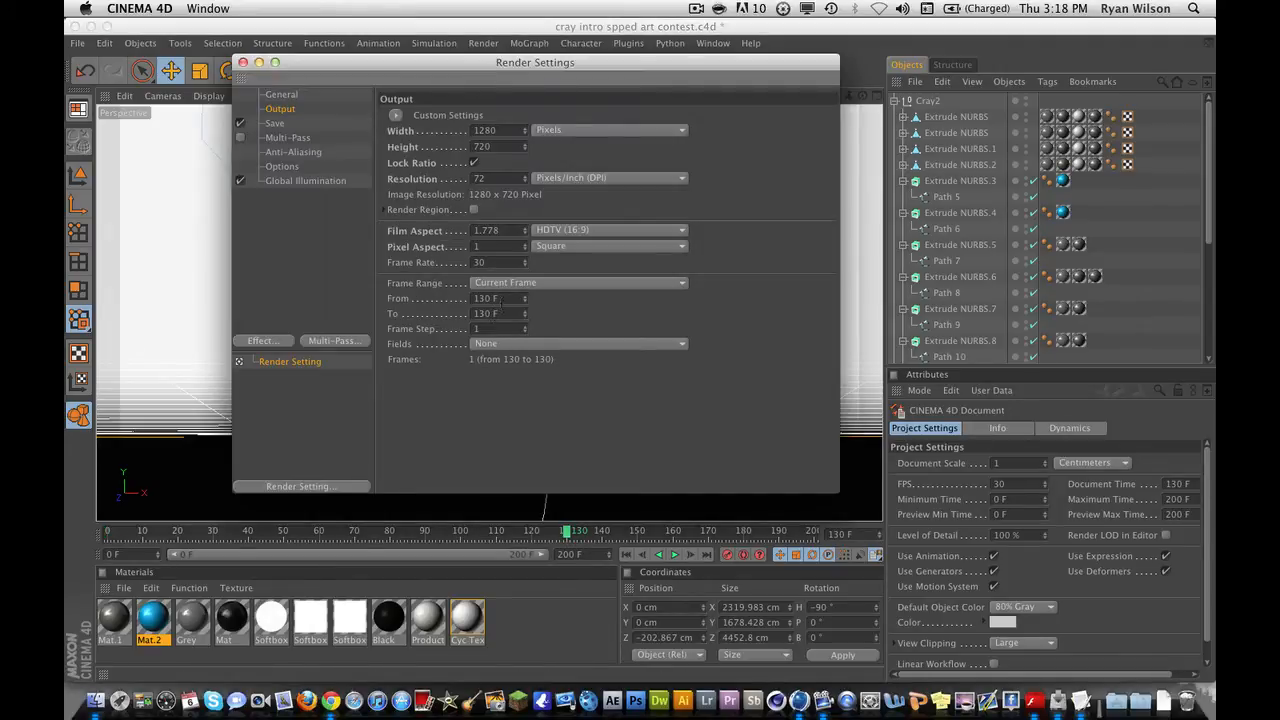
click(242, 62)
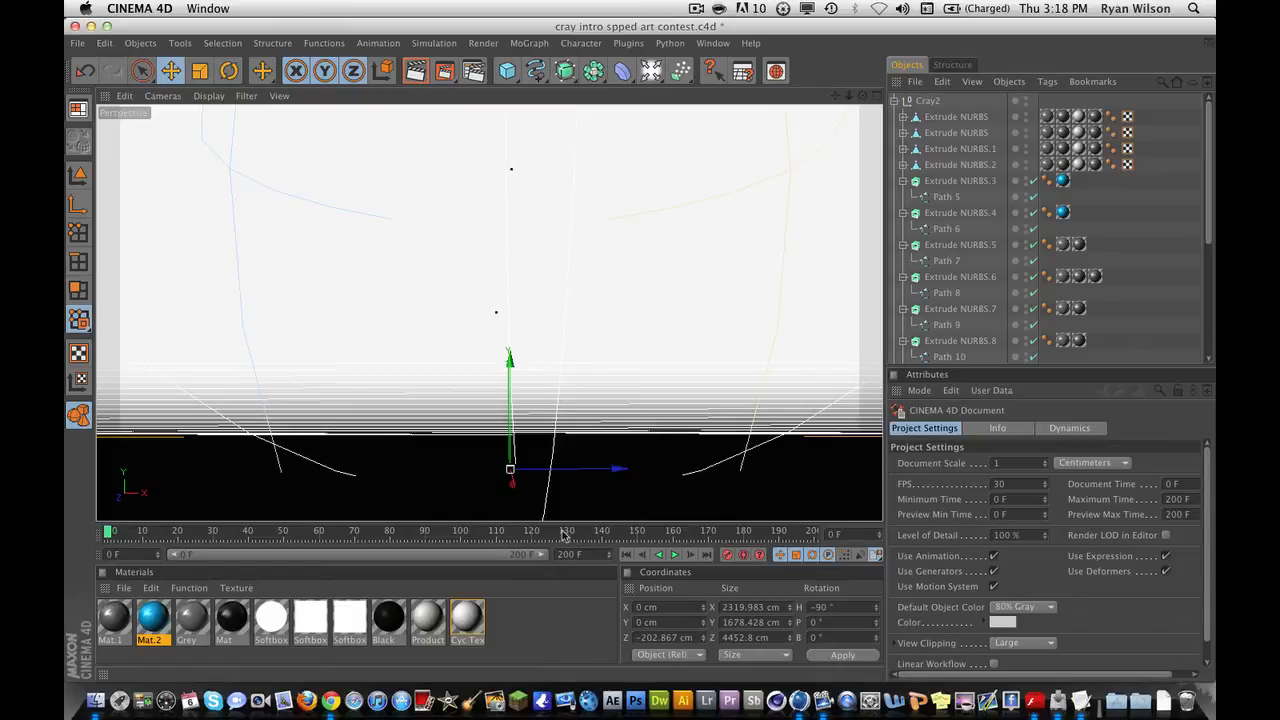
mouse_move(465, 185)
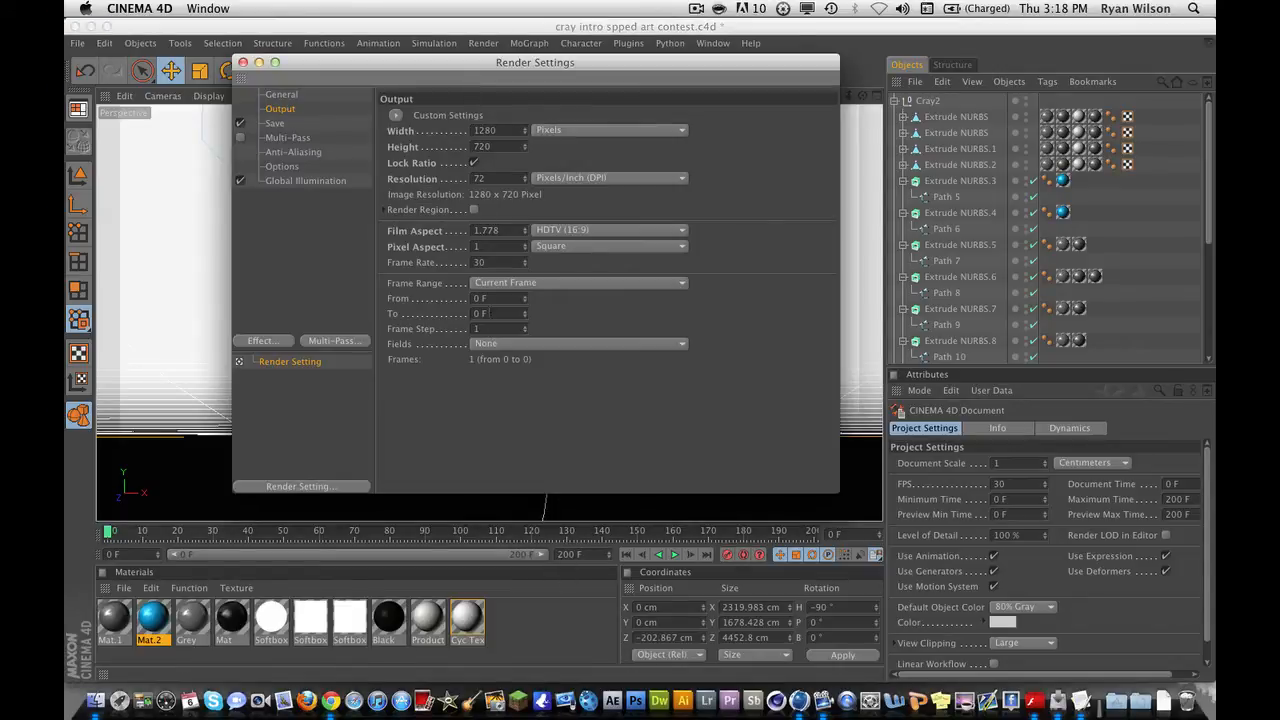
text(15)
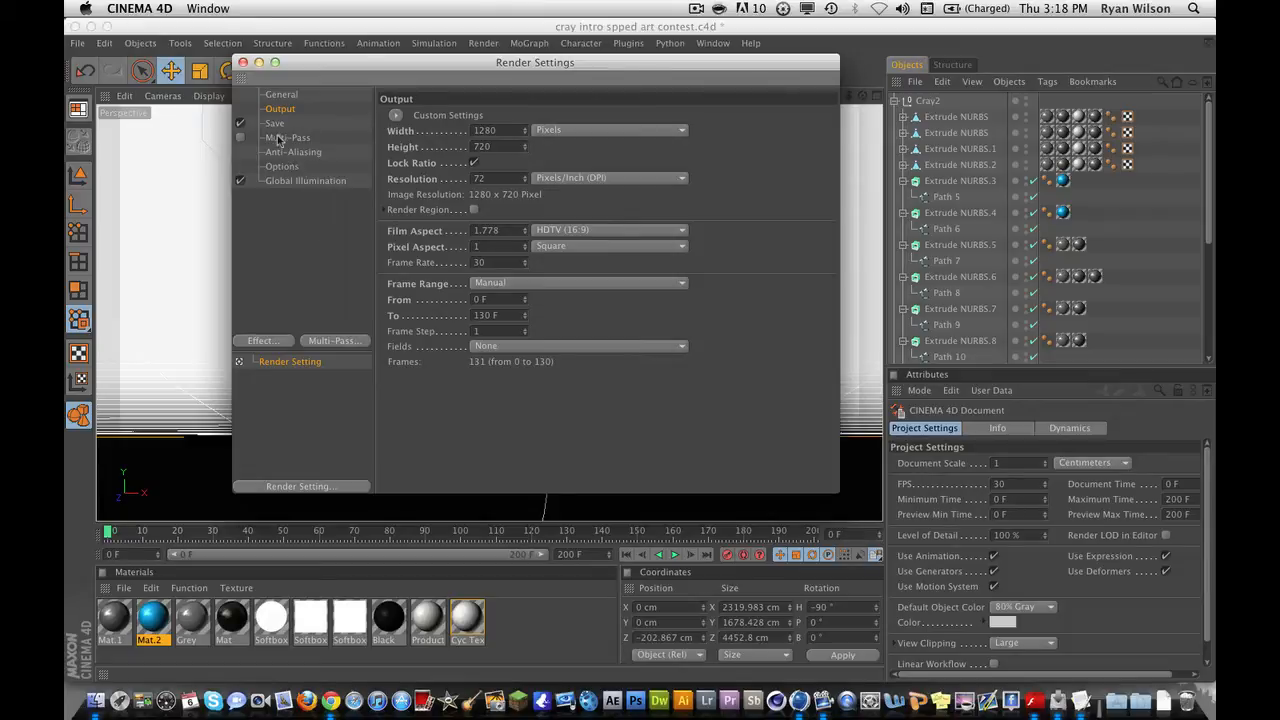
- On the Save page, change the output Format from TIFF (PSD Layers) to QuickTime Movie
click(274, 123)
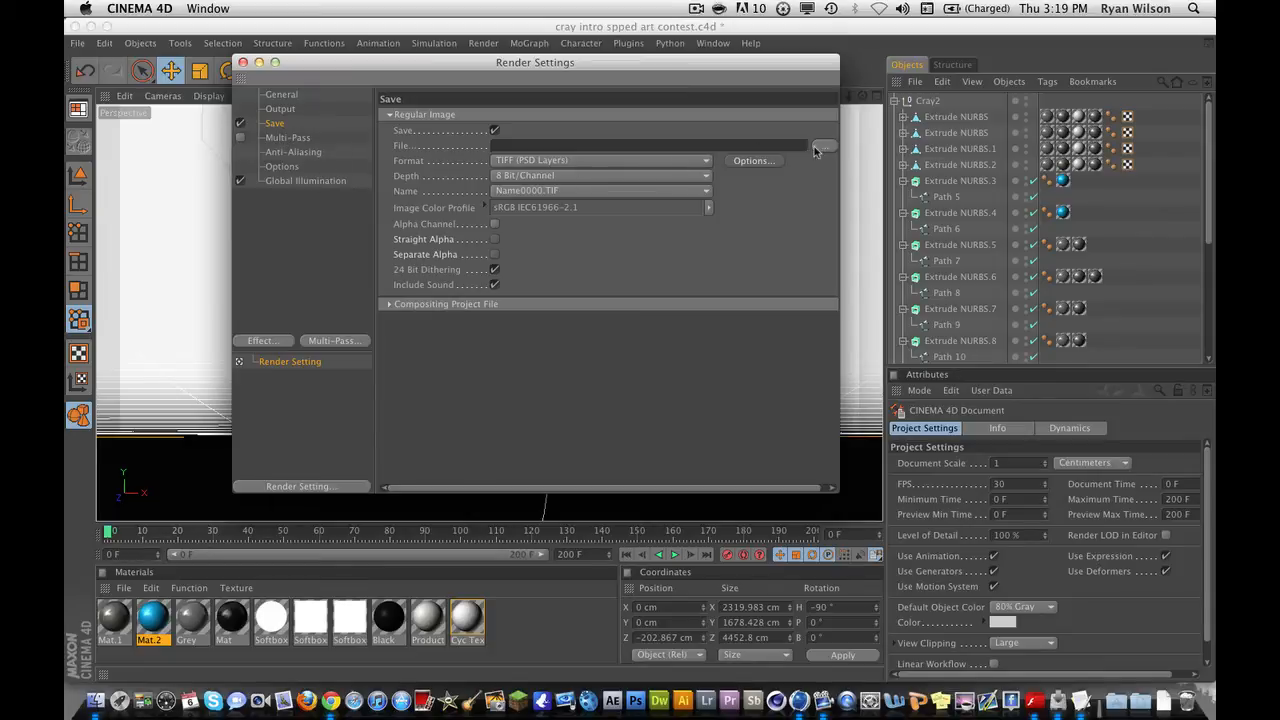
click(823, 145)
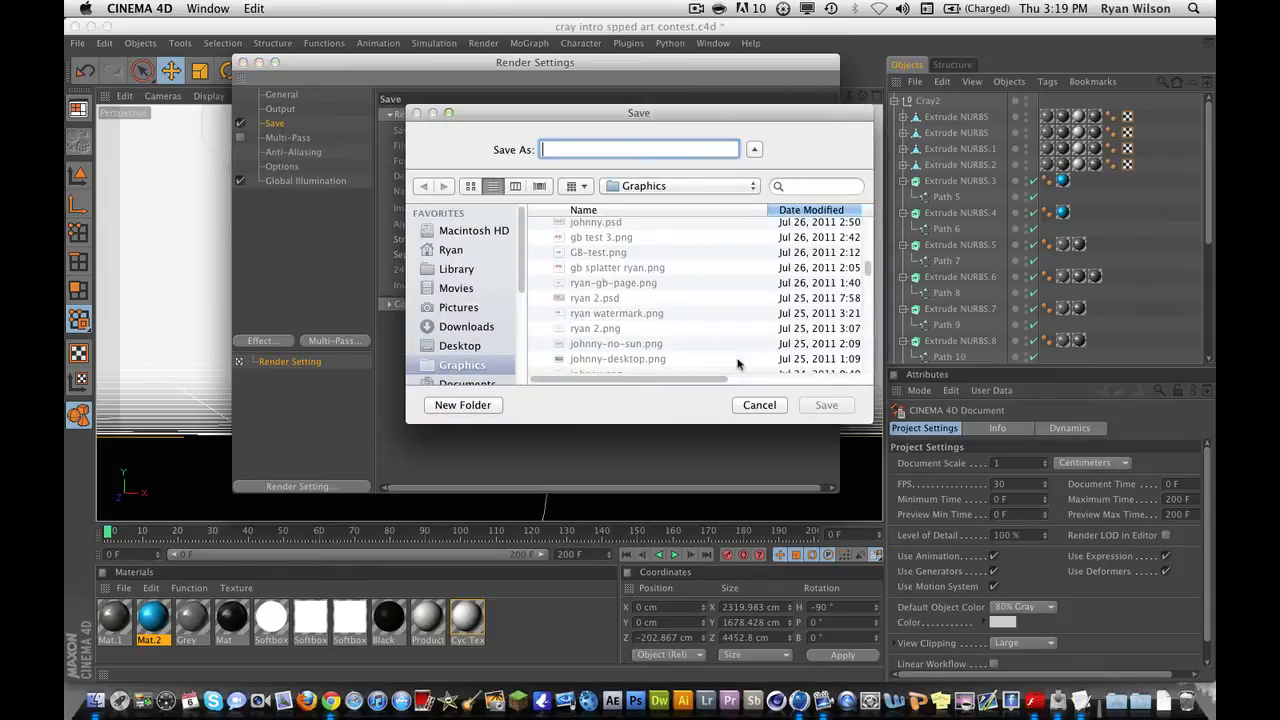
click(759, 405)
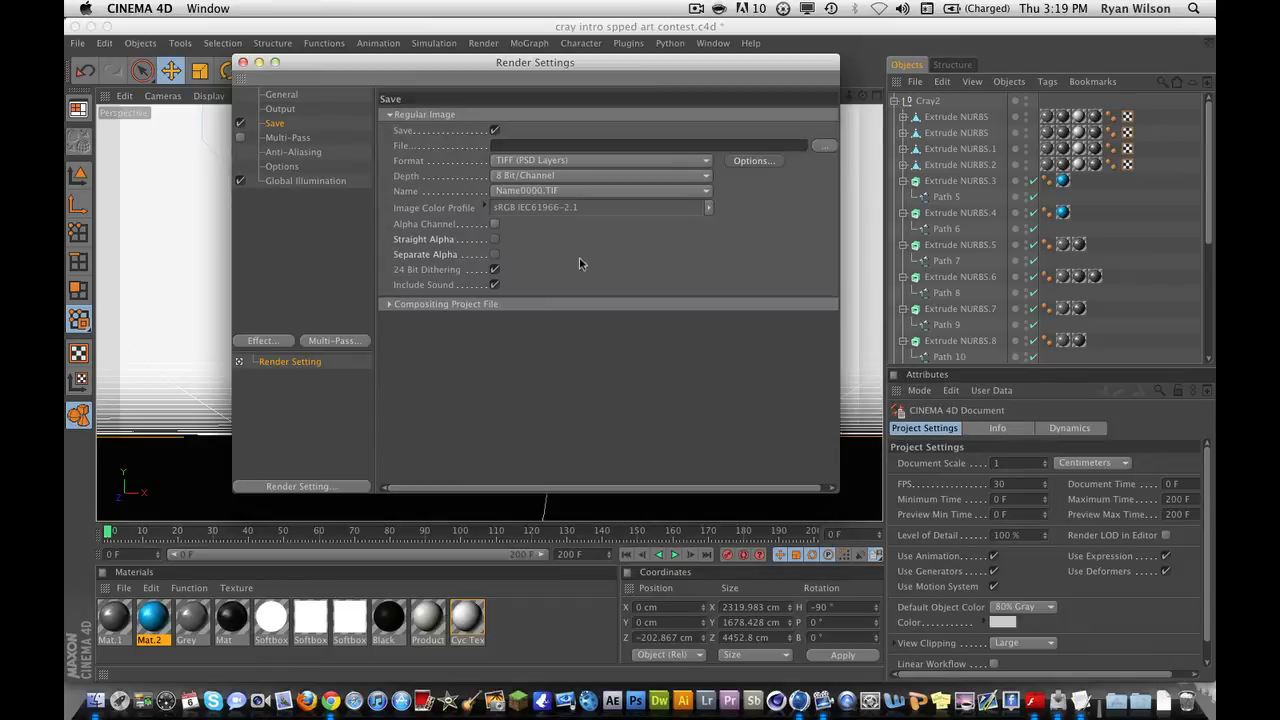
mouse_move(745, 182)
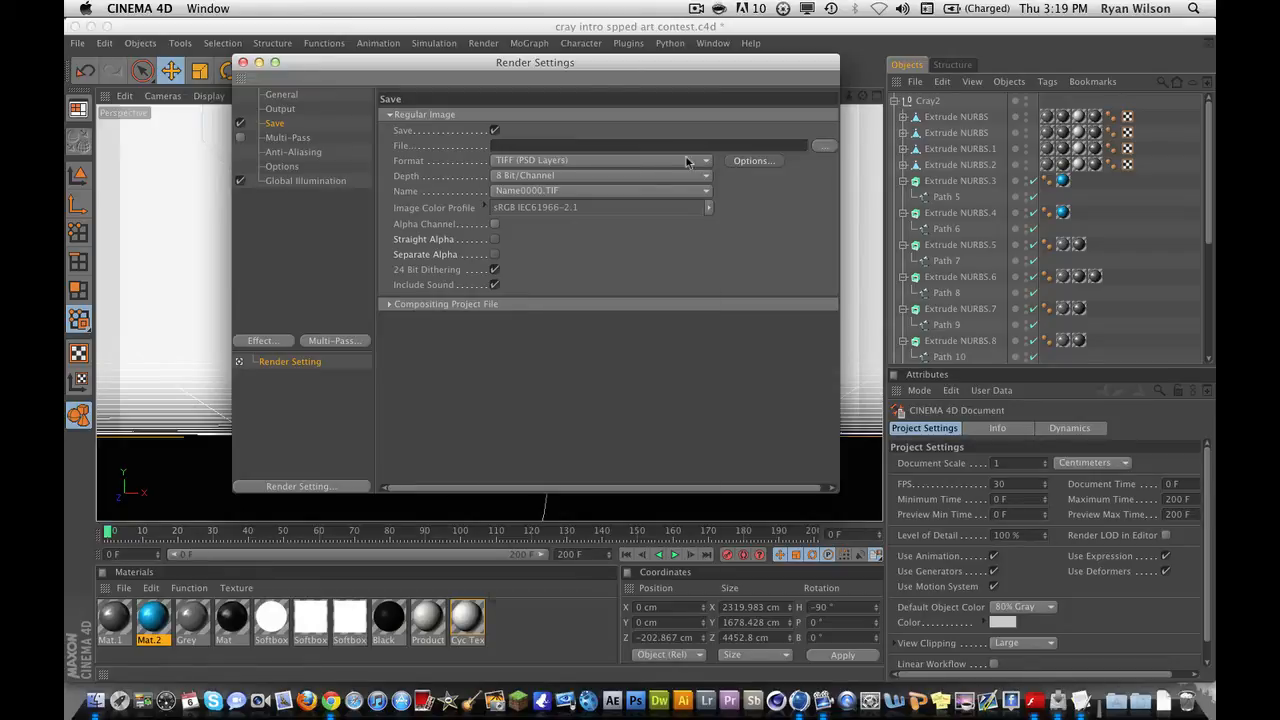
click(705, 160)
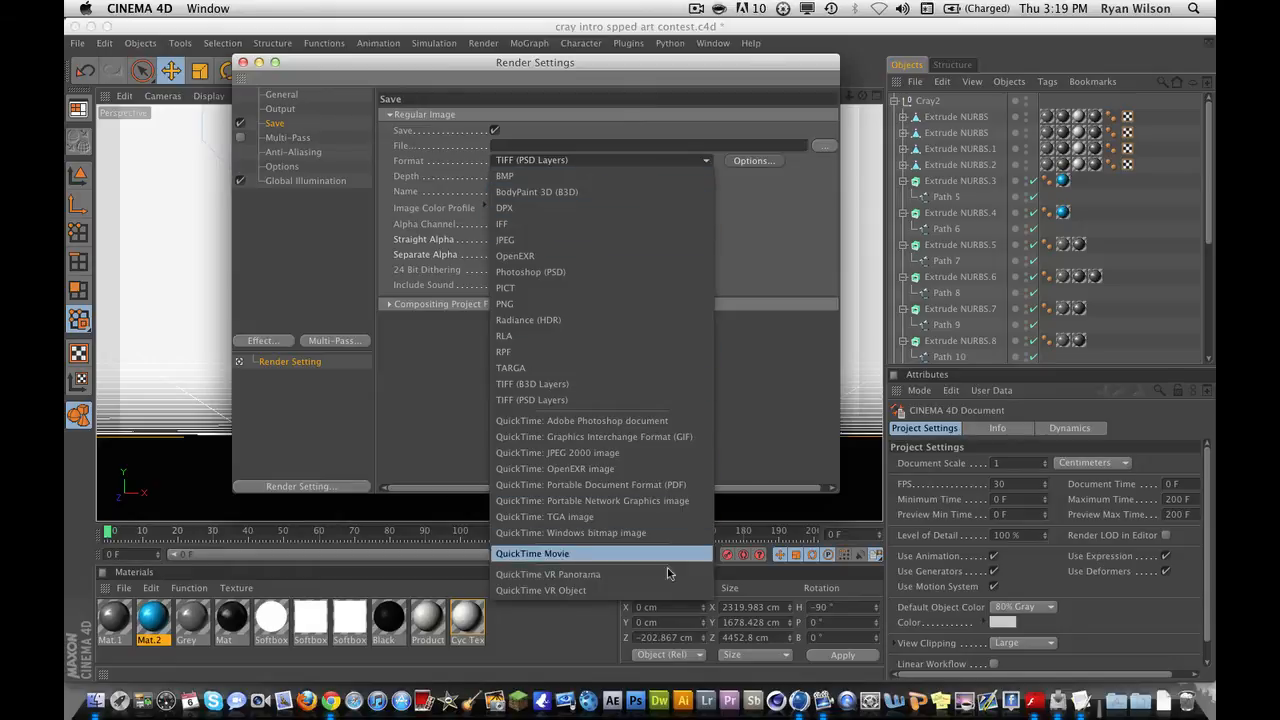
click(532, 553)
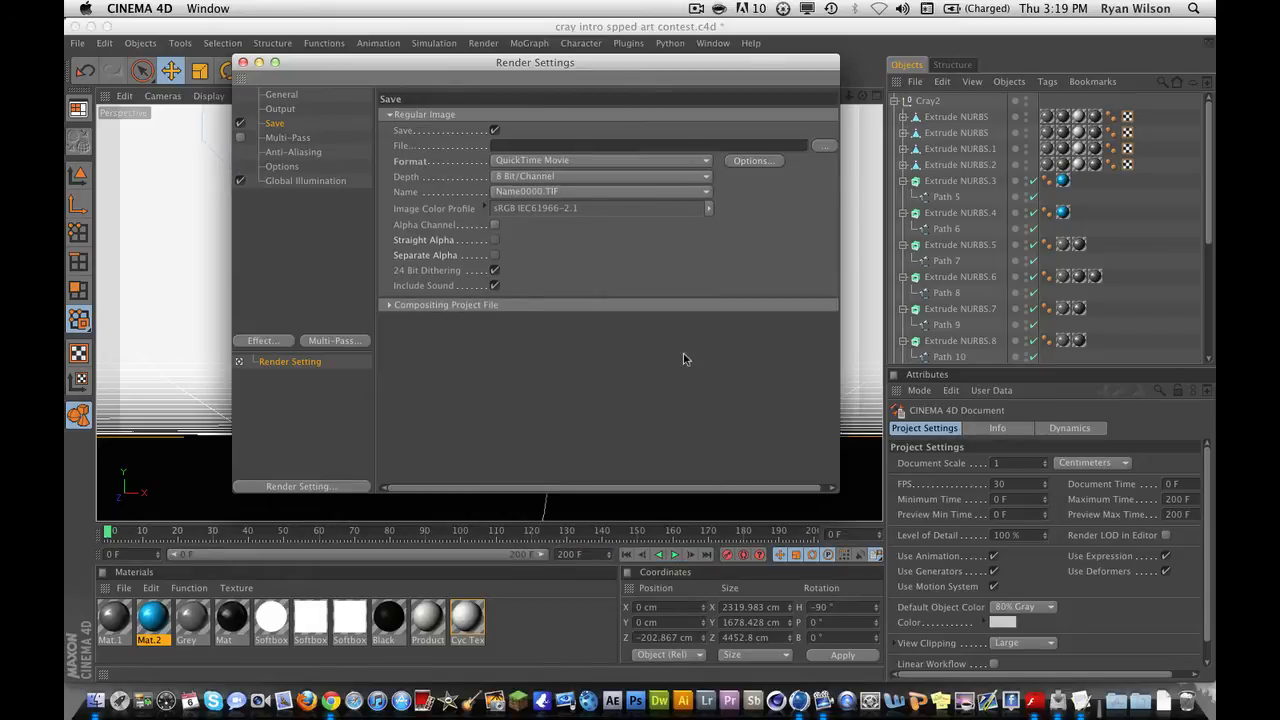
click(600, 160)
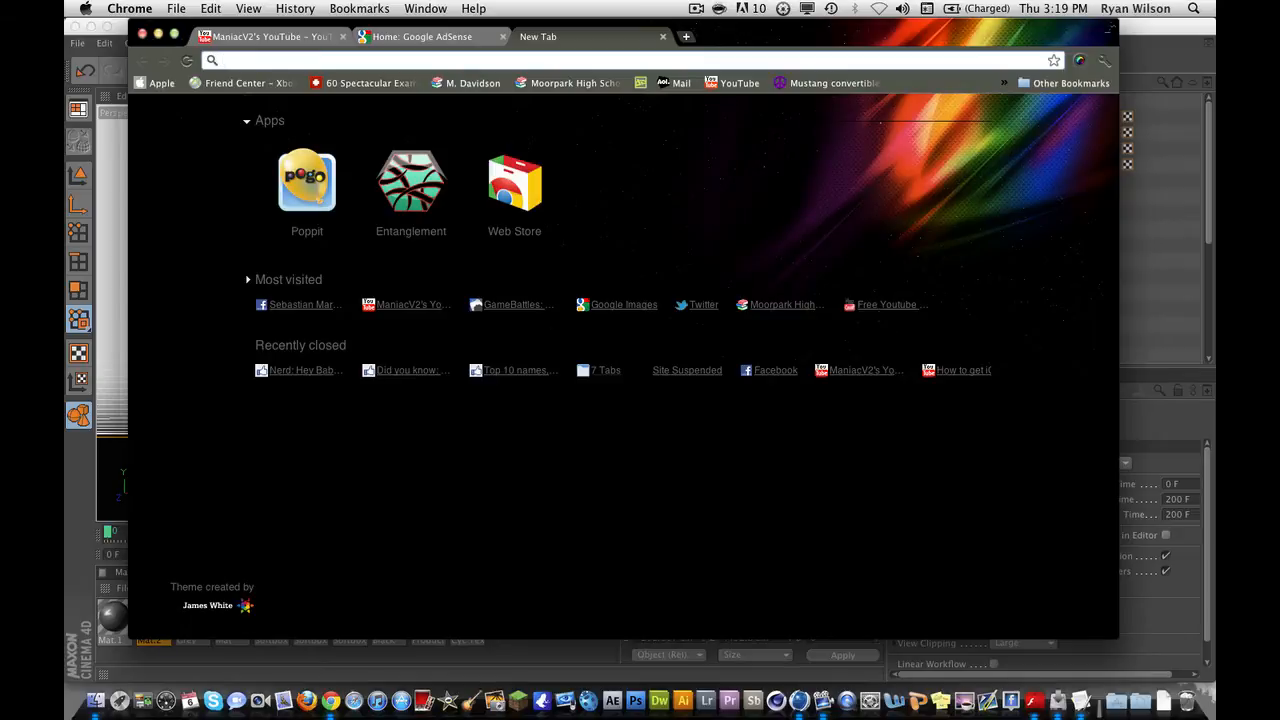
- Search Google for 'quicktime player for windows' in a new Chrome tab
text(w)
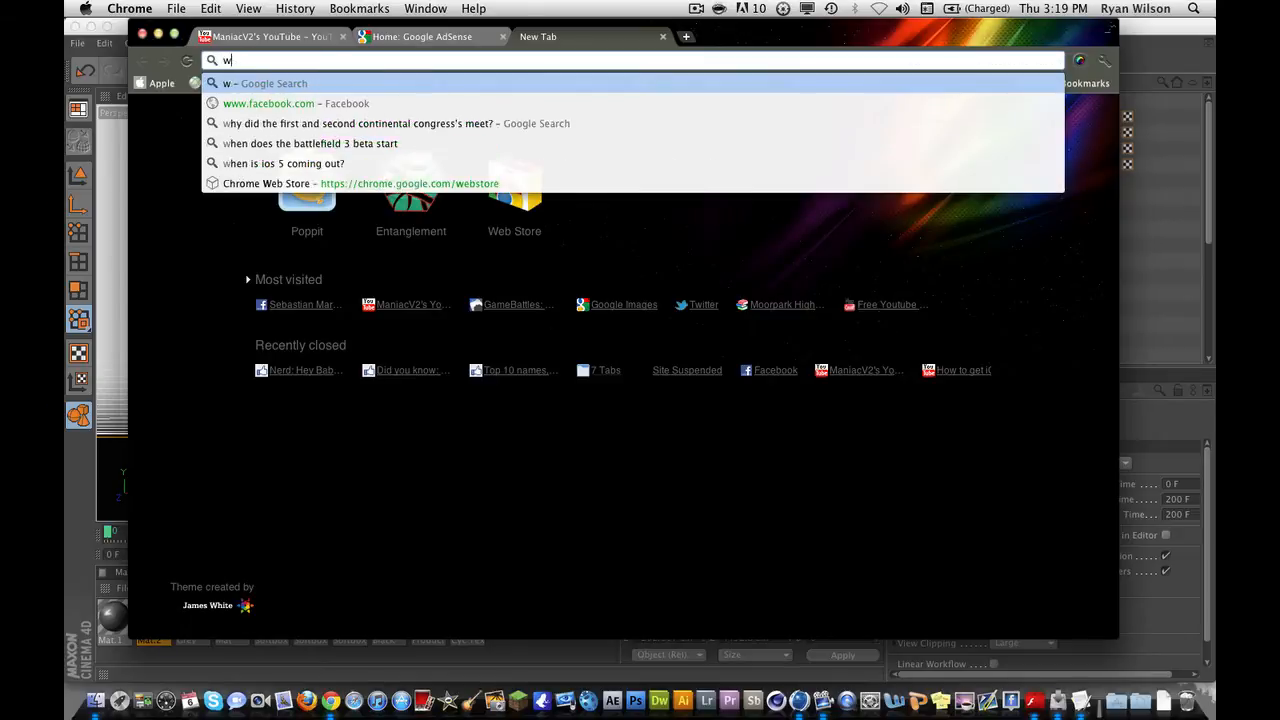
text(quicktime player for wi)
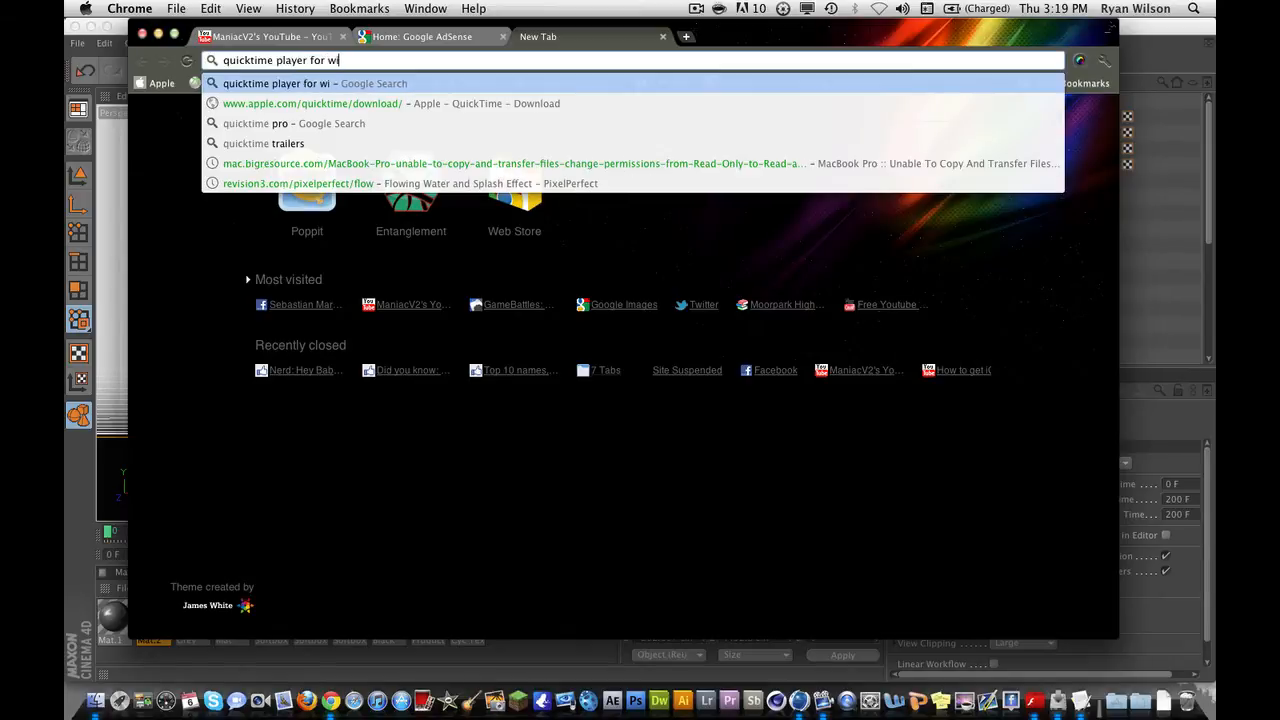
text(ndows)
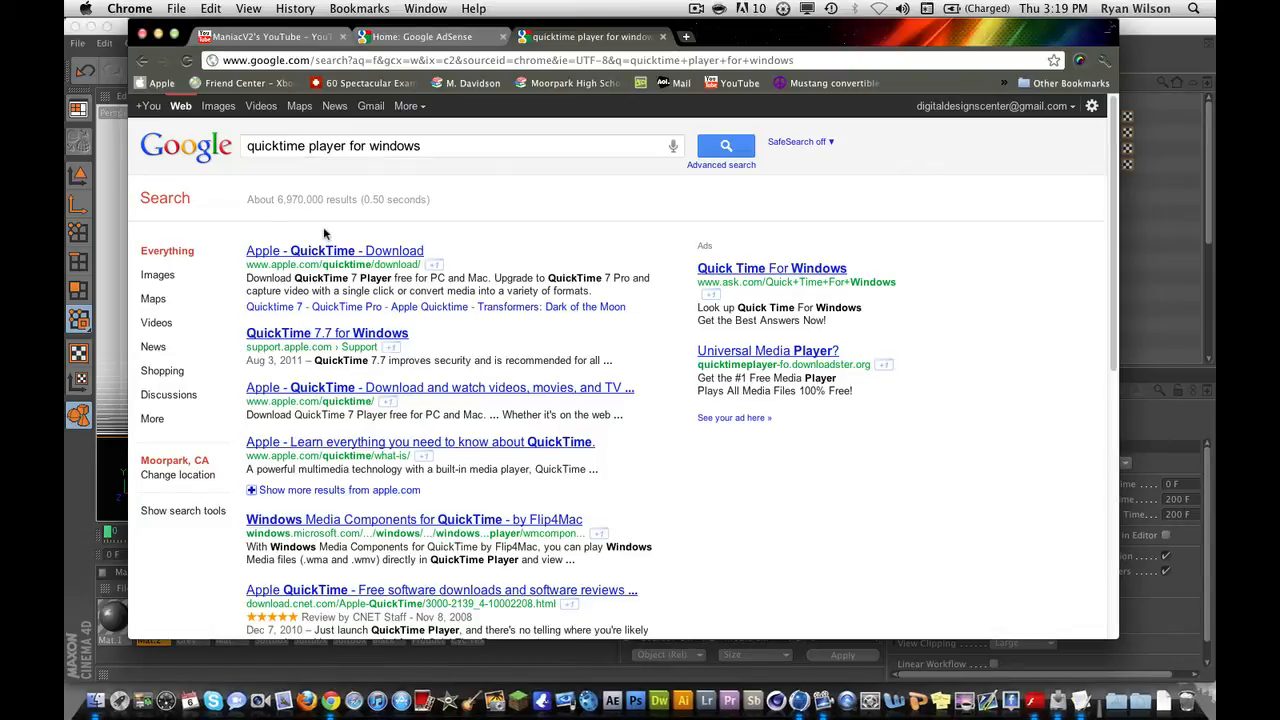
mouse_move(547, 62)
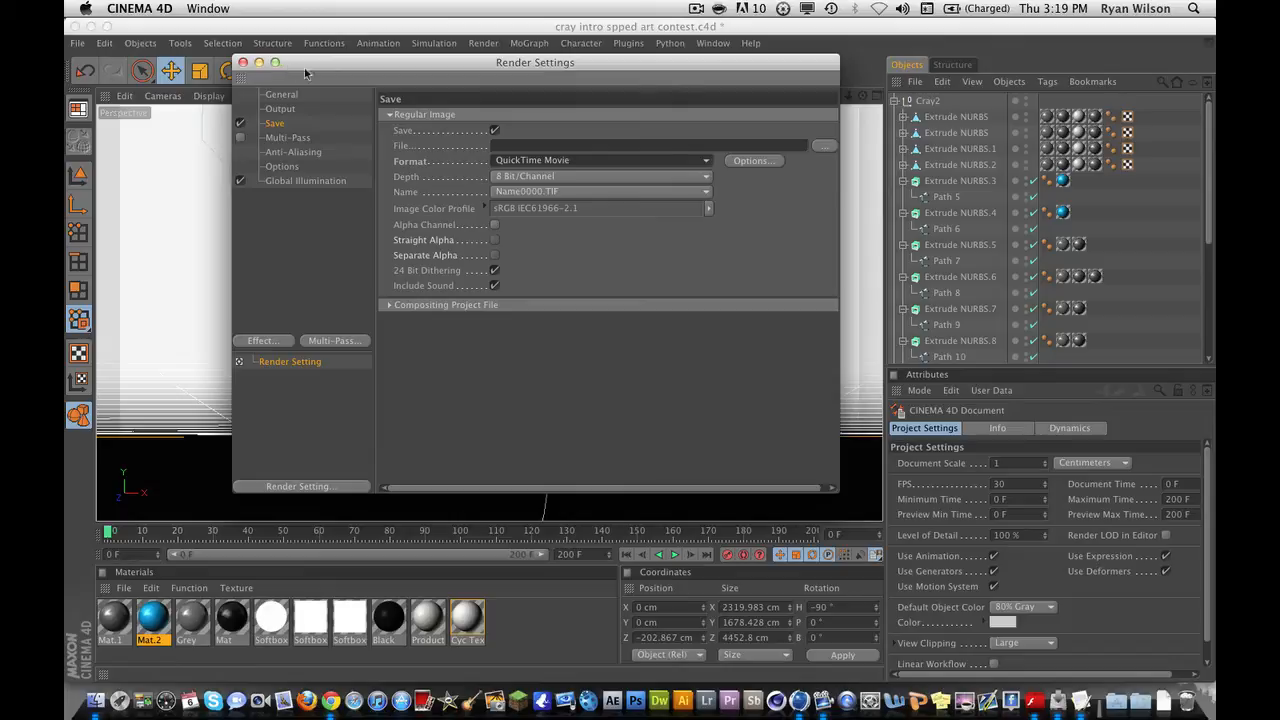
click(600, 160)
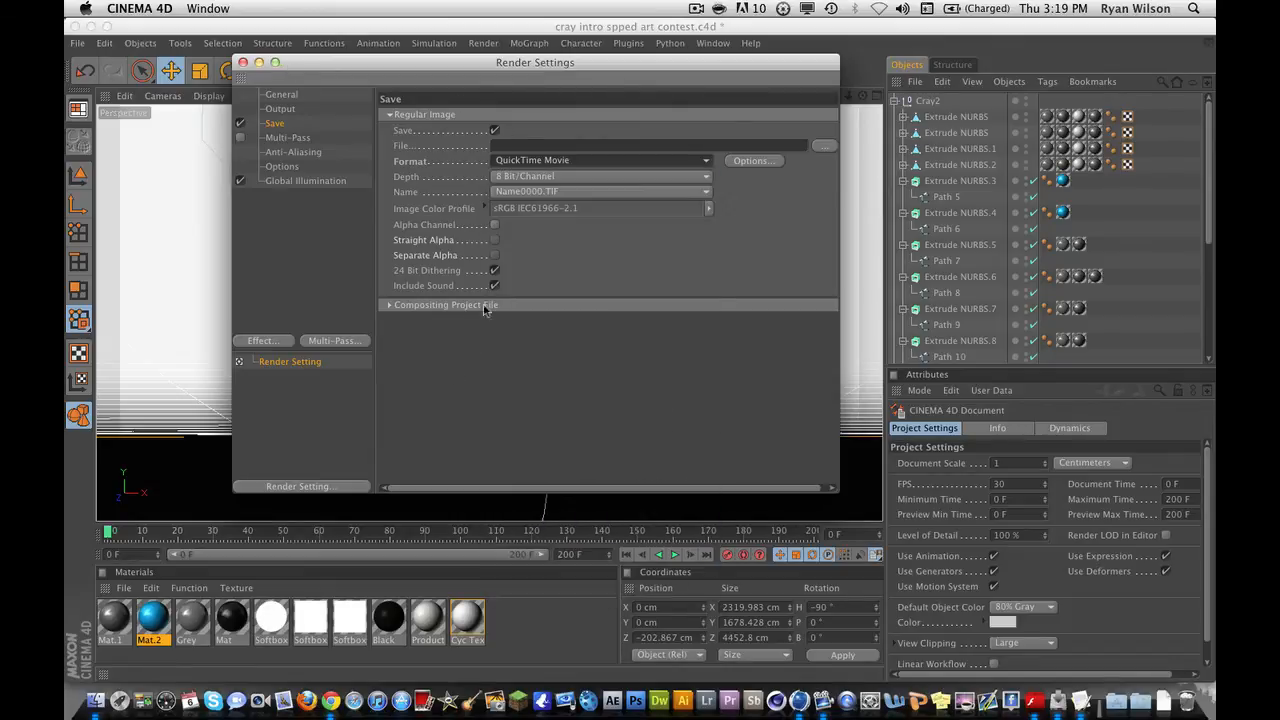
click(600, 160)
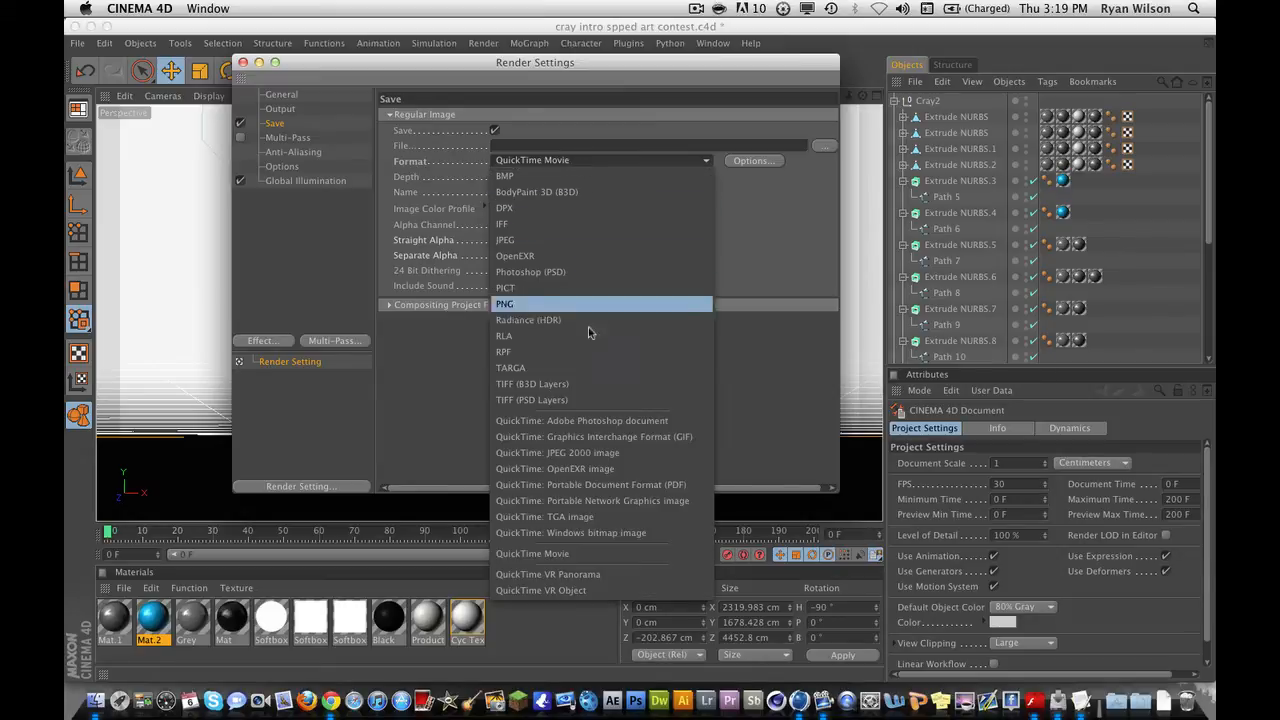
mouse_move(572, 469)
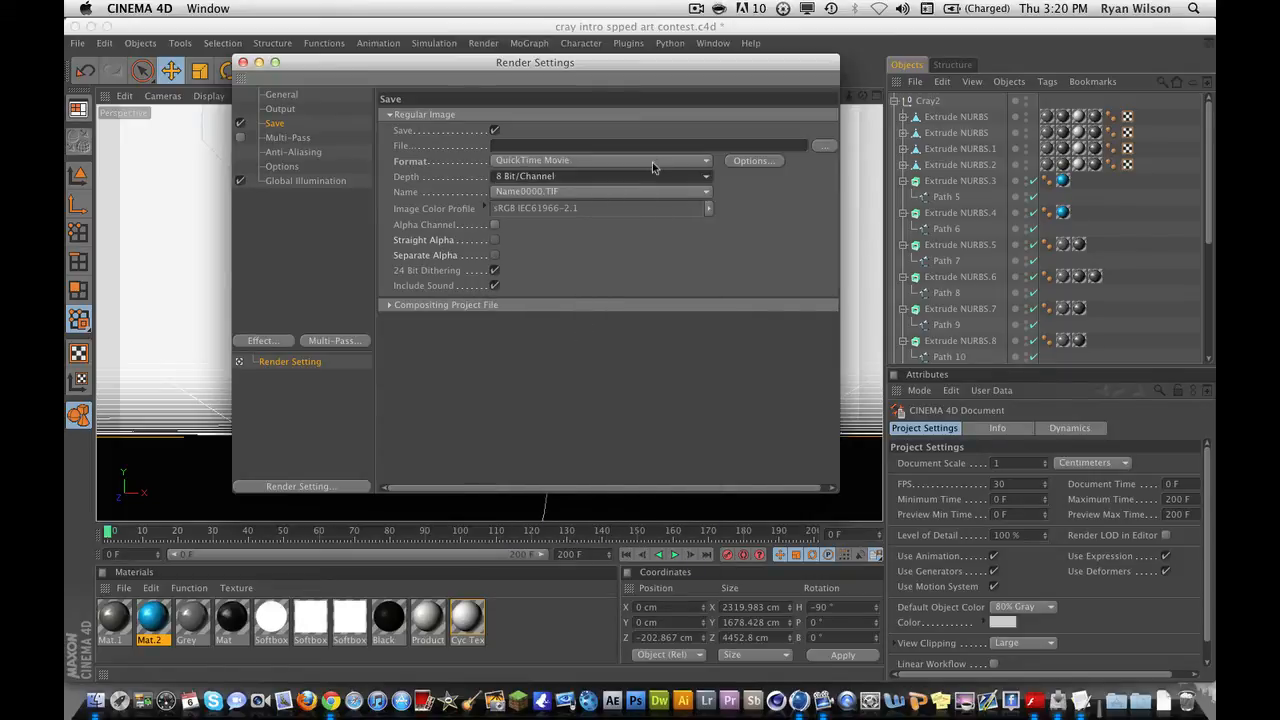
click(600, 160)
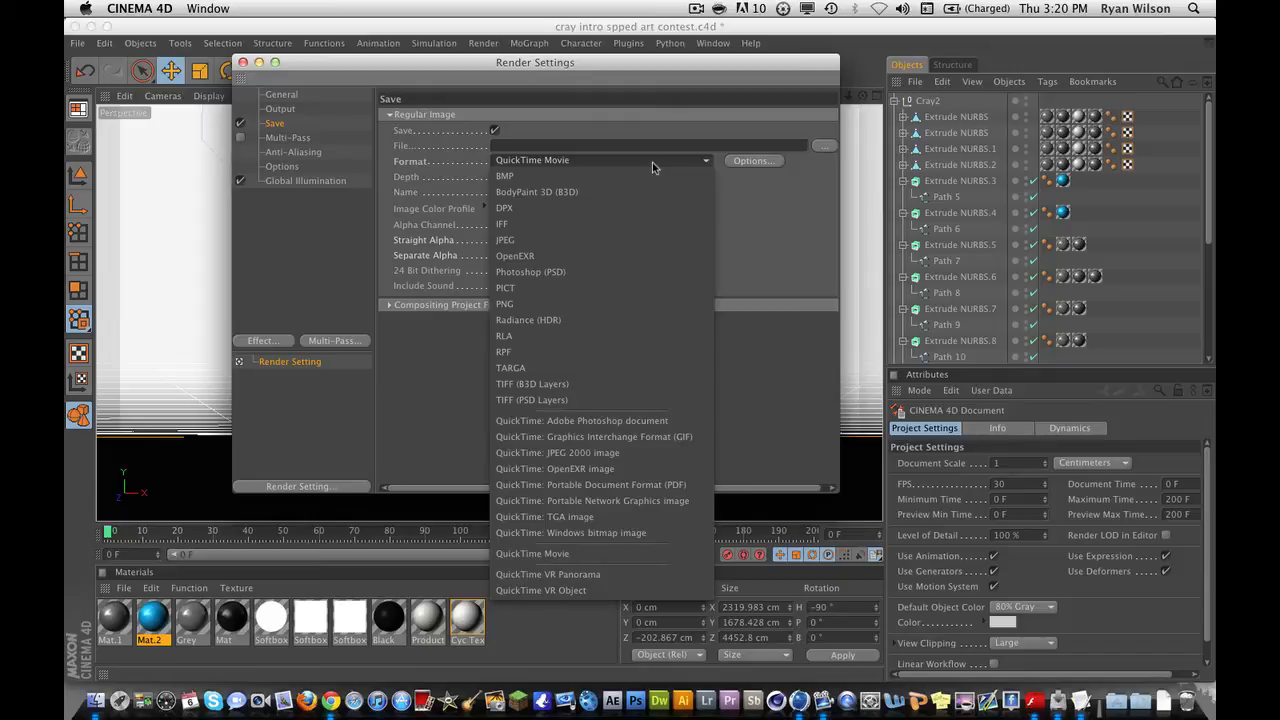
mouse_move(600, 553)
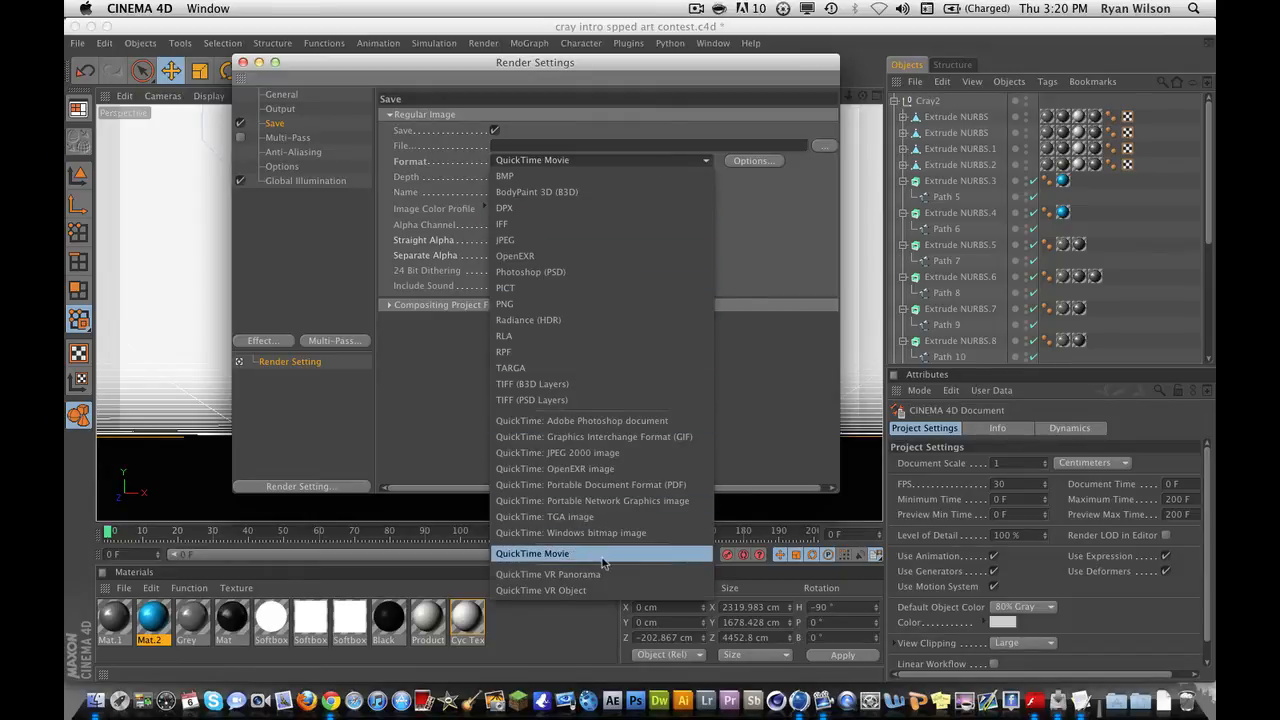
click(532, 553)
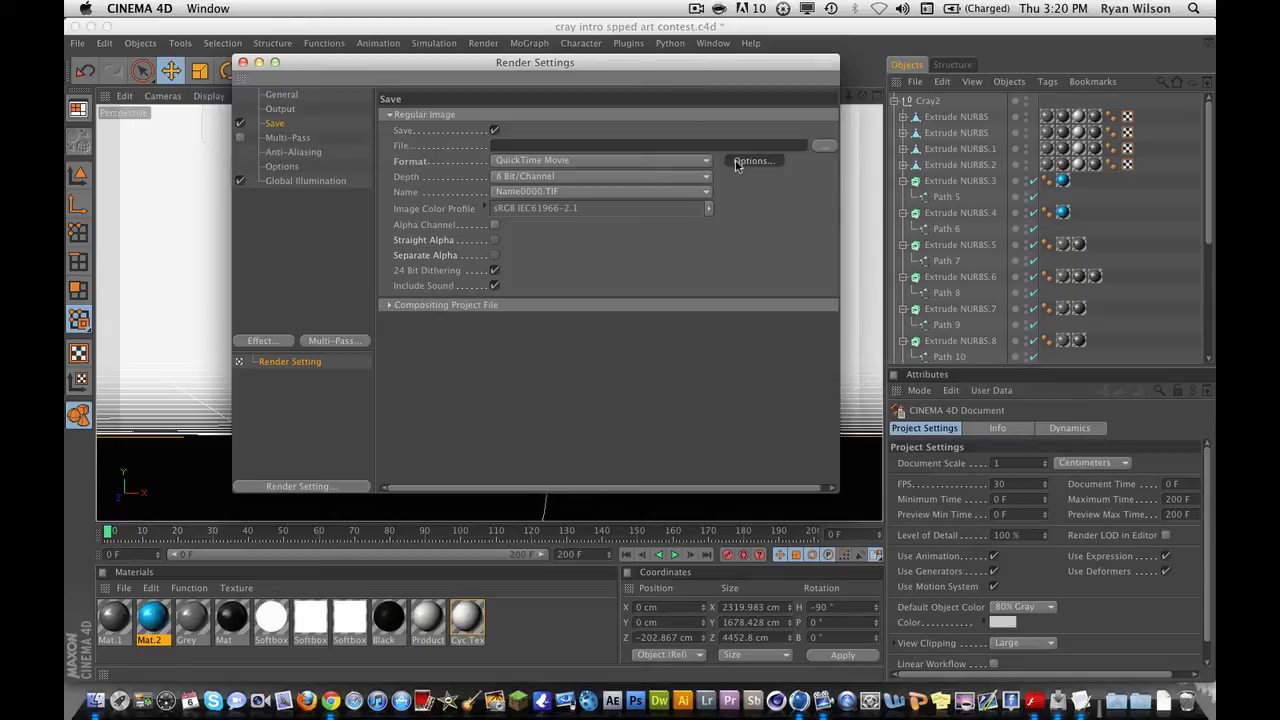
- Choose H.264 as the QuickTime compression type in Compression Settings
click(753, 160)
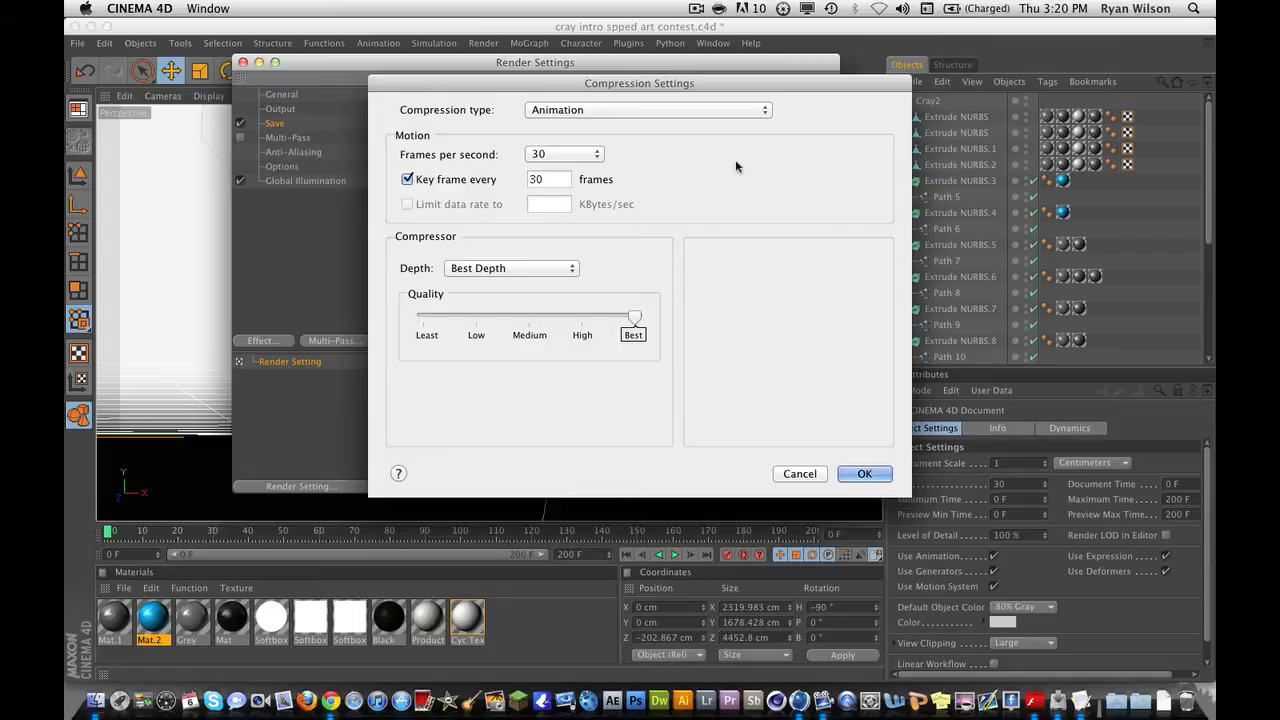
click(647, 109)
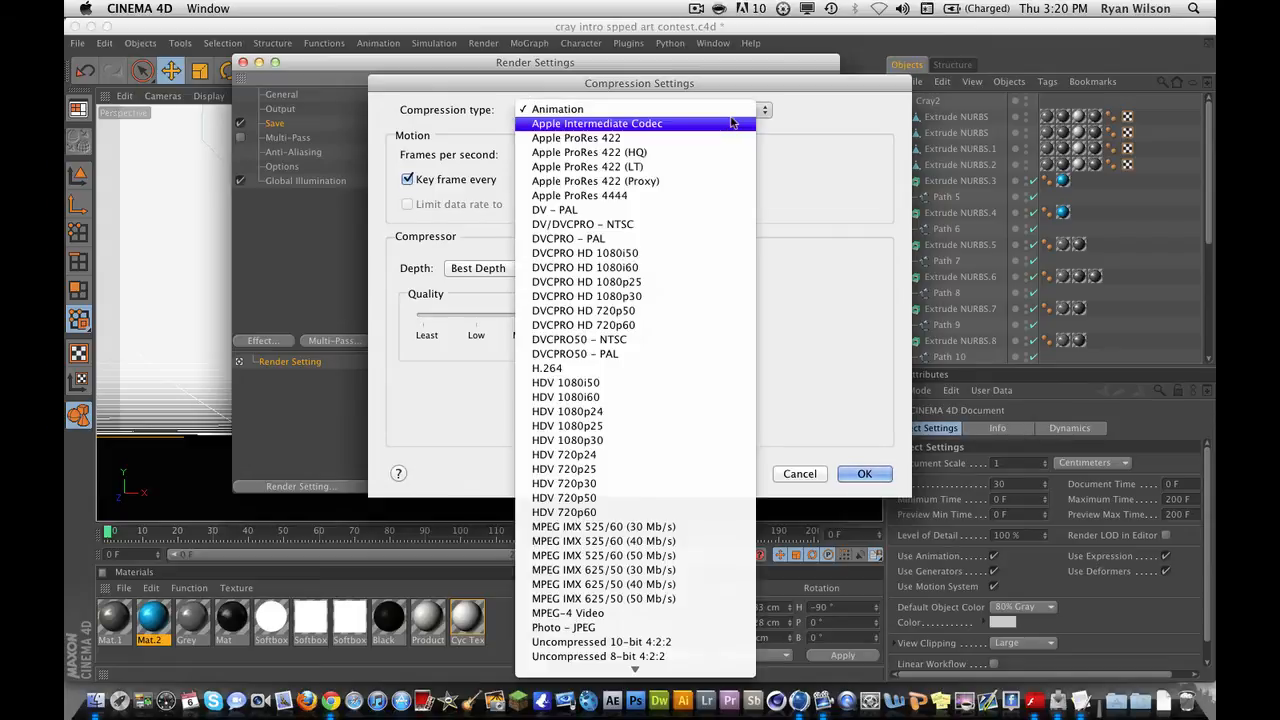
mouse_move(725, 368)
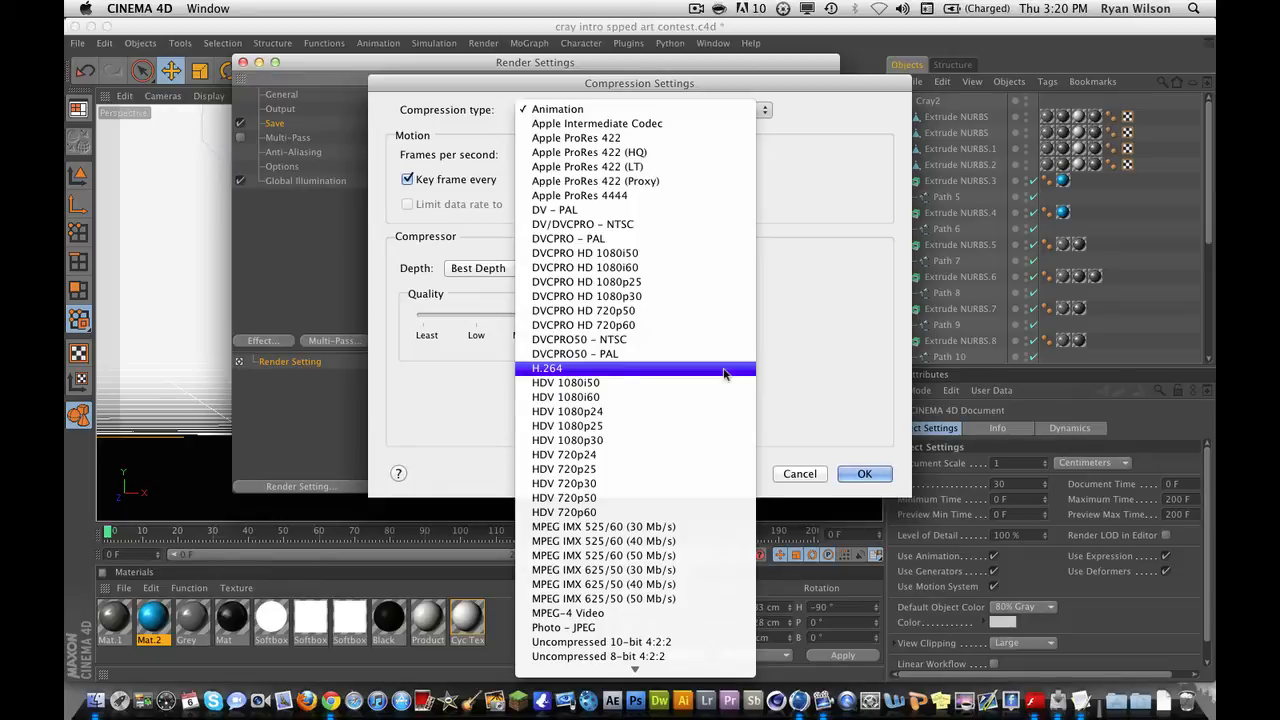
mouse_move(613, 373)
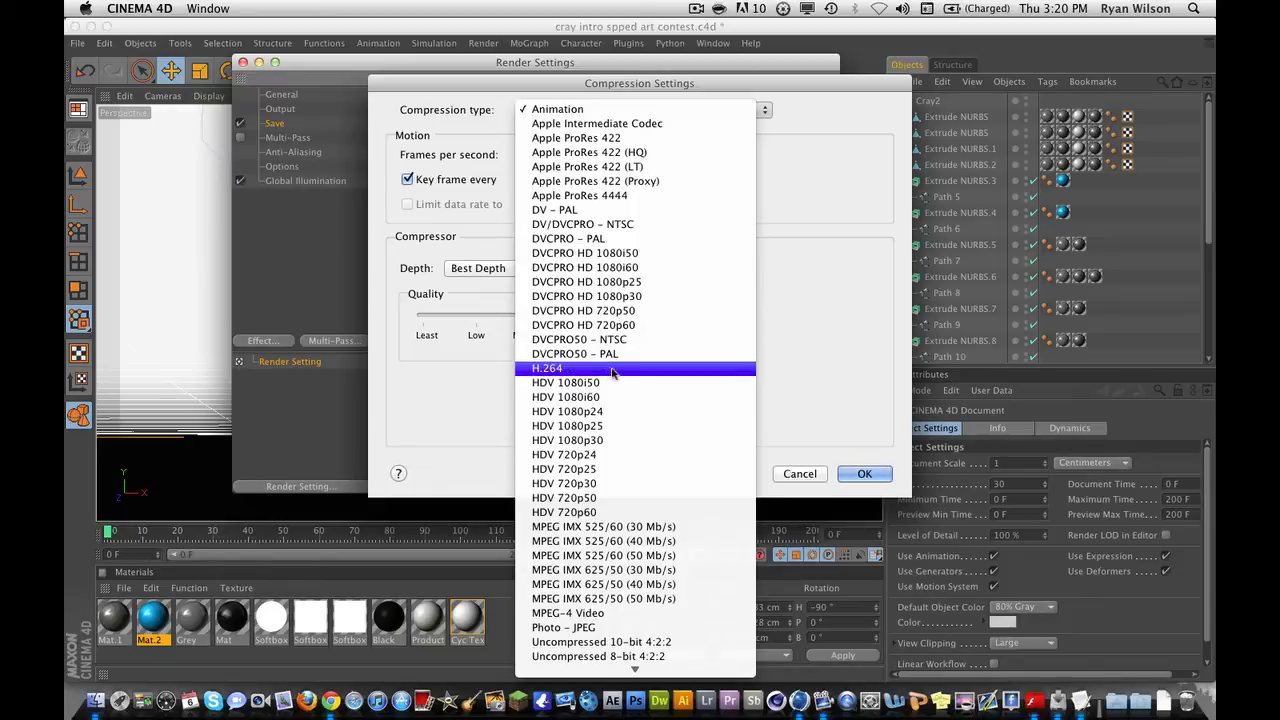
mouse_move(615, 375)
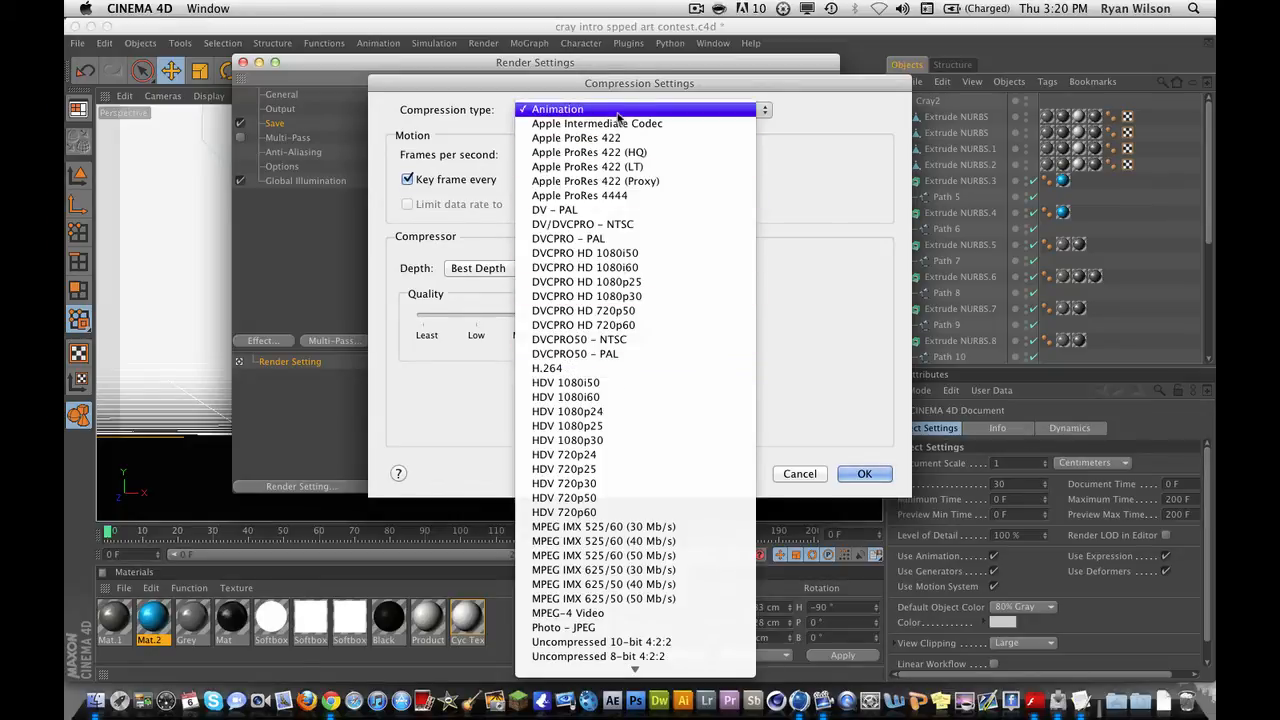
mouse_move(597, 123)
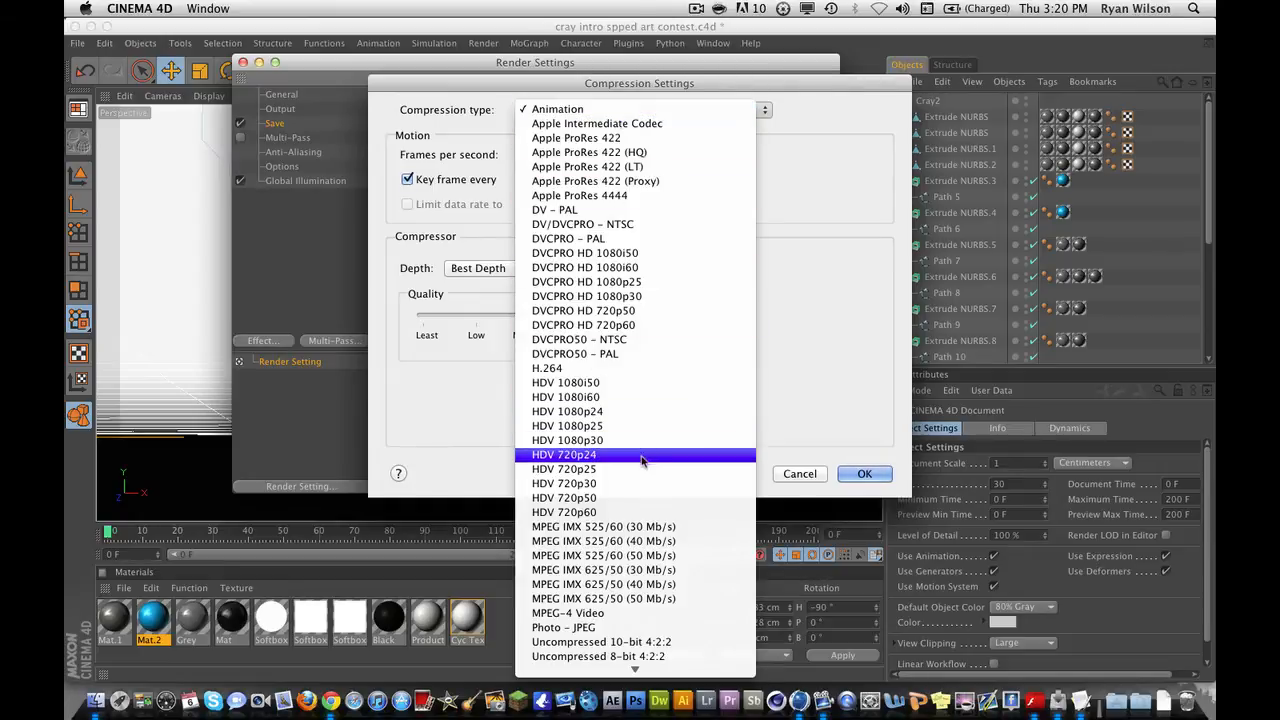
mouse_move(640, 483)
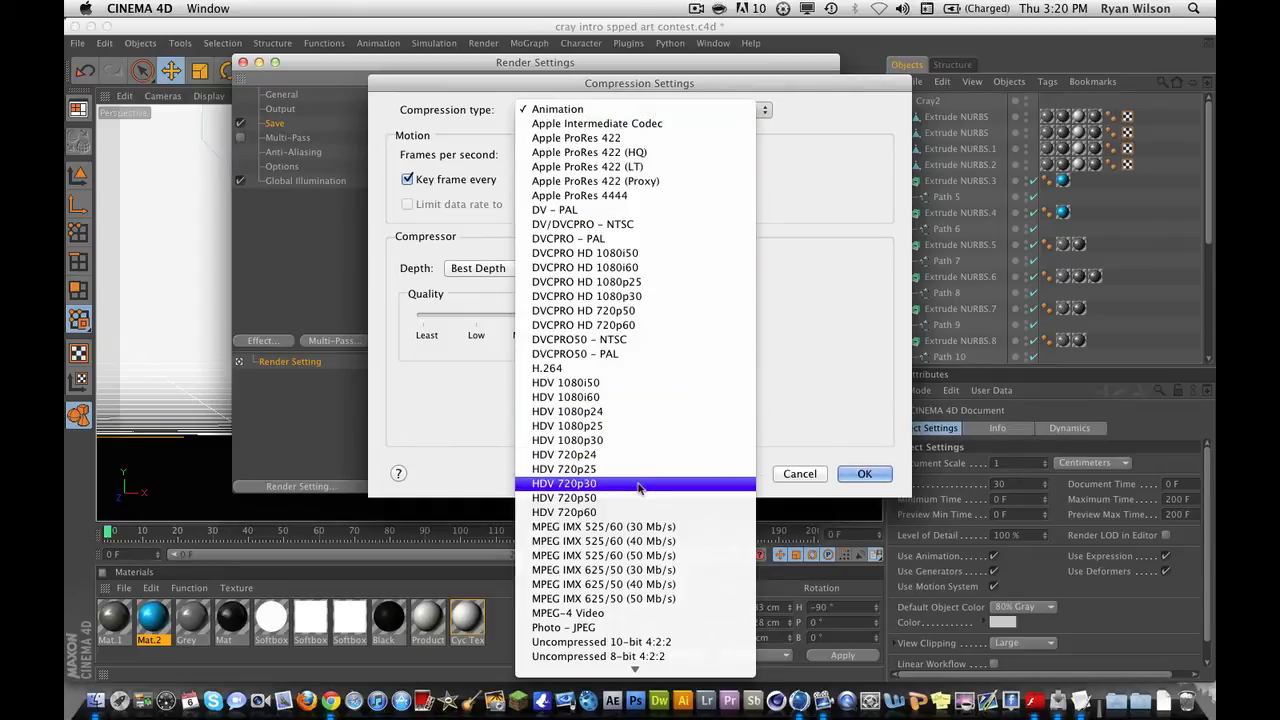
mouse_move(600, 382)
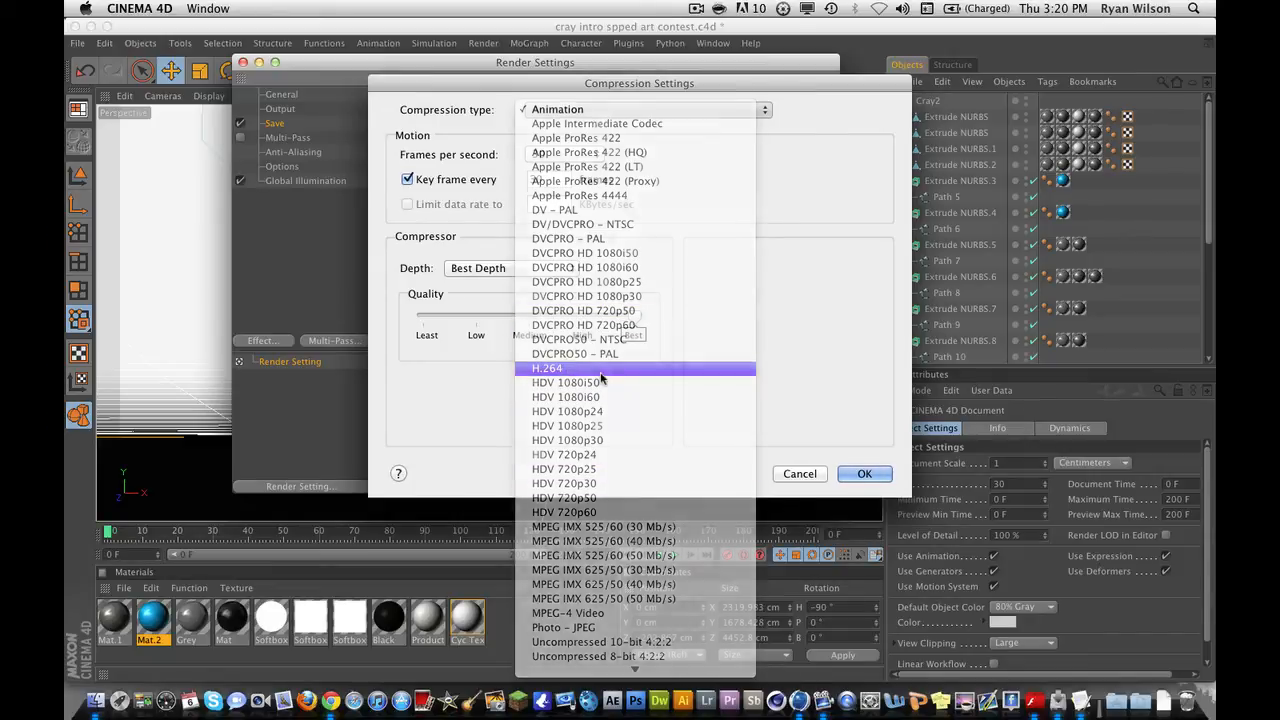
click(548, 368)
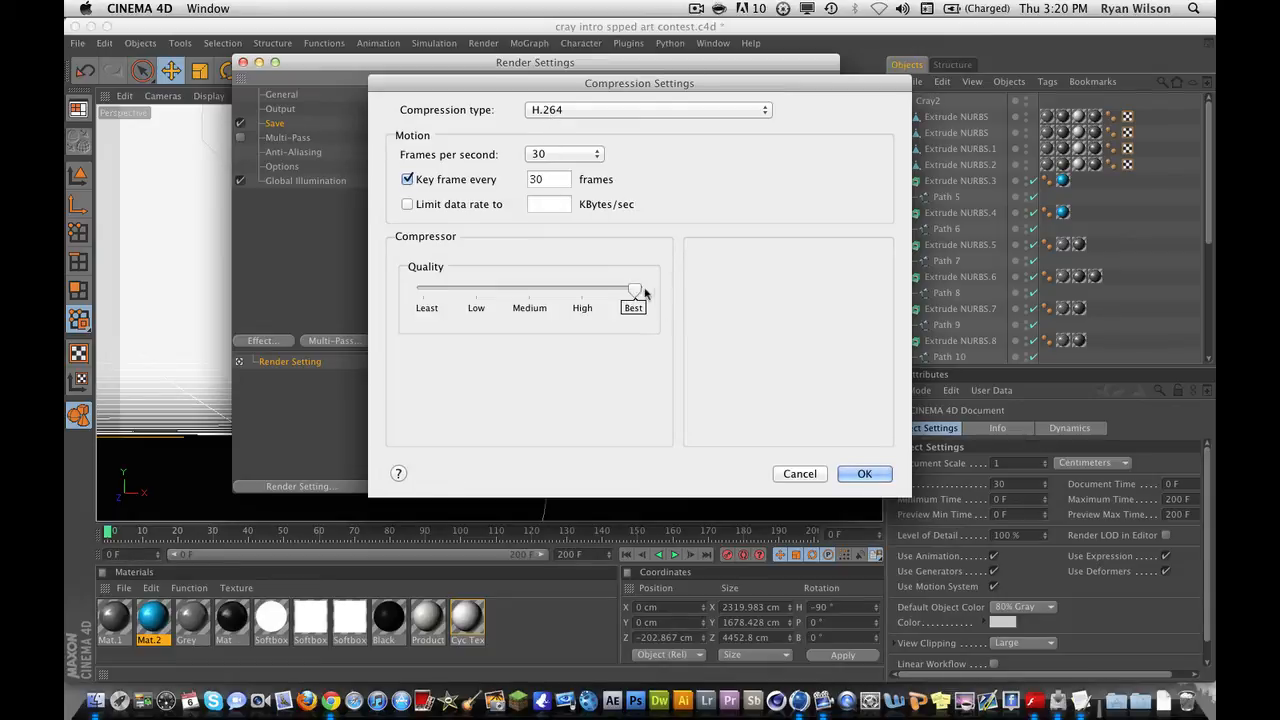
mouse_move(649, 293)
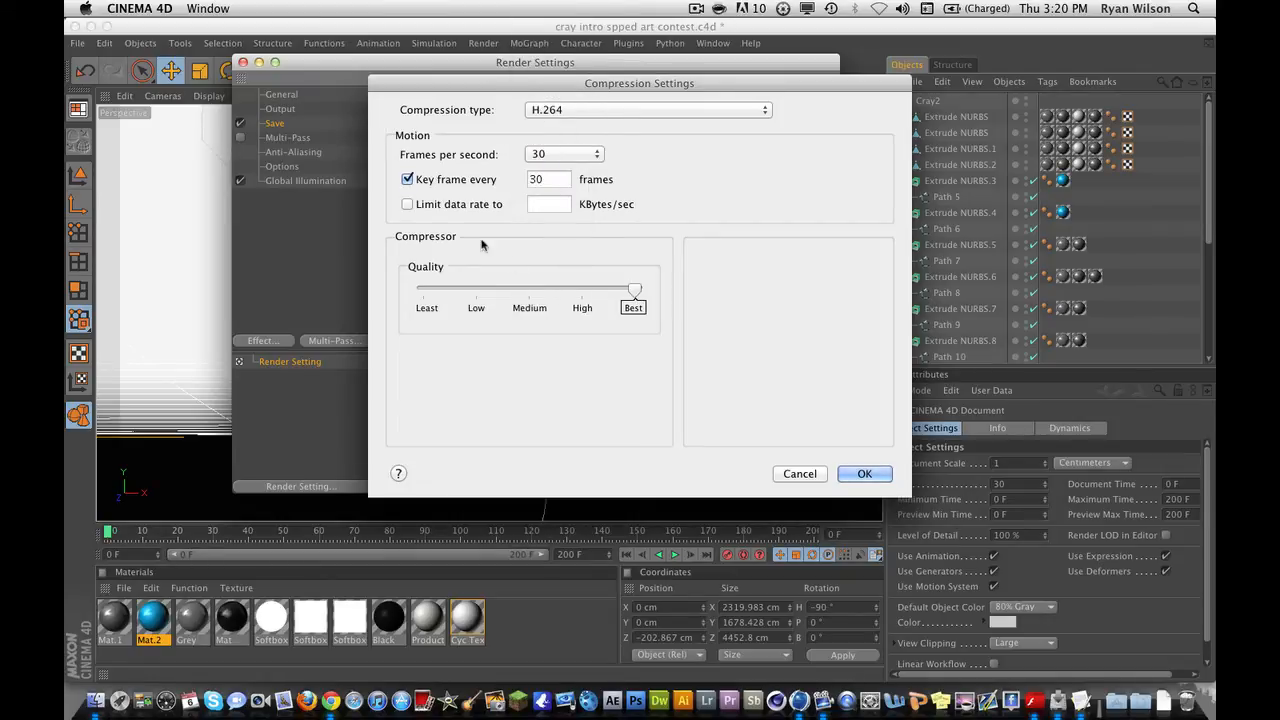
mouse_move(562, 213)
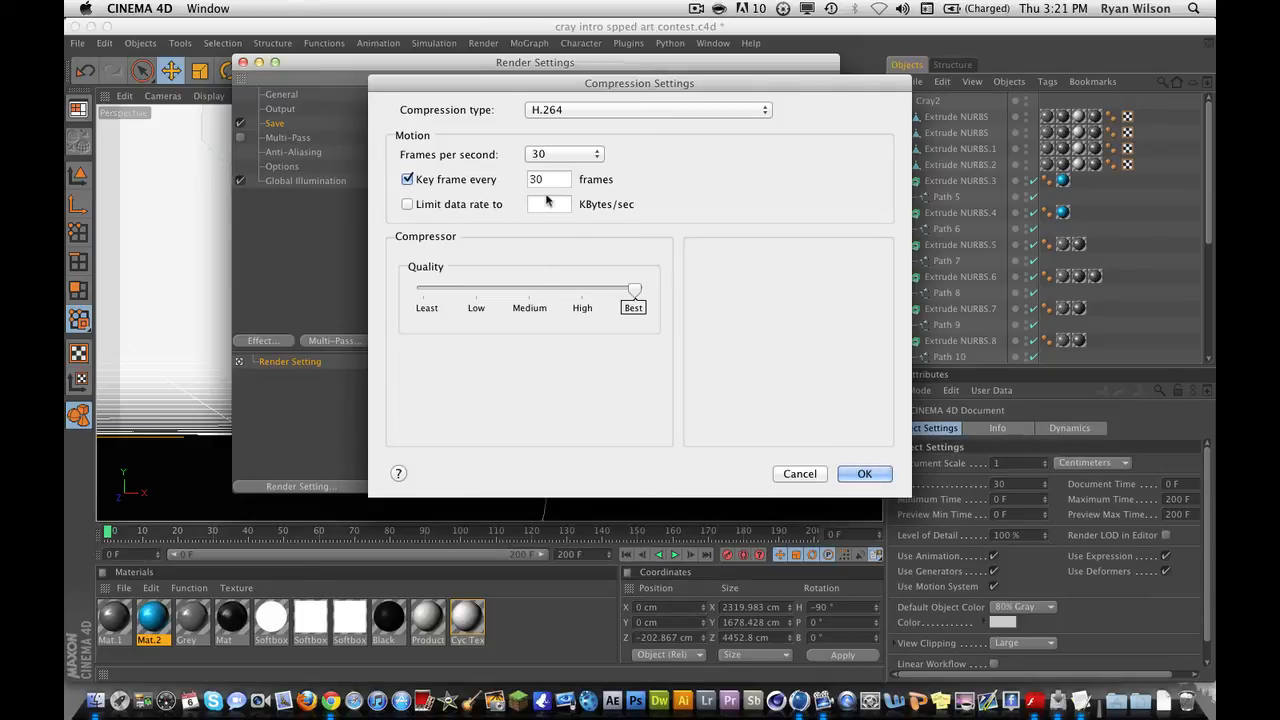
mouse_move(600, 245)
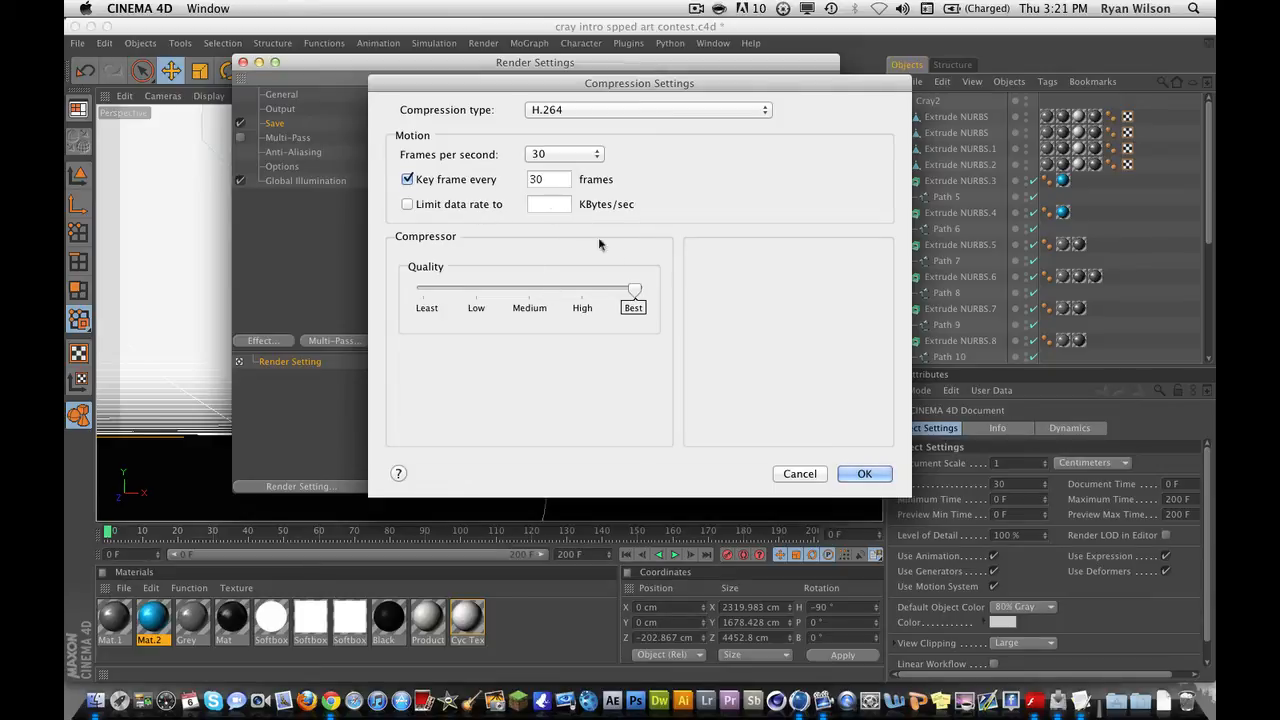
- Try HDV 1080i50, revert to H.264, and test quality levels before returning to Best
click(648, 110)
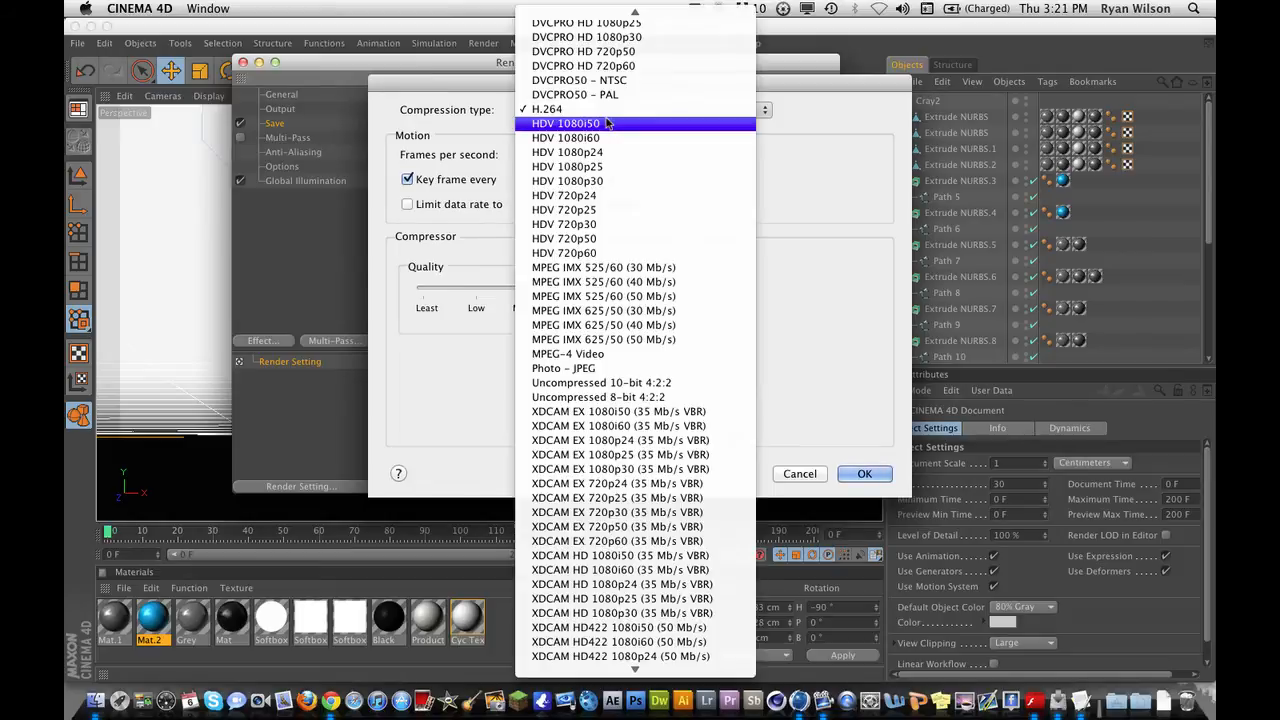
click(567, 123)
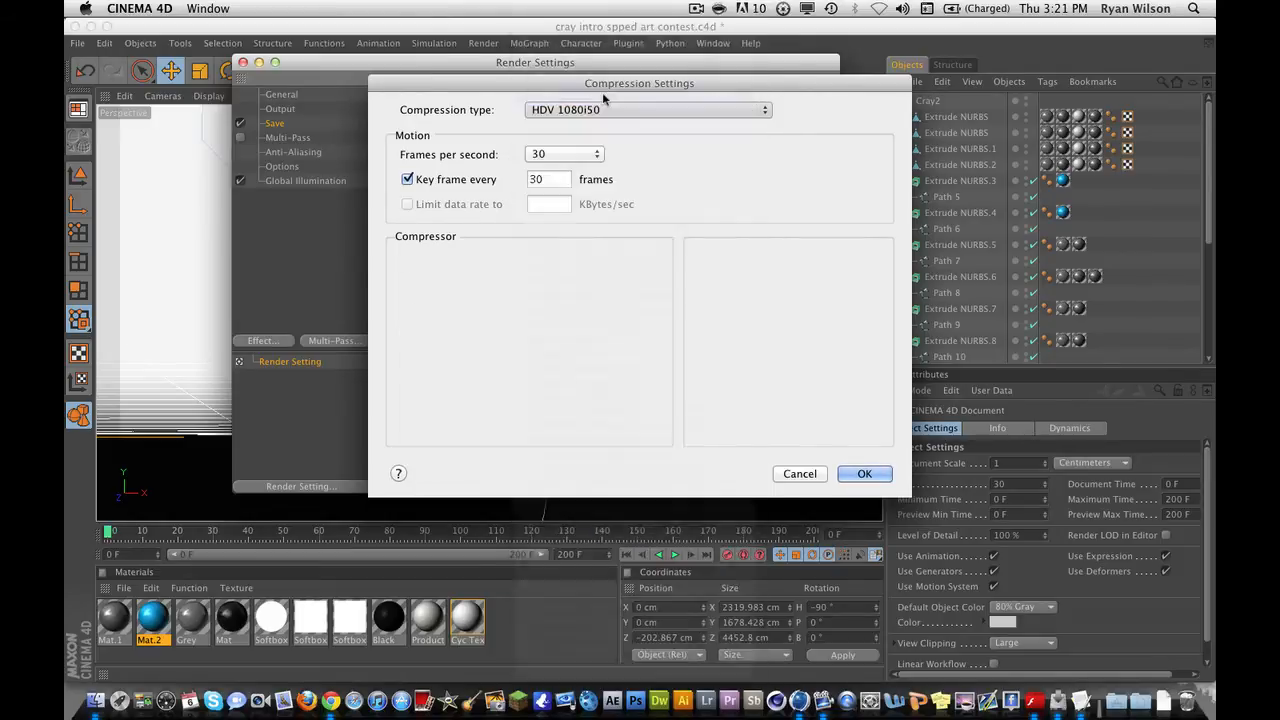
click(648, 109)
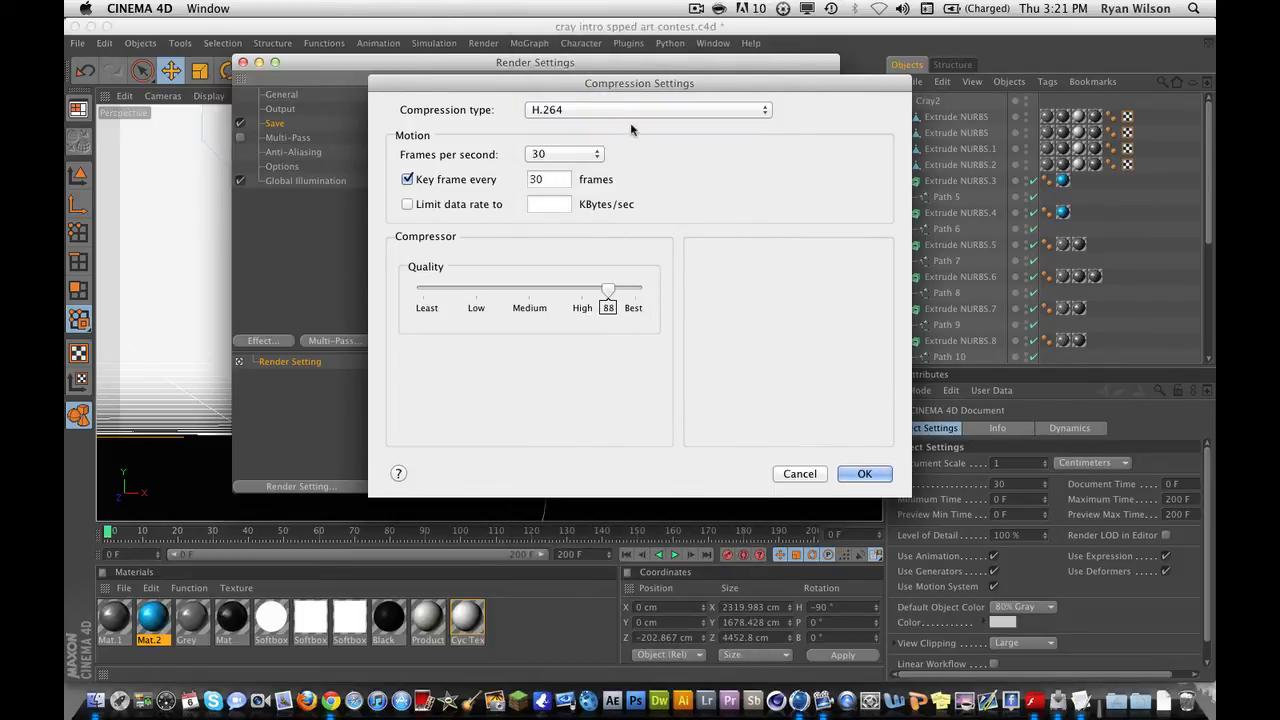
drag(608, 289, 529, 289)
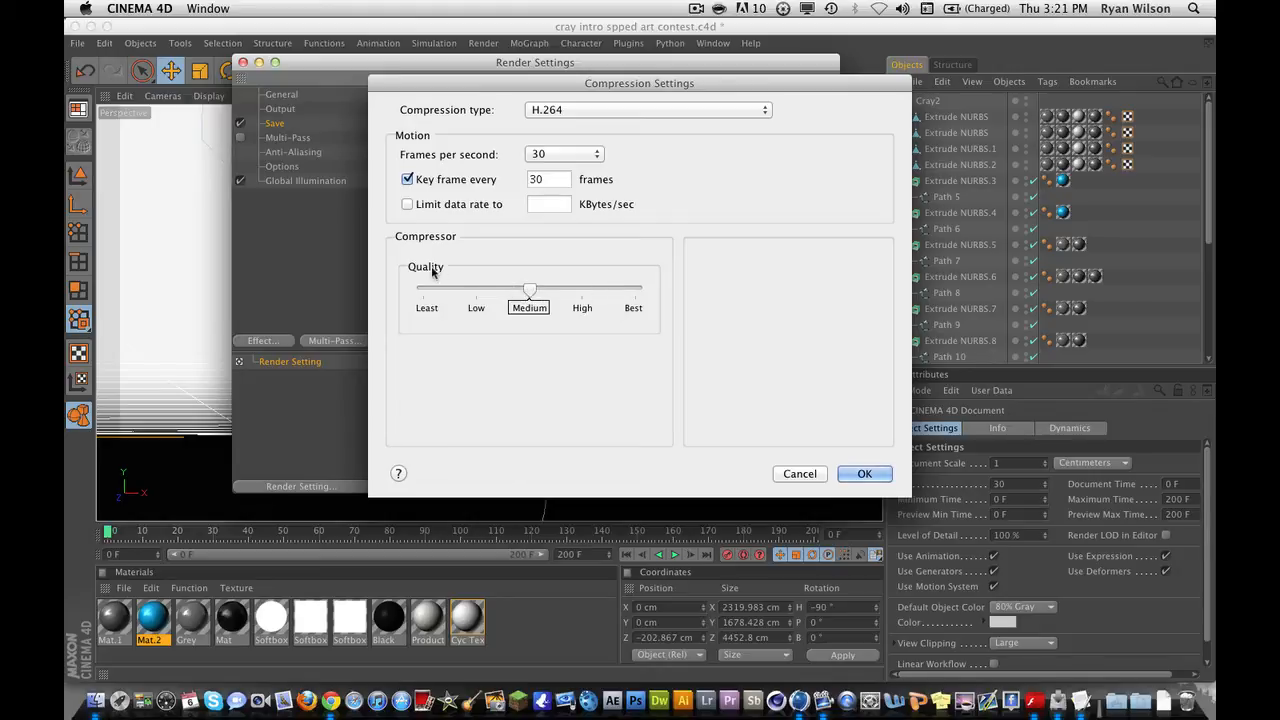
drag(529, 288, 476, 288)
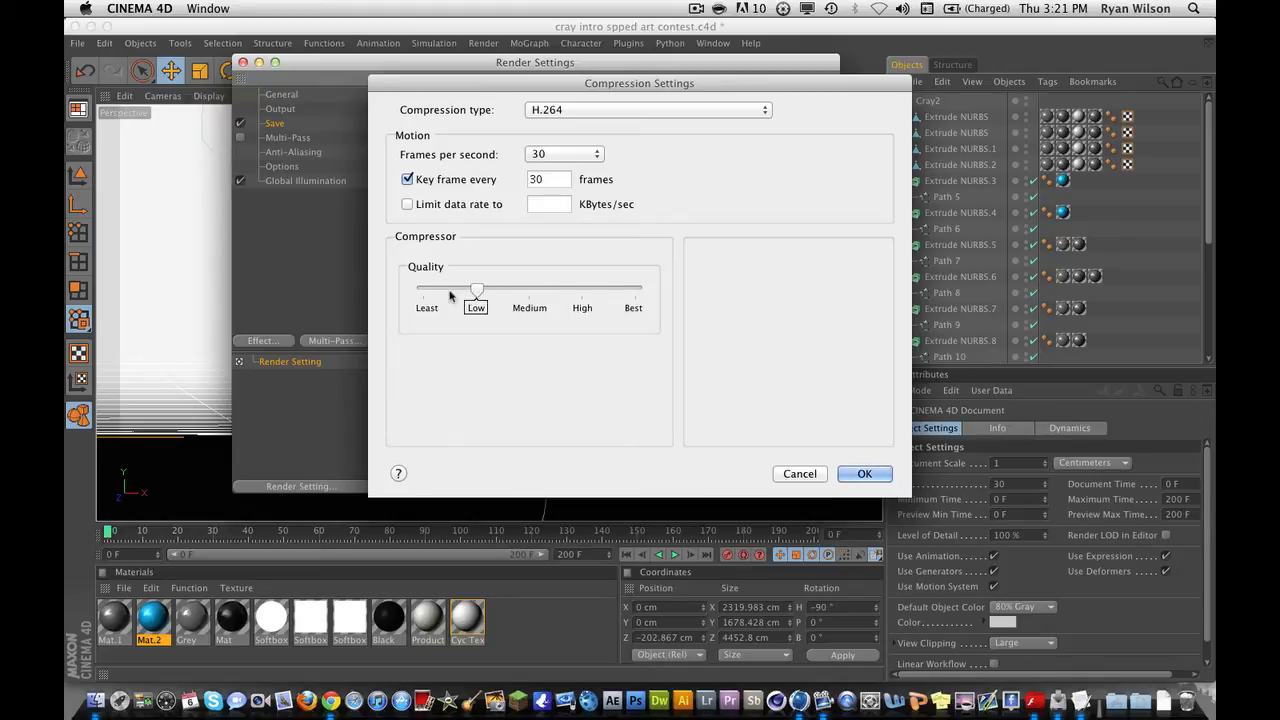
drag(476, 290, 497, 290)
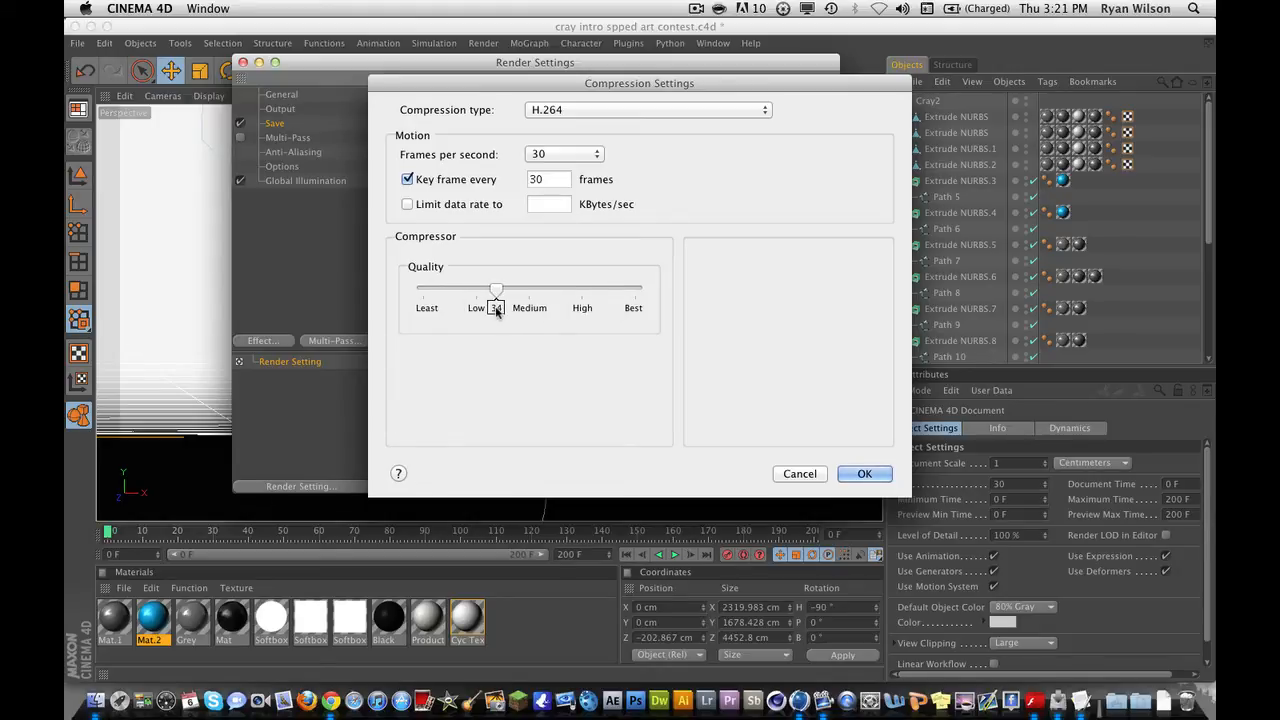
drag(497, 289, 529, 289)
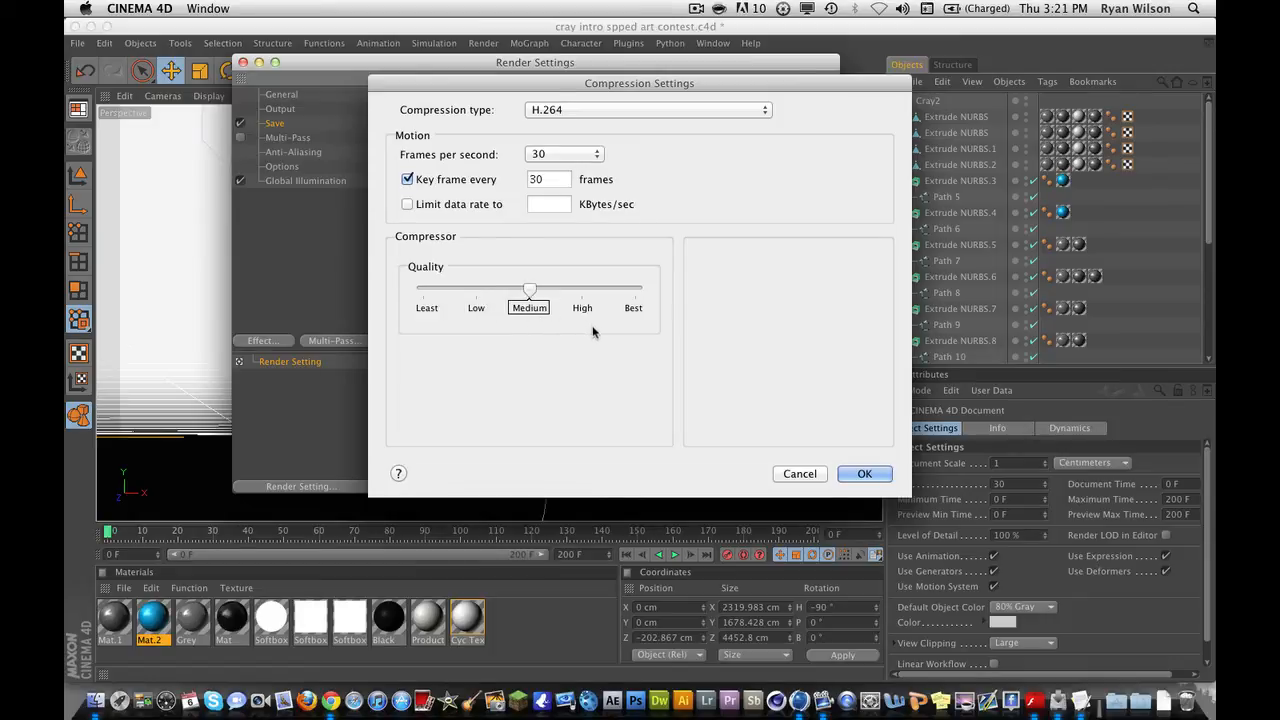
drag(529, 290, 634, 290)
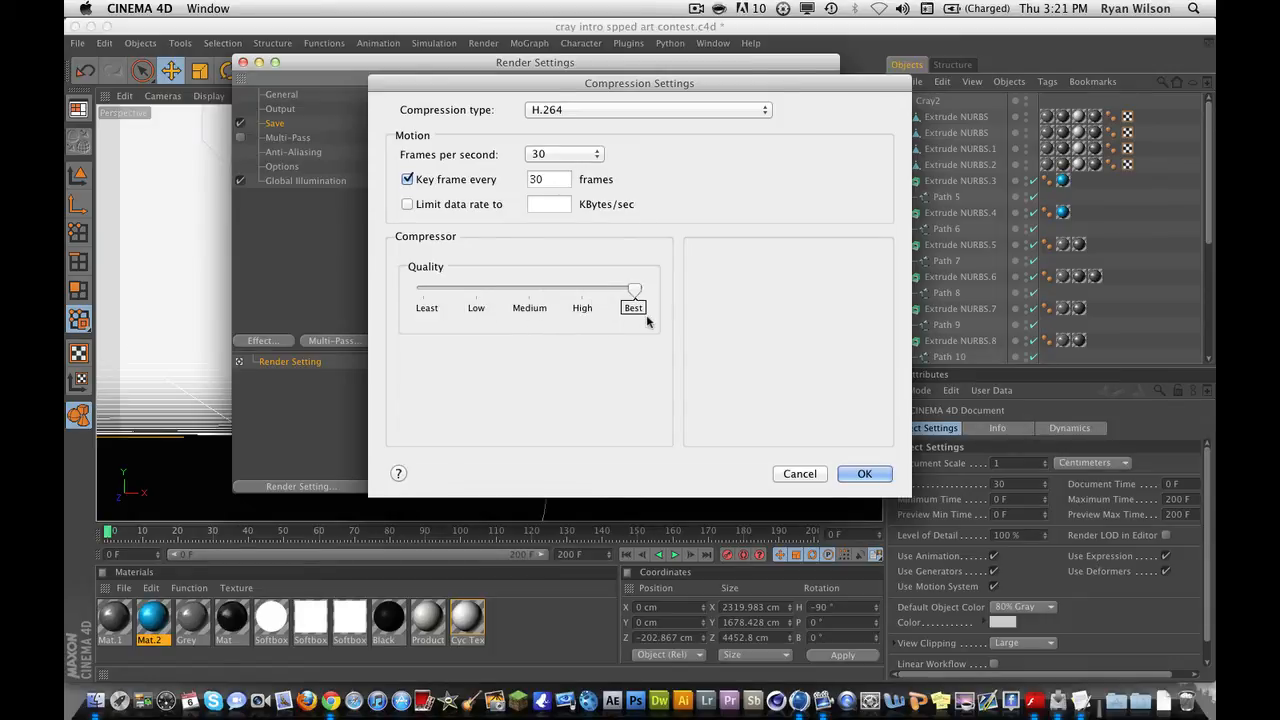
mouse_move(675, 314)
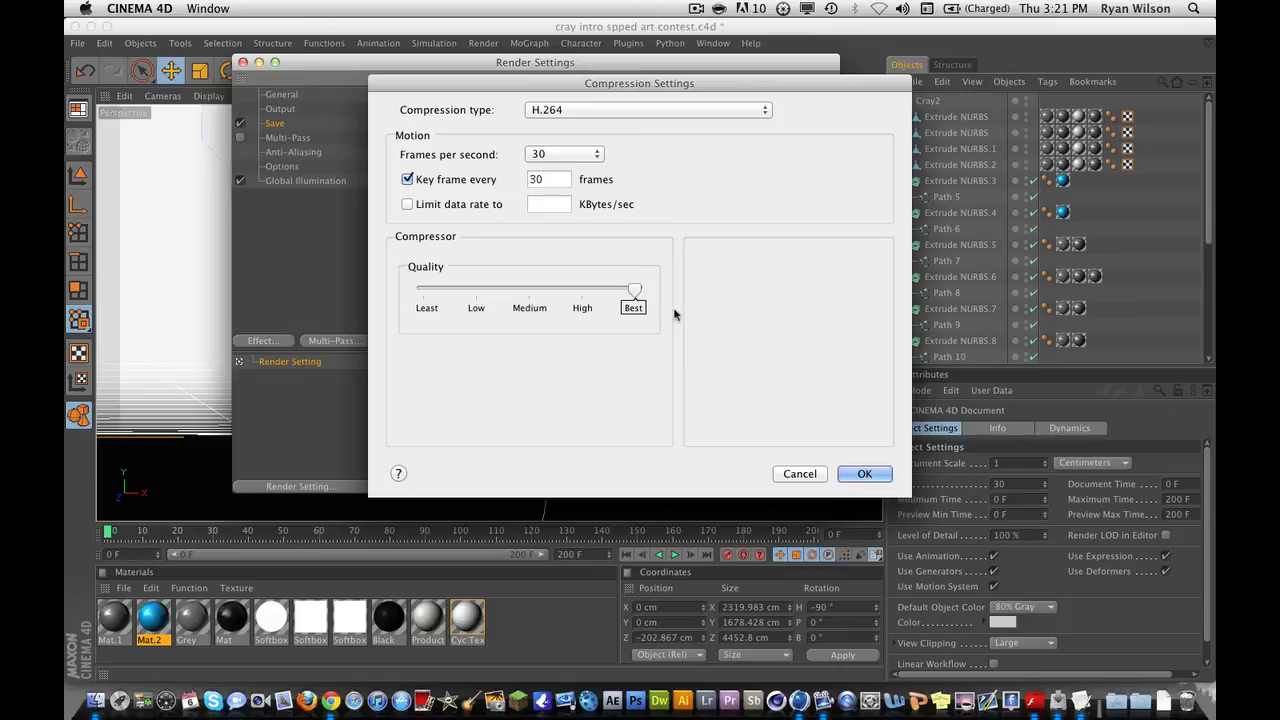
- Switch compression to Animation with quality at Best and Best Depth colour depth
click(645, 109)
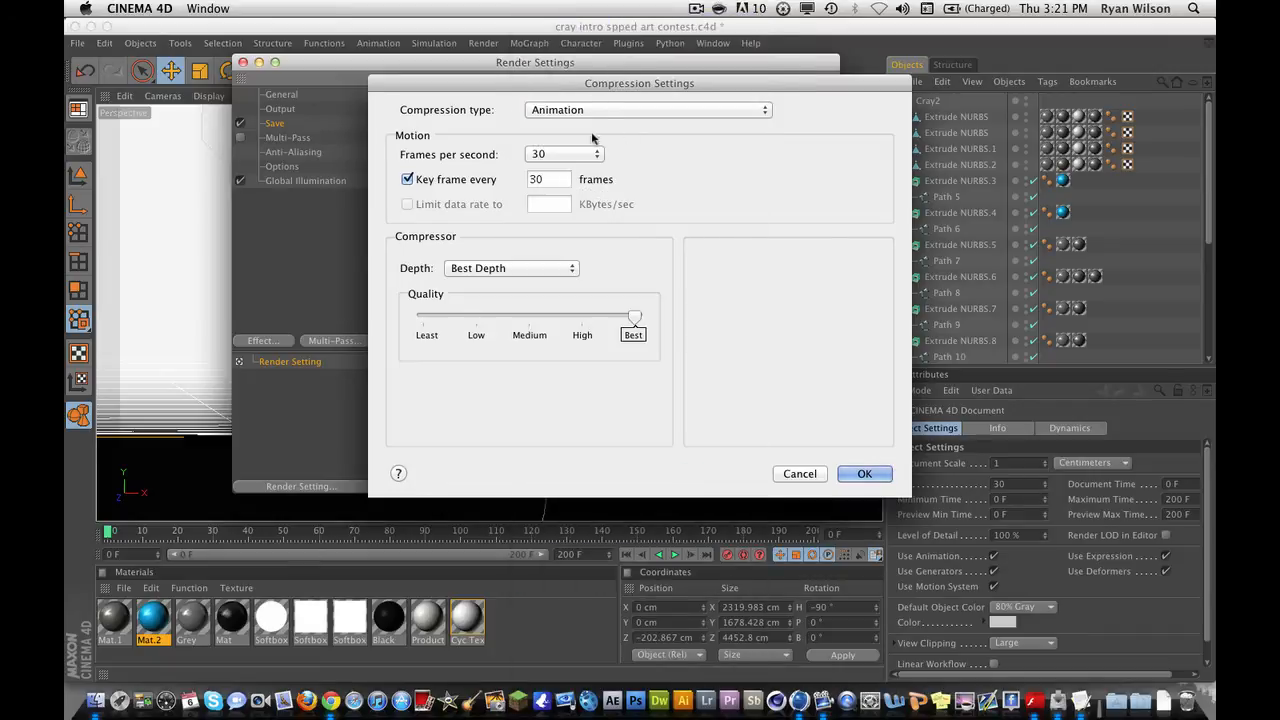
mouse_move(637, 324)
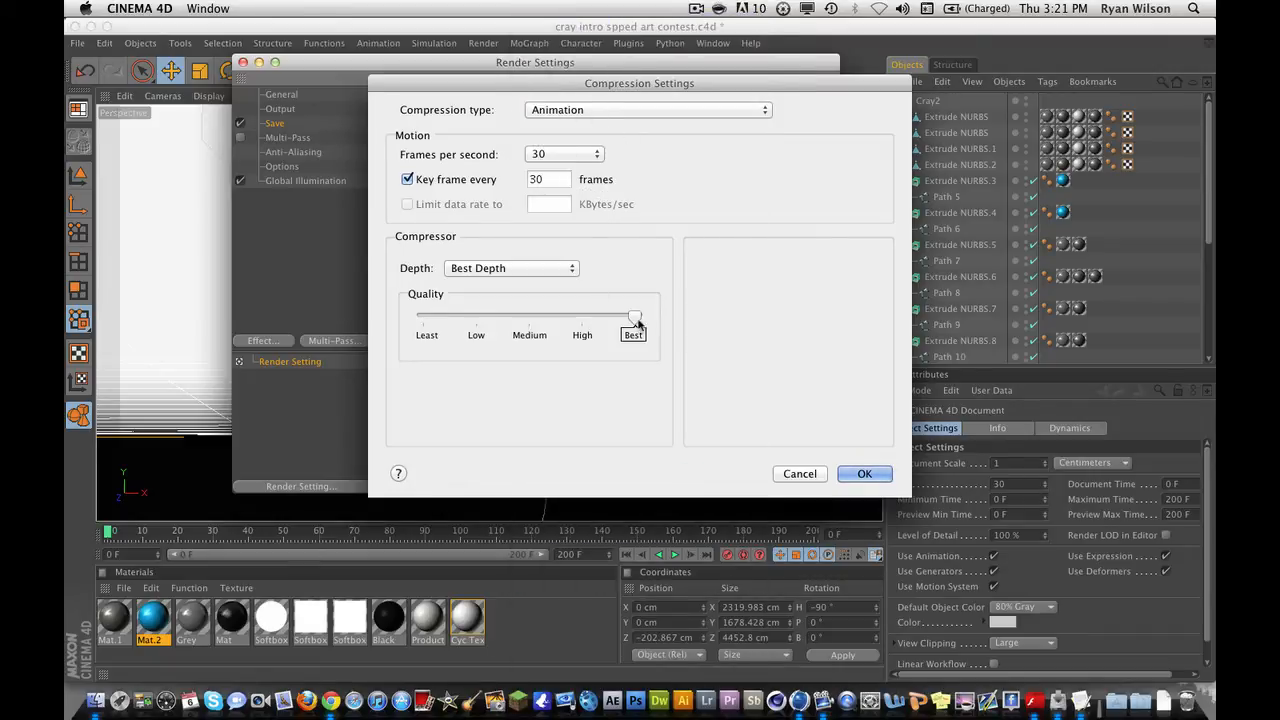
drag(636, 318, 610, 318)
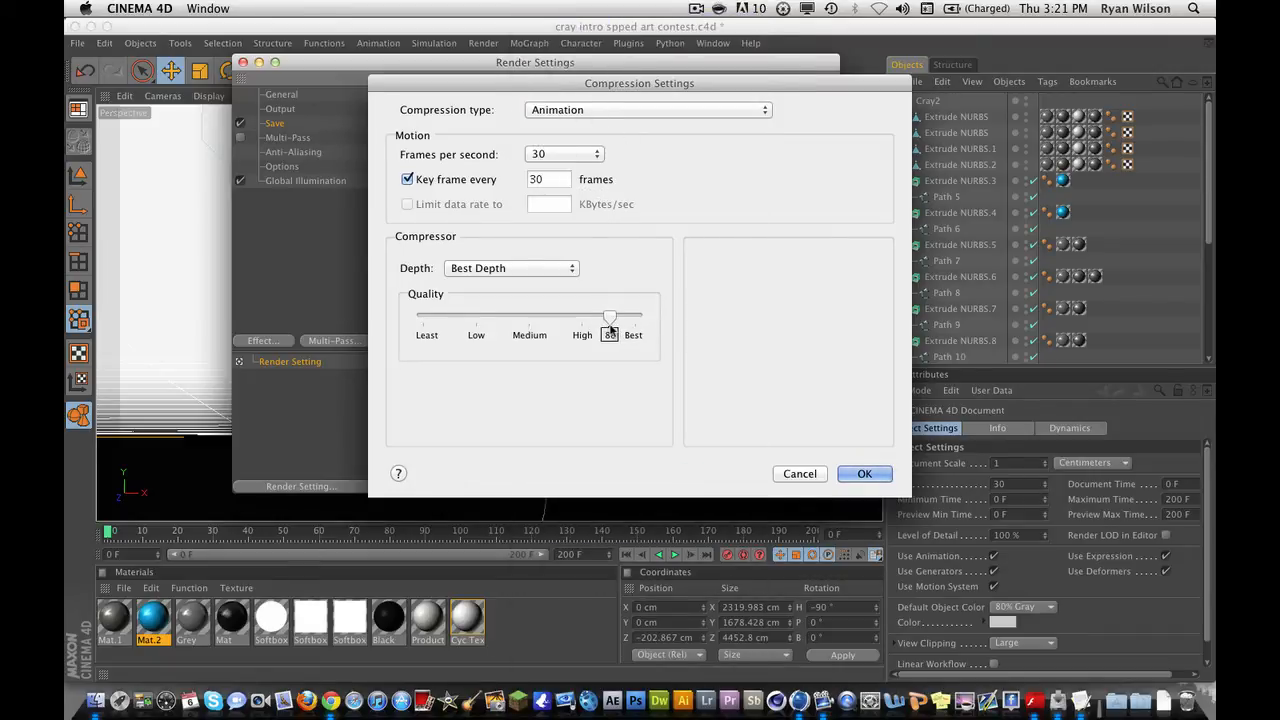
drag(610, 318, 635, 318)
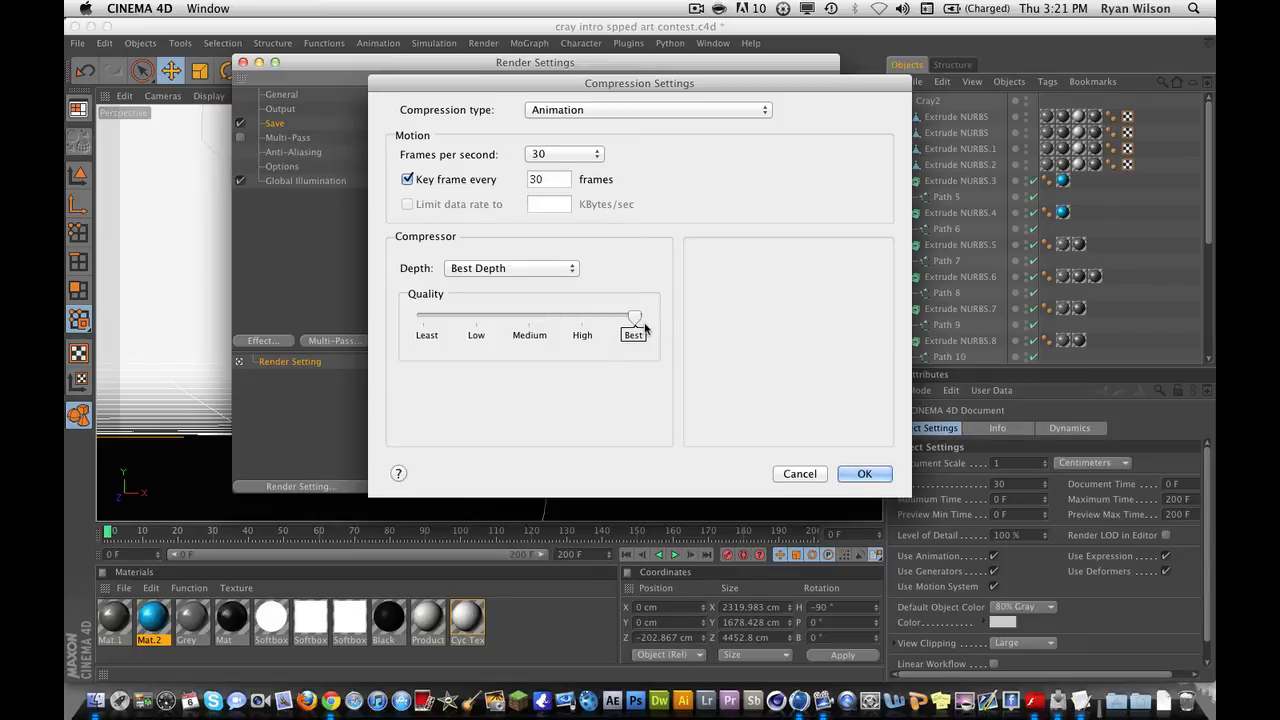
click(511, 268)
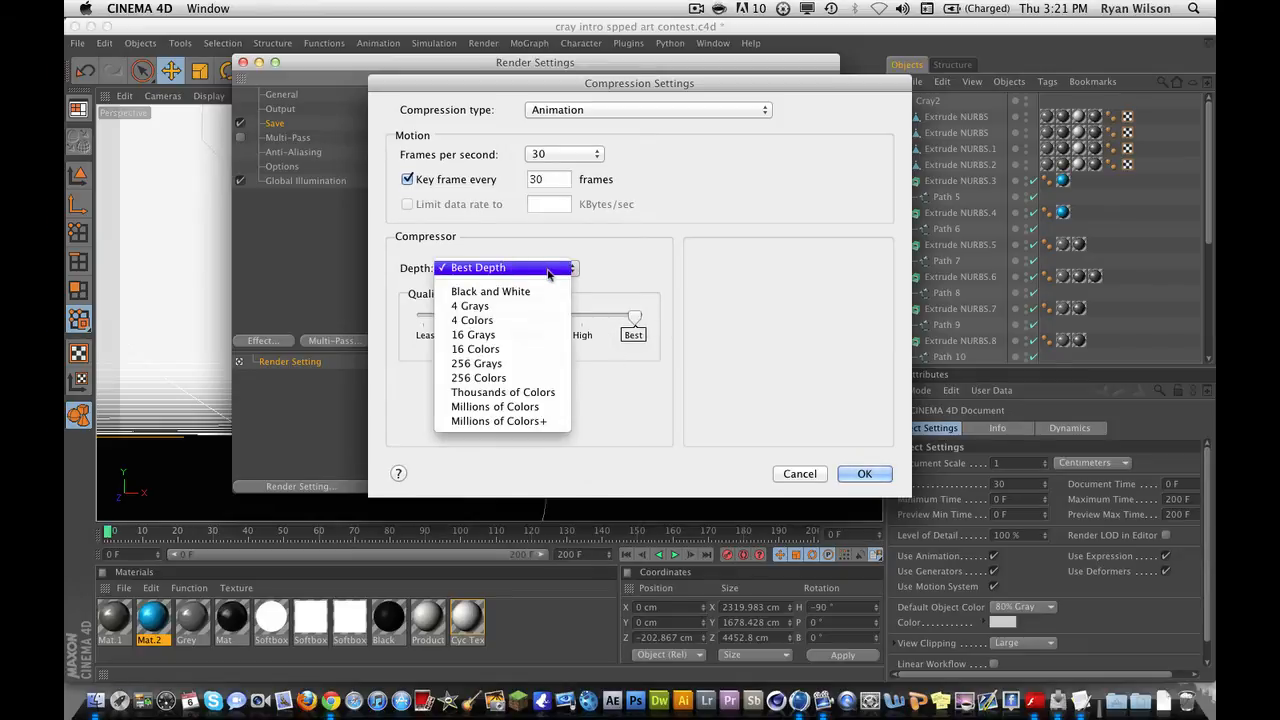
click(478, 267)
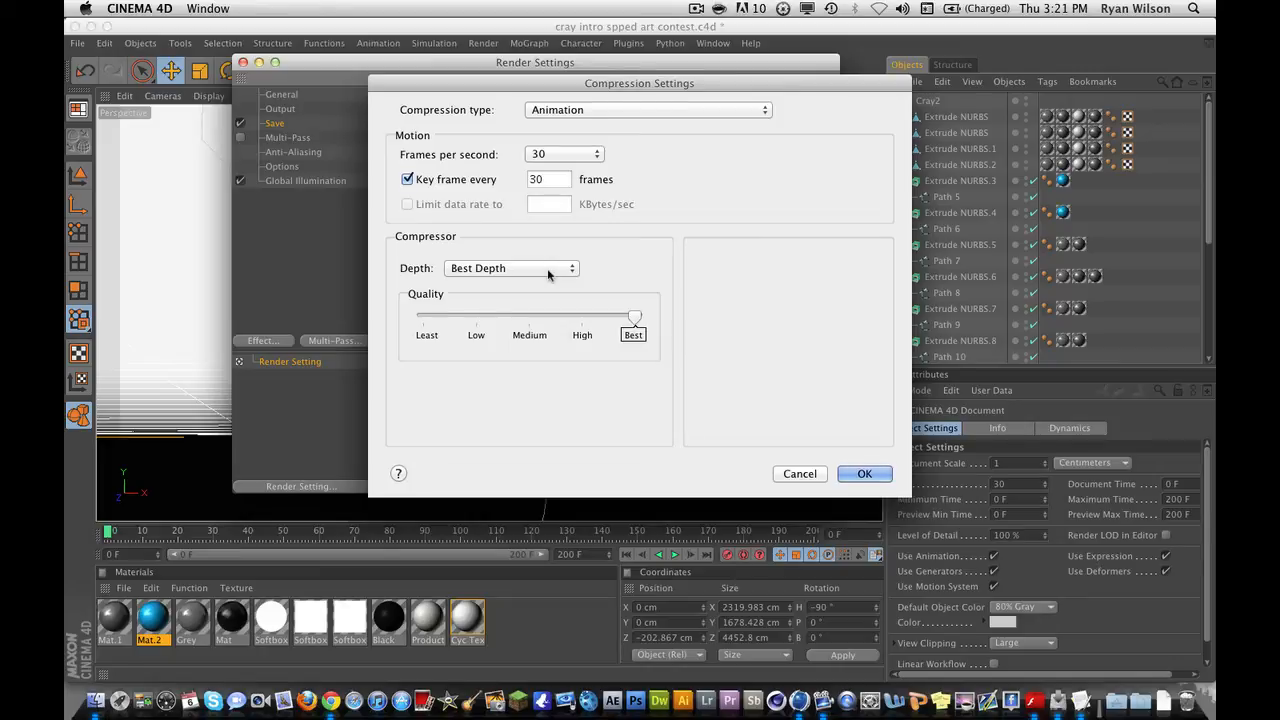
- Keep HDV 720p30 compression at 30 fps and confirm the compression settings
click(564, 154)
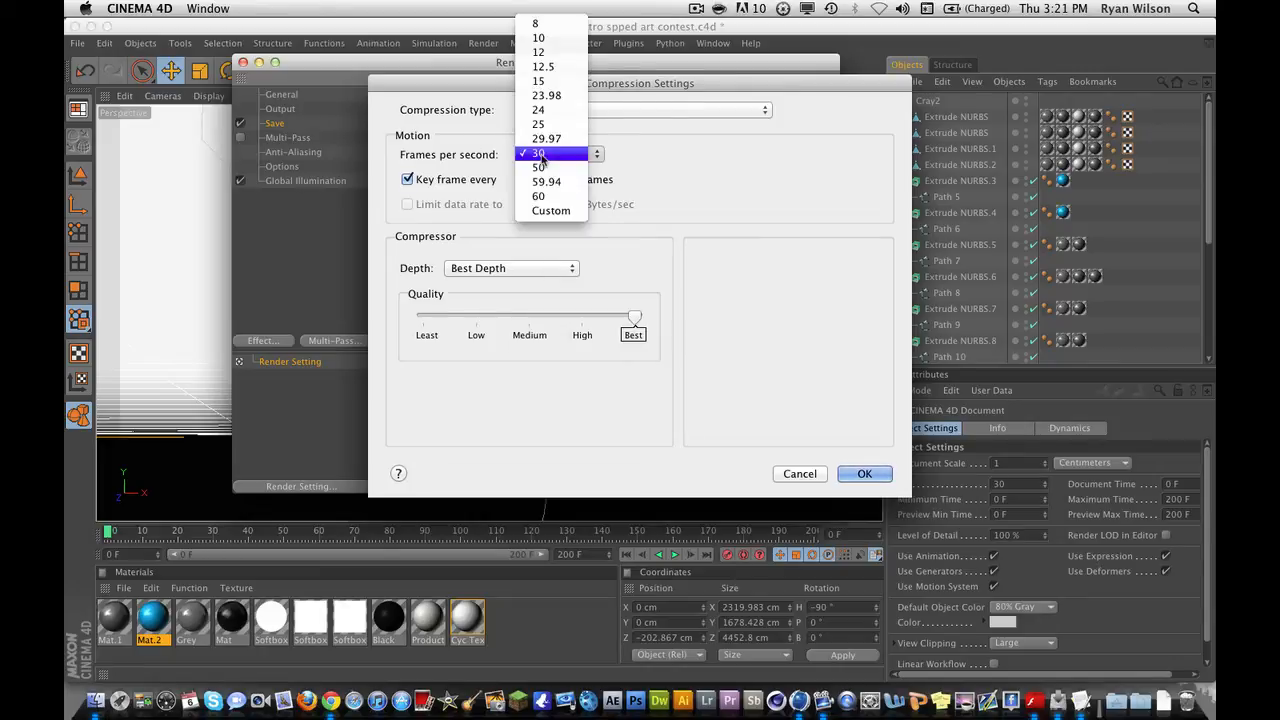
click(640, 109)
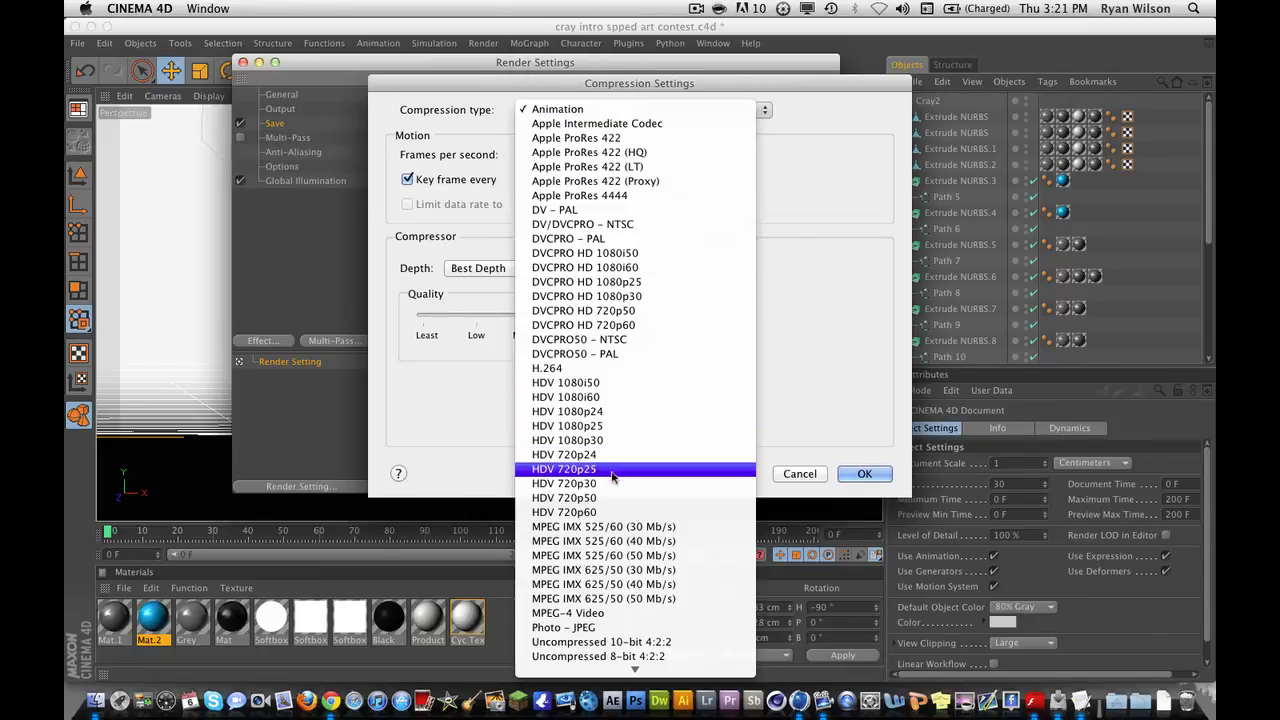
click(597, 155)
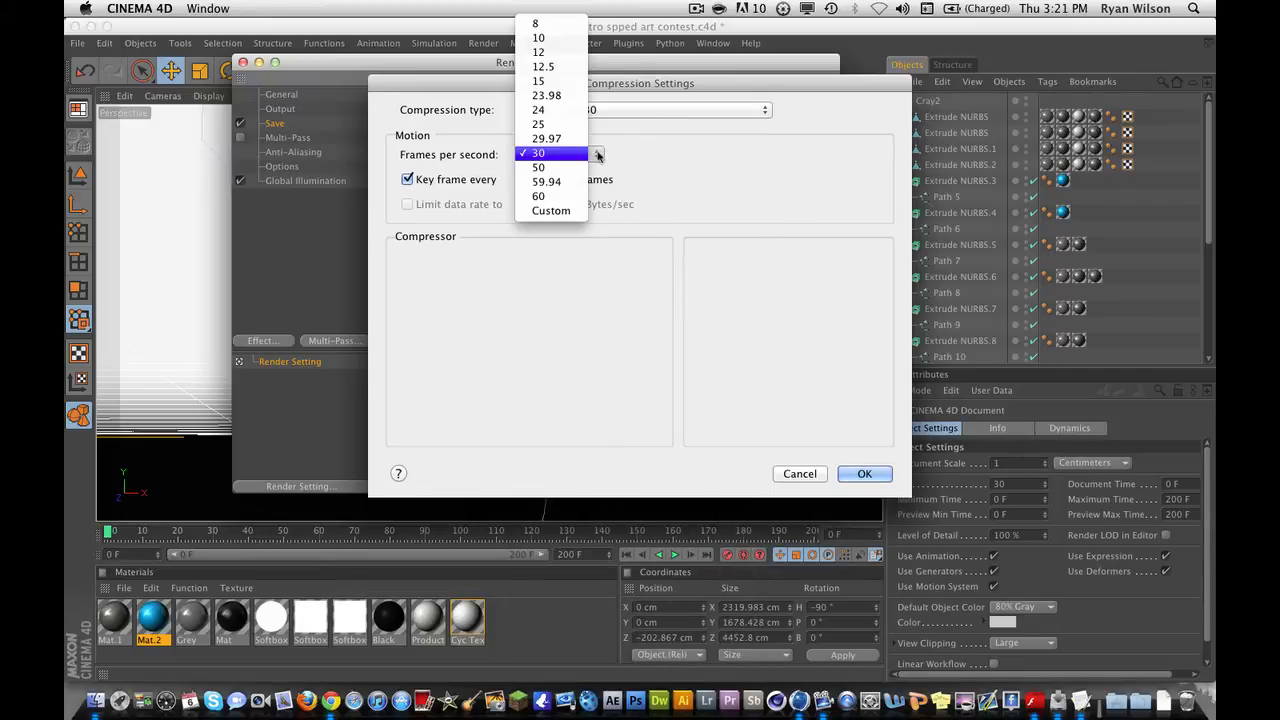
click(538, 124)
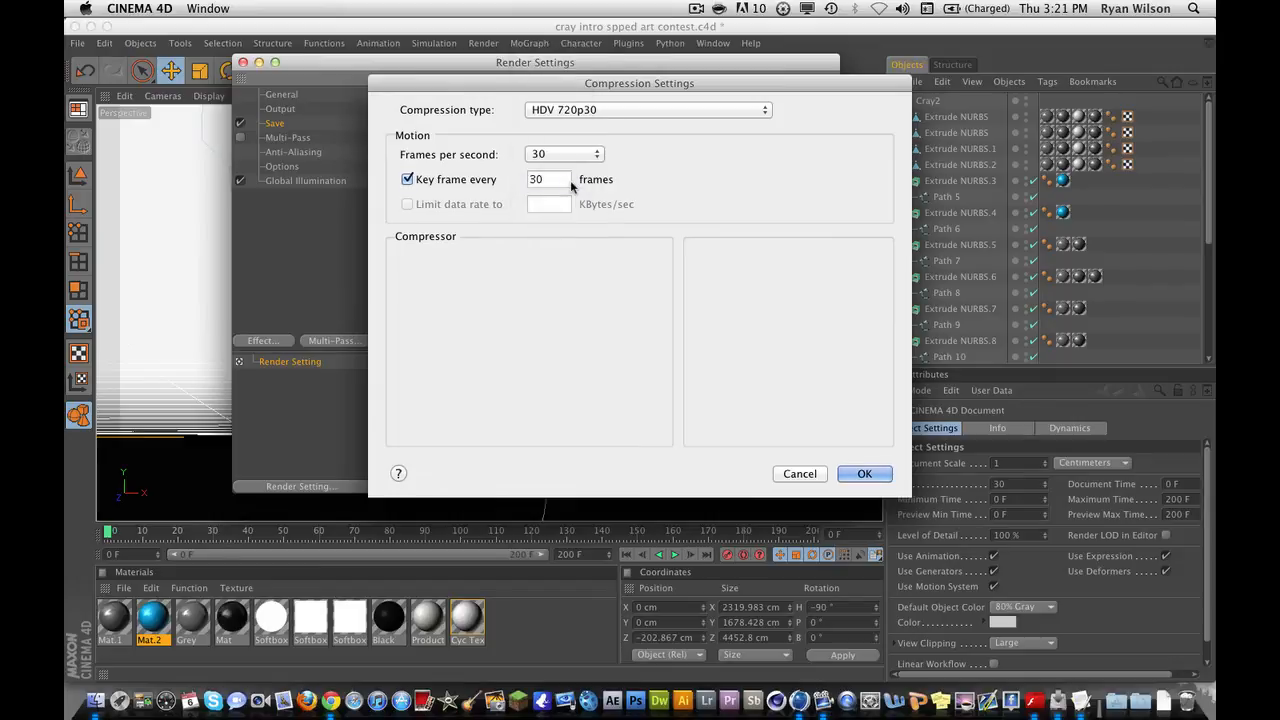
click(647, 109)
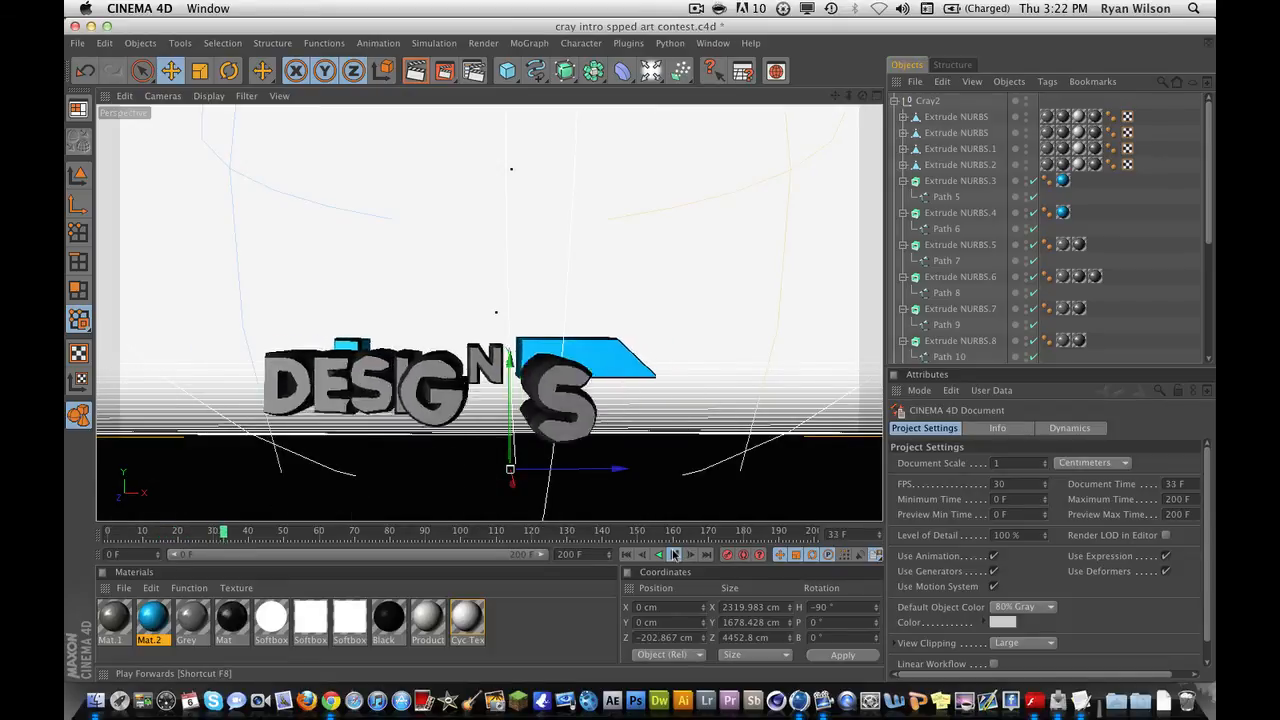
- Stop the logo playback around frame 46 with the DESIGNS lettering assembled
click(674, 554)
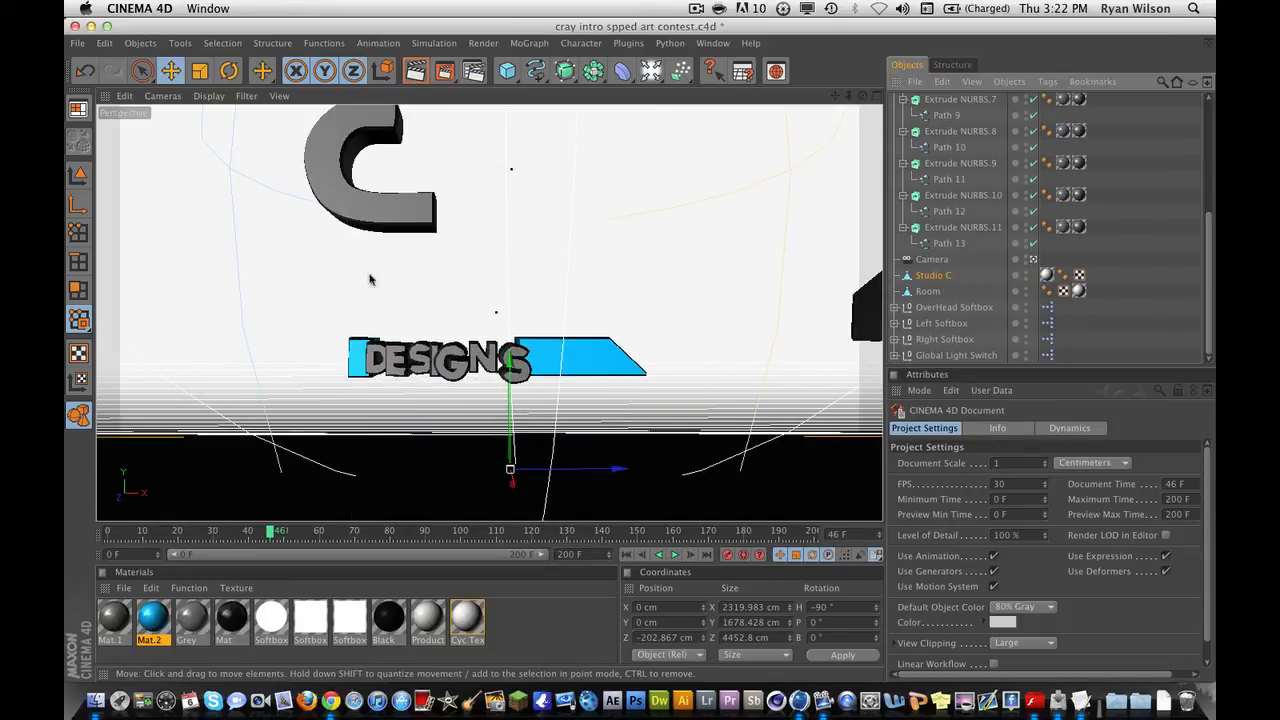
mouse_move(547, 240)
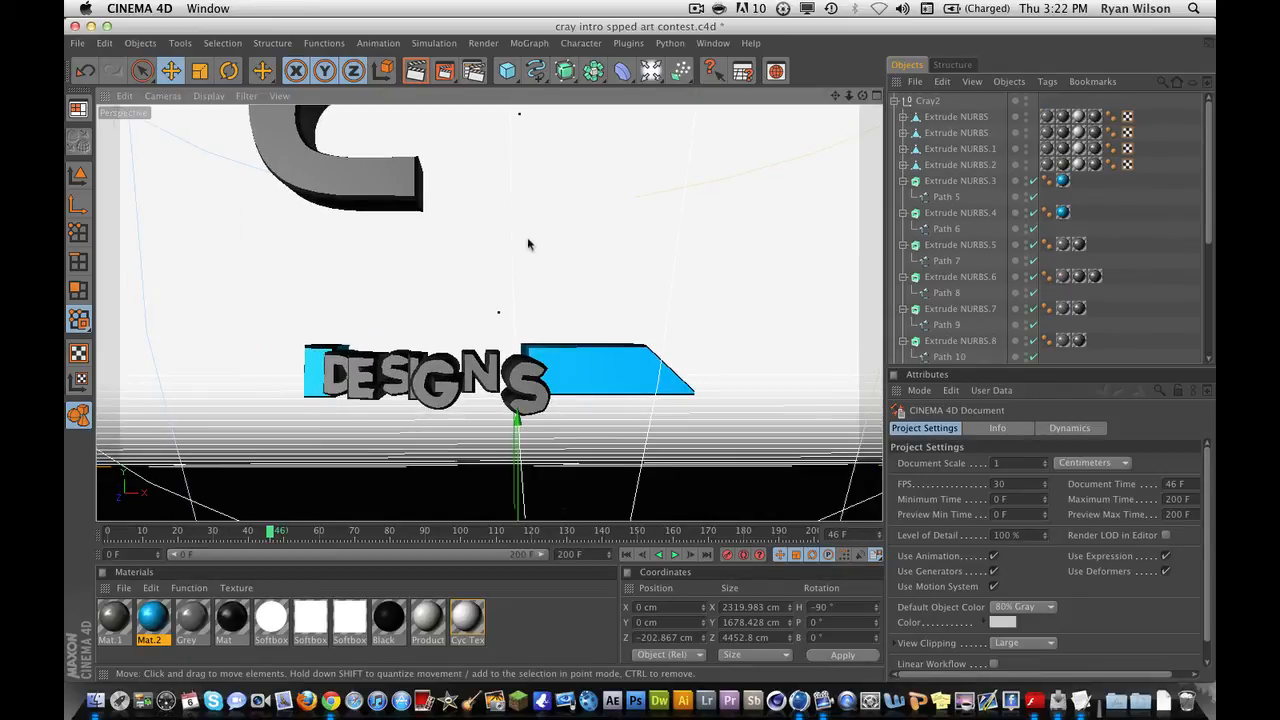
mouse_move(452, 240)
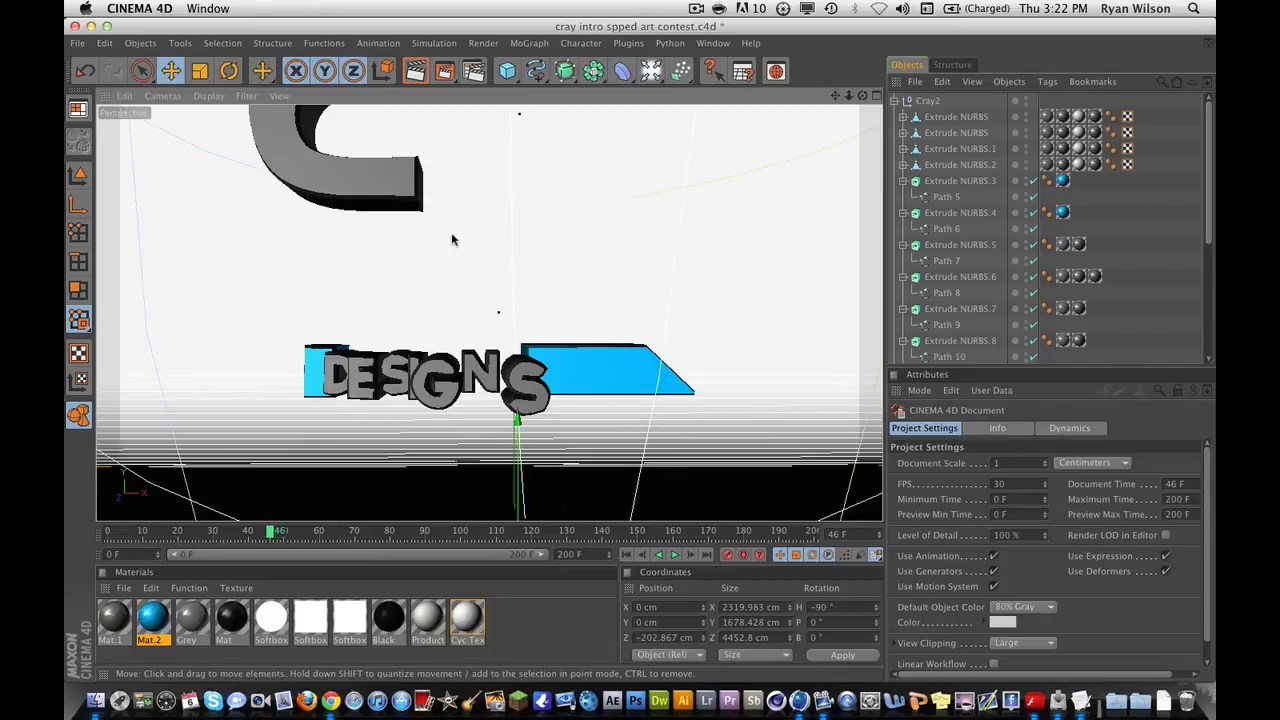
mouse_move(435, 234)
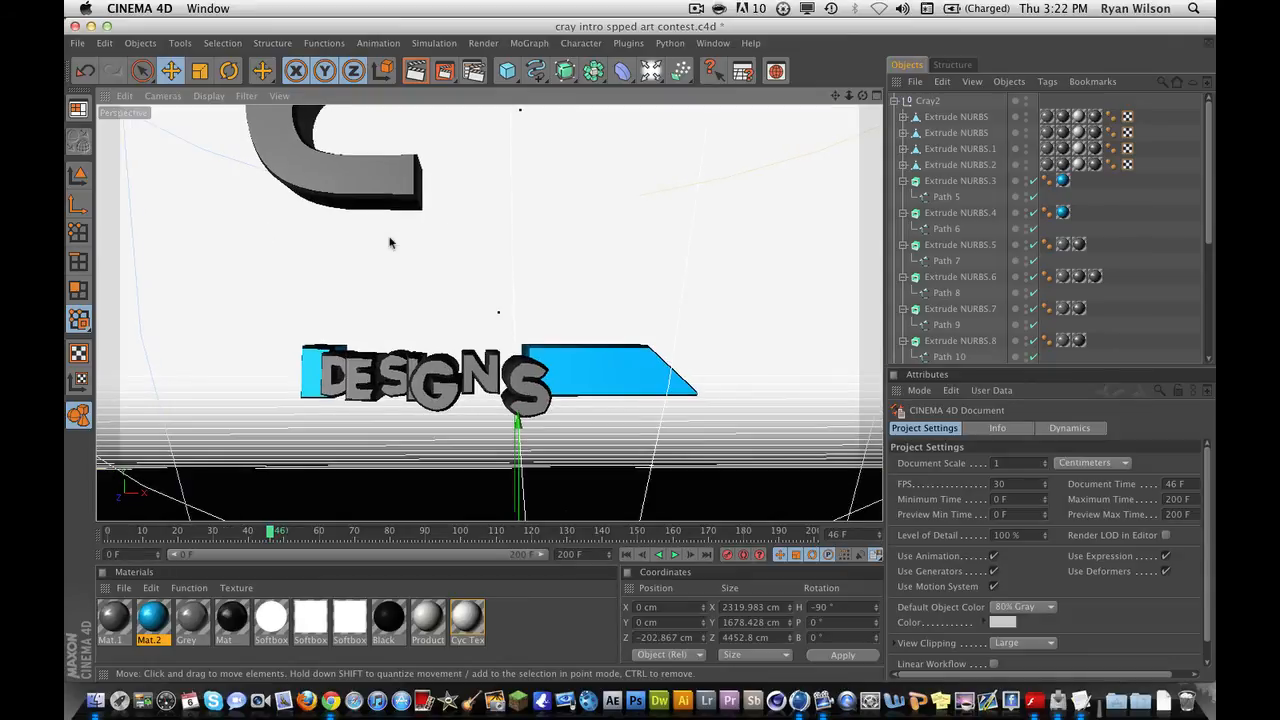
mouse_move(335, 310)
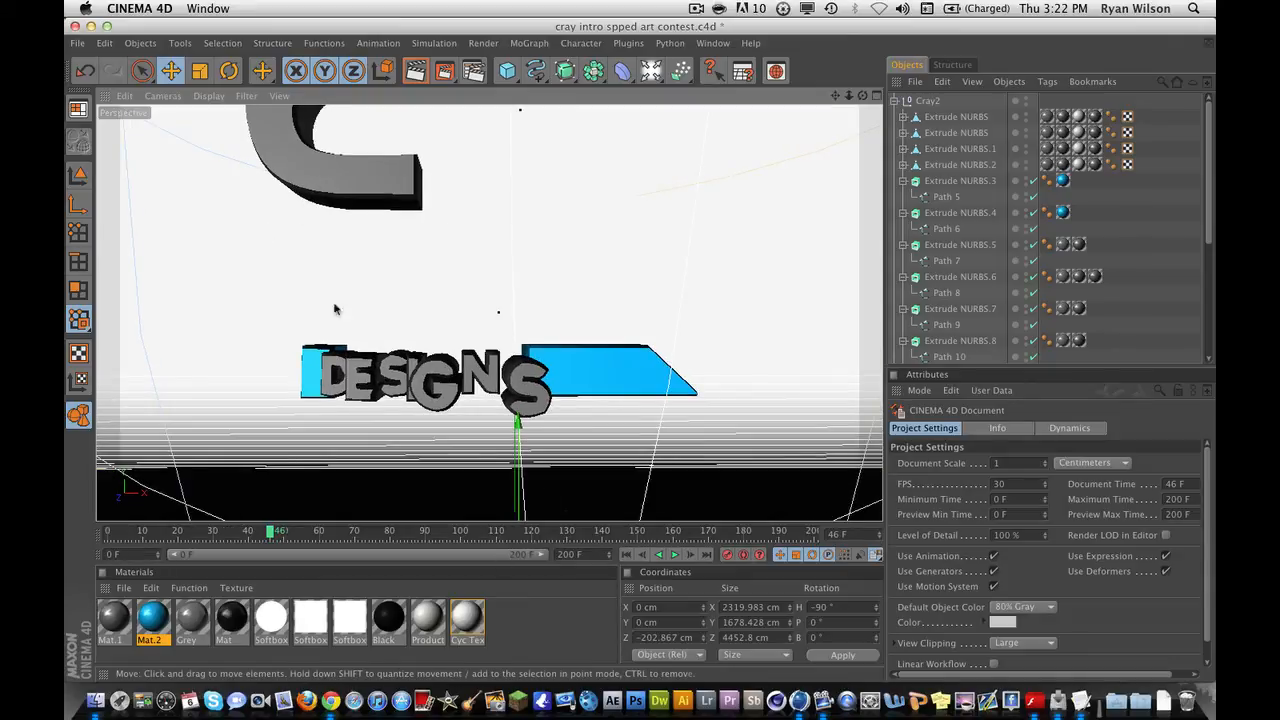
mouse_move(295, 225)
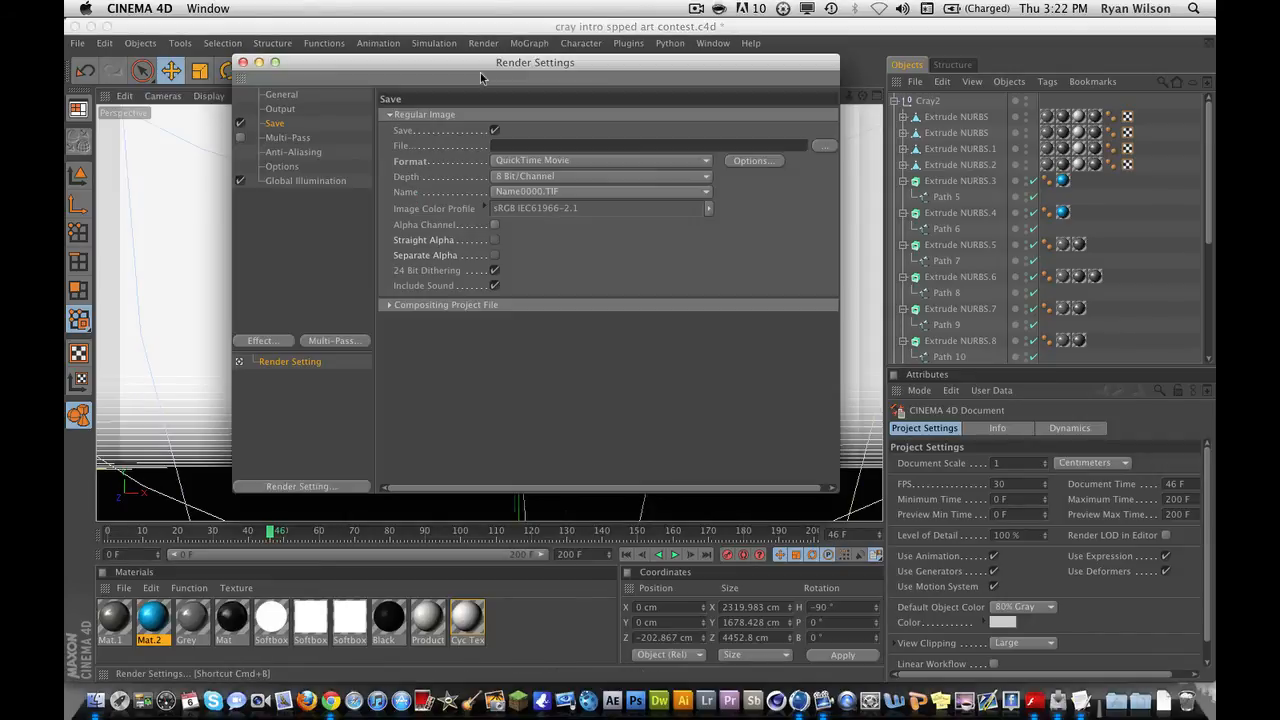
mouse_move(472, 414)
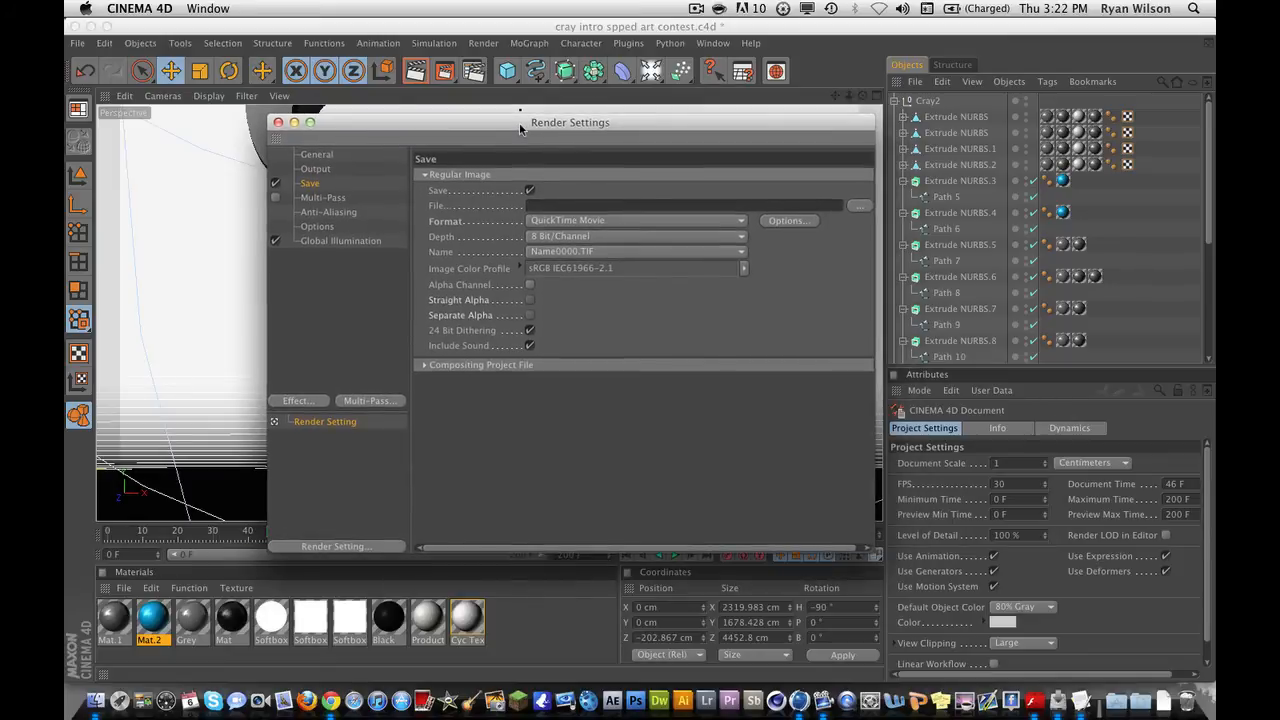
mouse_move(557, 317)
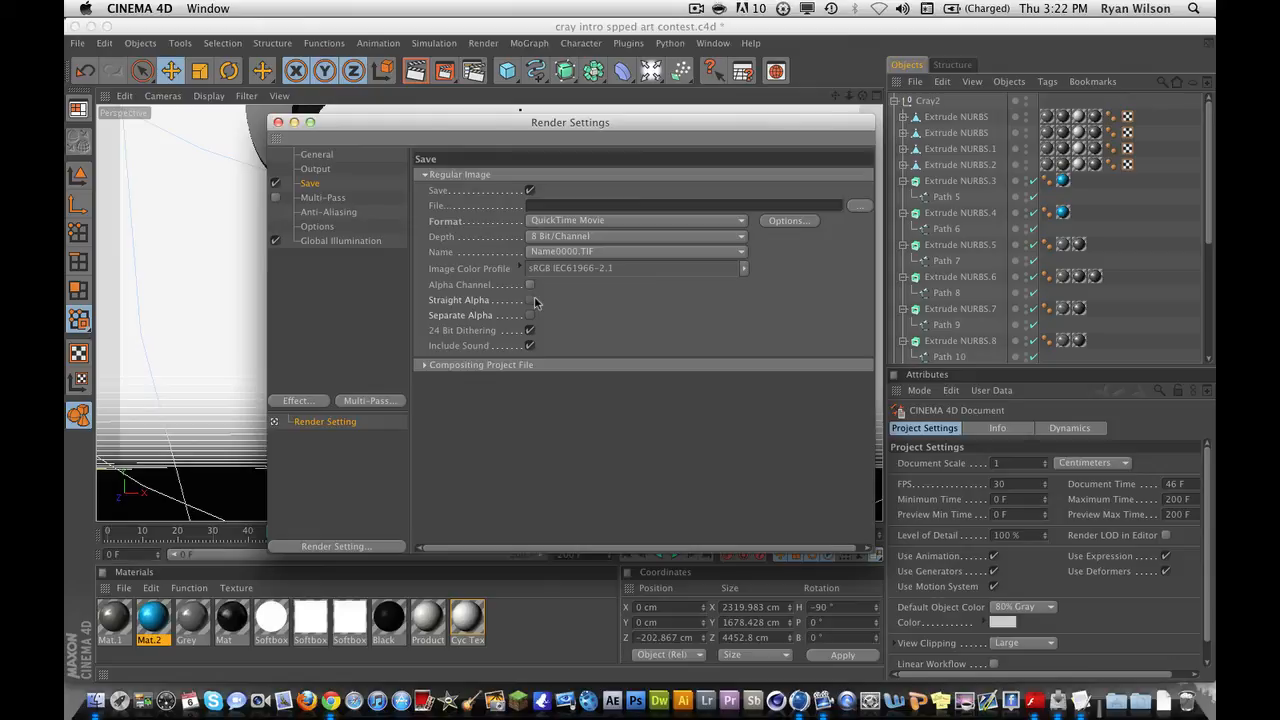
- Tick Alpha Channel in the Save settings so the QuickTime movie renders with transparency
click(530, 285)
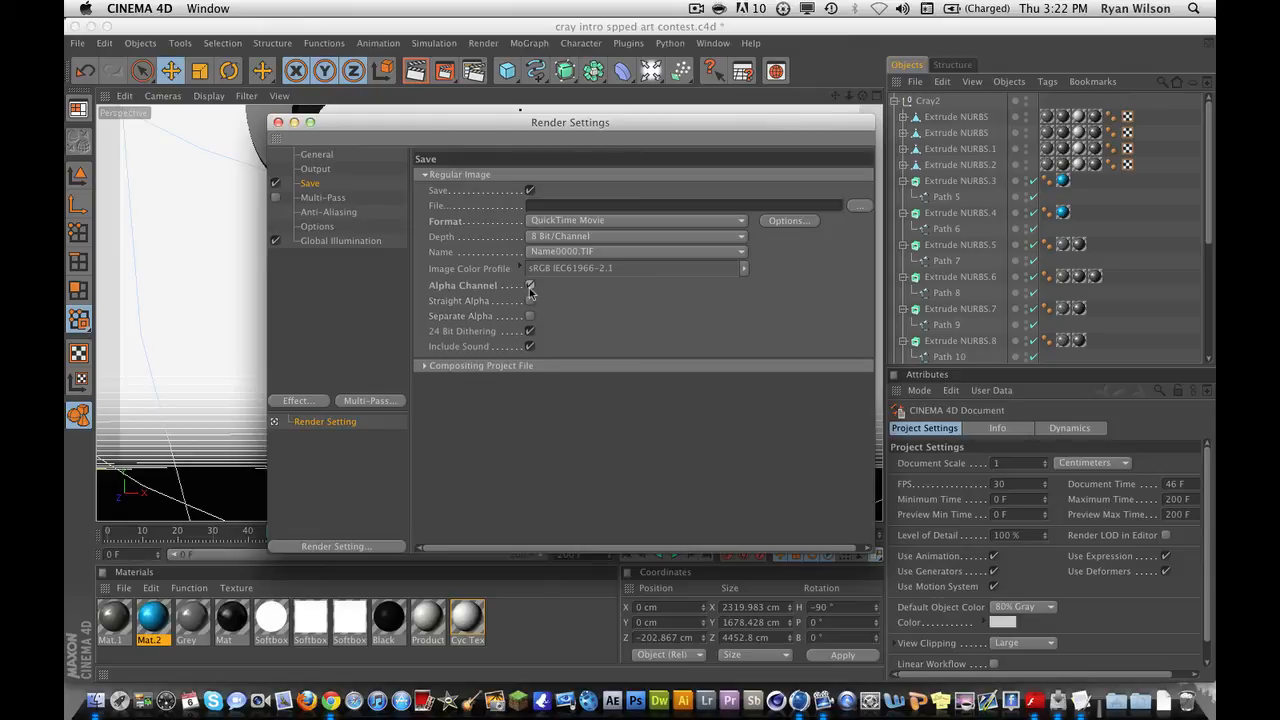
drag(570, 122, 665, 162)
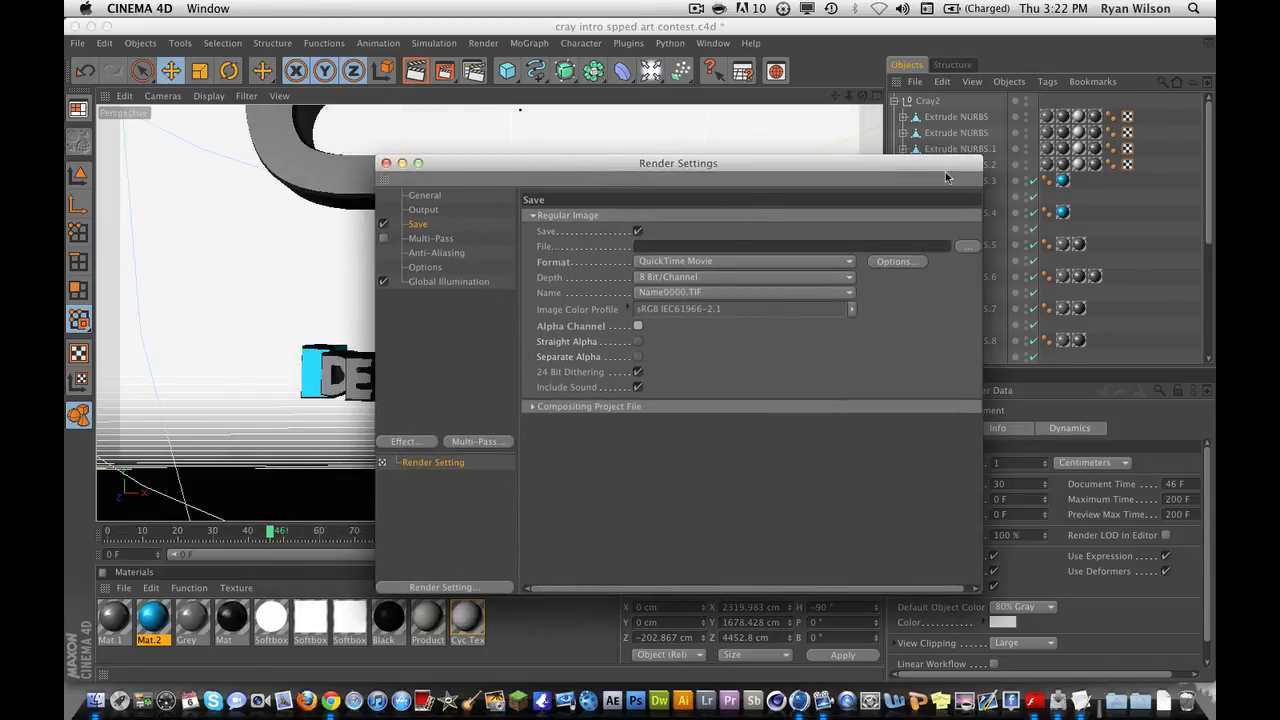
drag(678, 163, 588, 322)
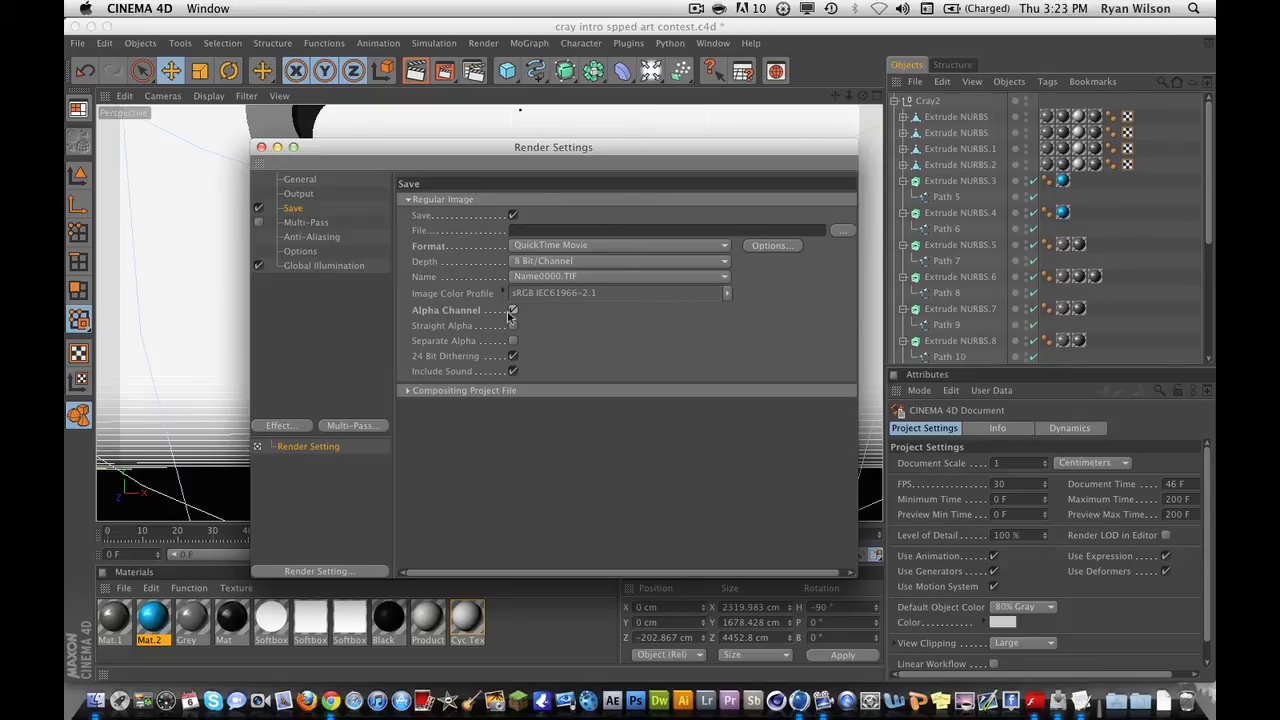
click(513, 310)
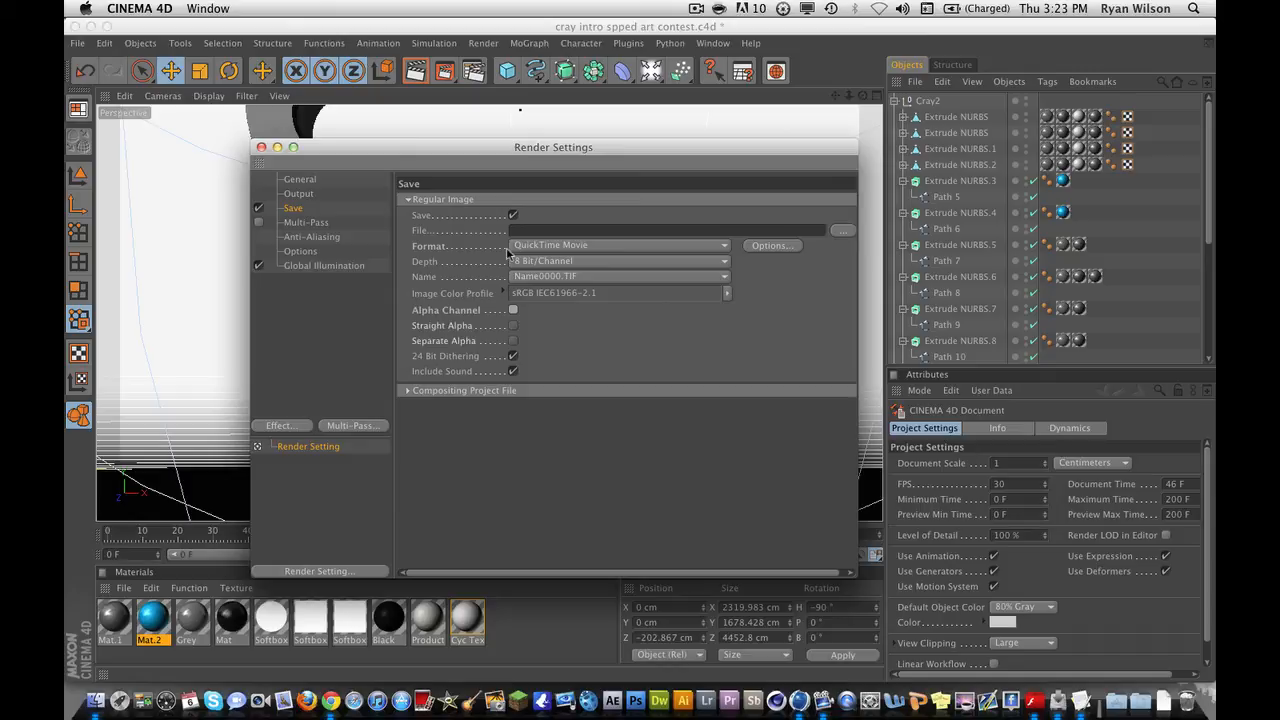
click(513, 310)
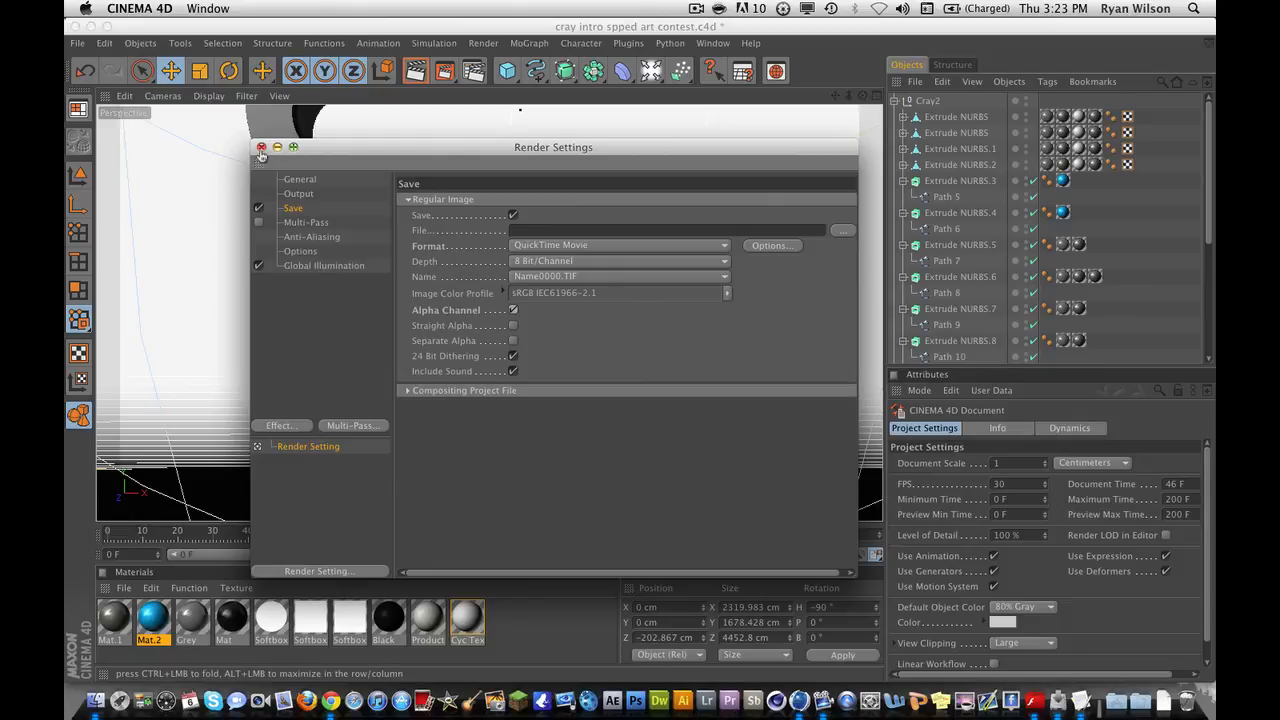
- Close Render Settings and render to the Picture Viewer, continuing without a save file
click(261, 147)
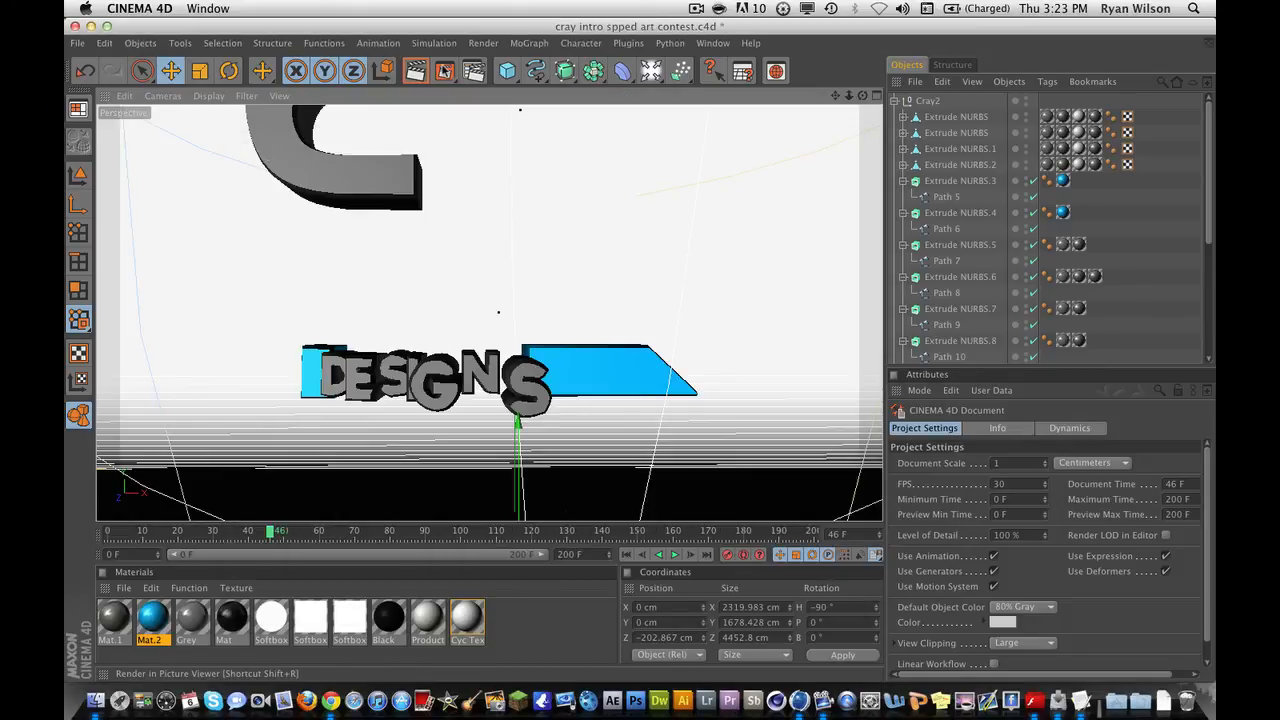
click(444, 70)
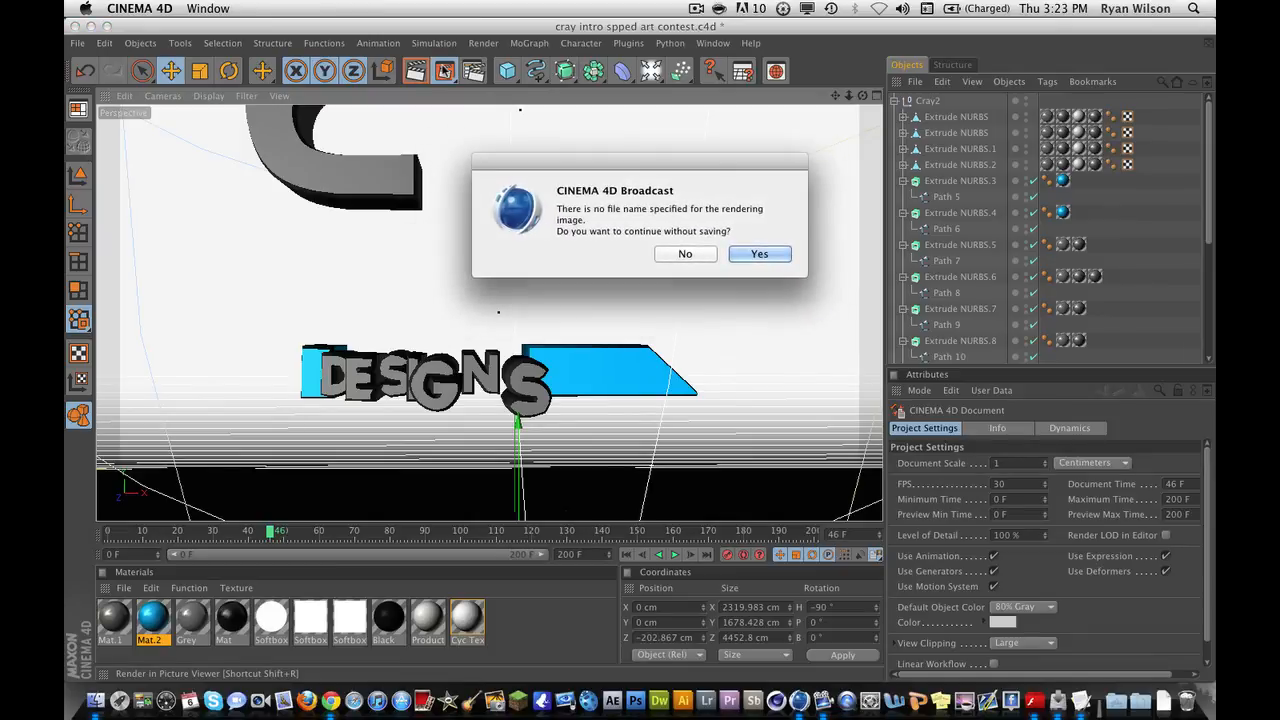
mouse_move(728, 246)
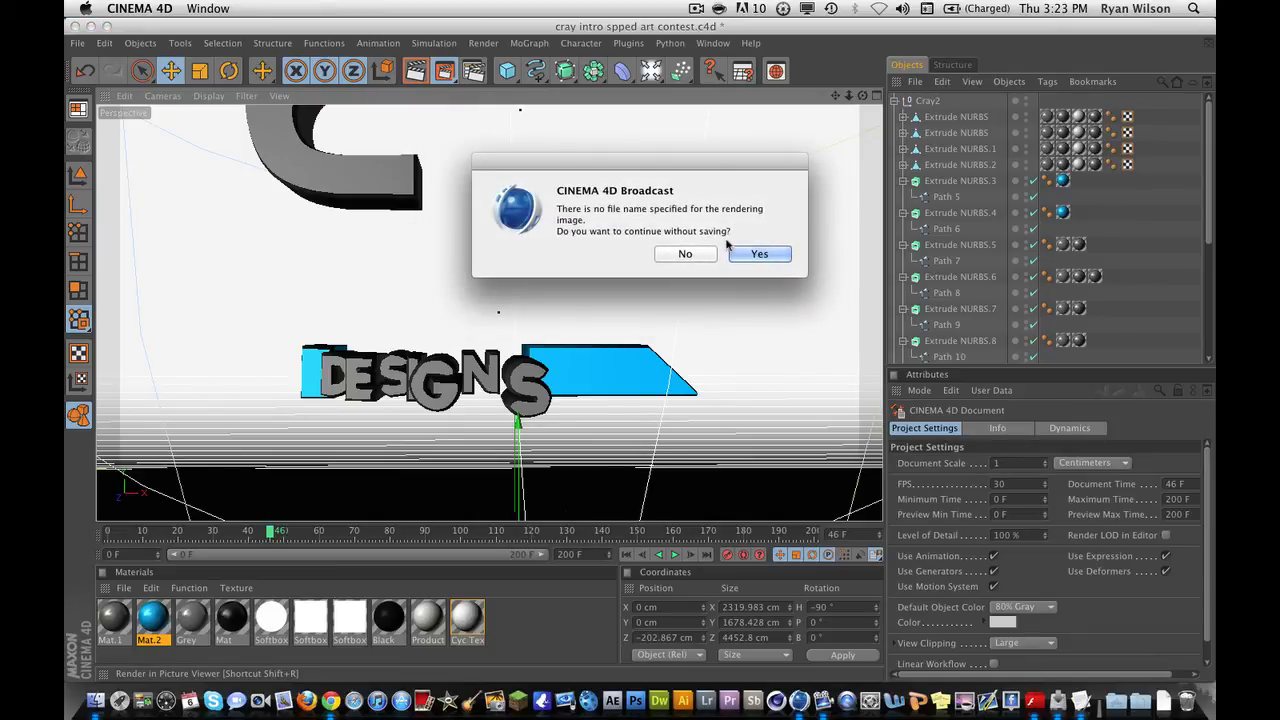
click(758, 253)
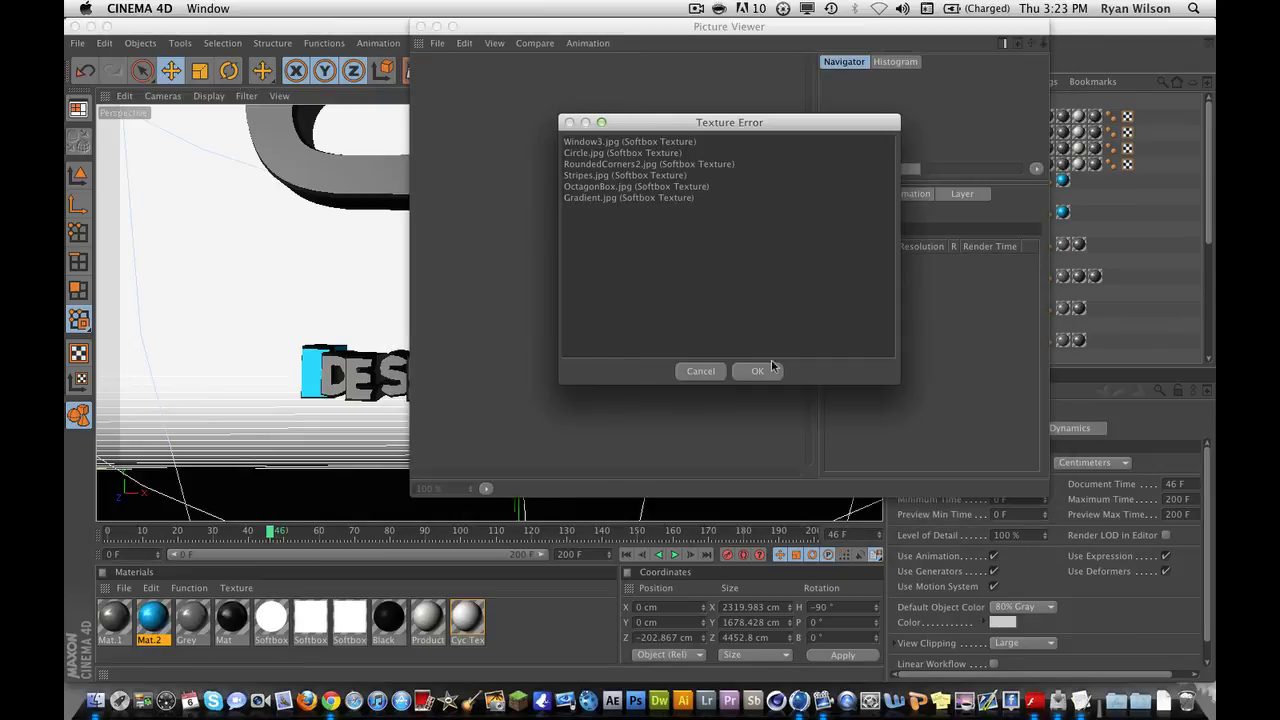
- Dismiss the missing softbox texture warning and close the Picture Viewer, keeping the render running
click(757, 371)
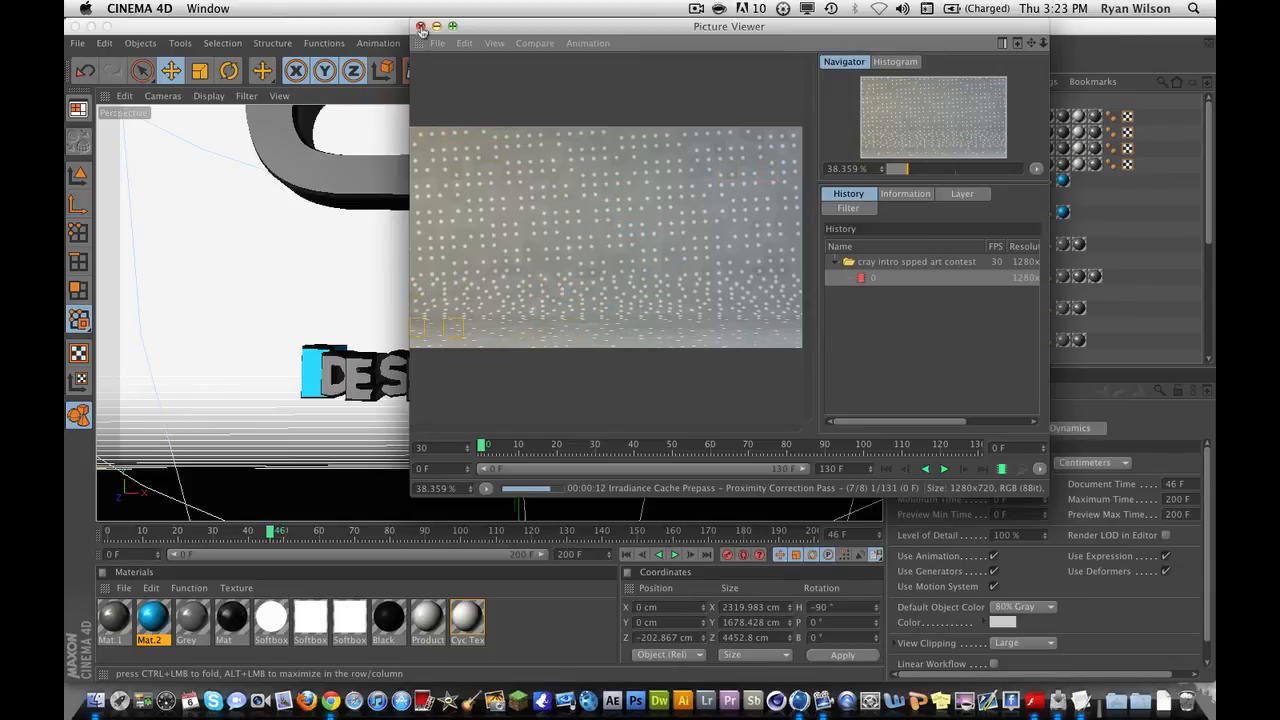
click(421, 26)
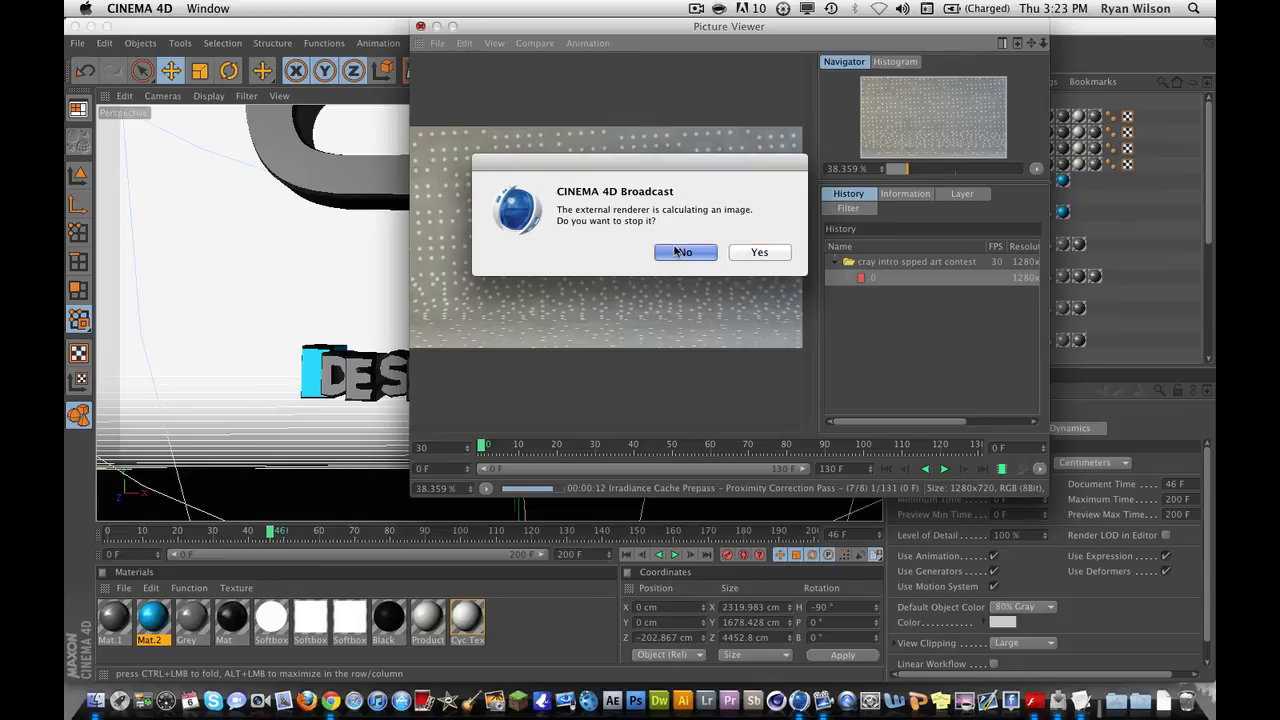
click(759, 252)
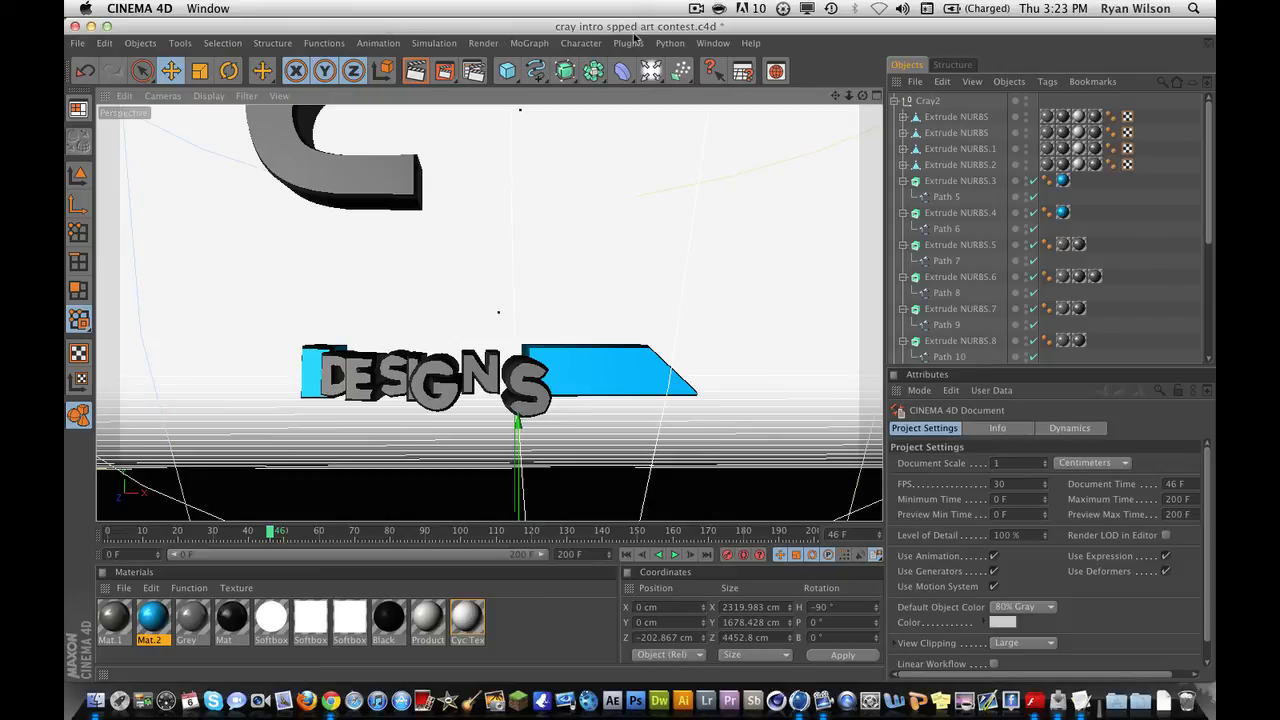
click(696, 8)
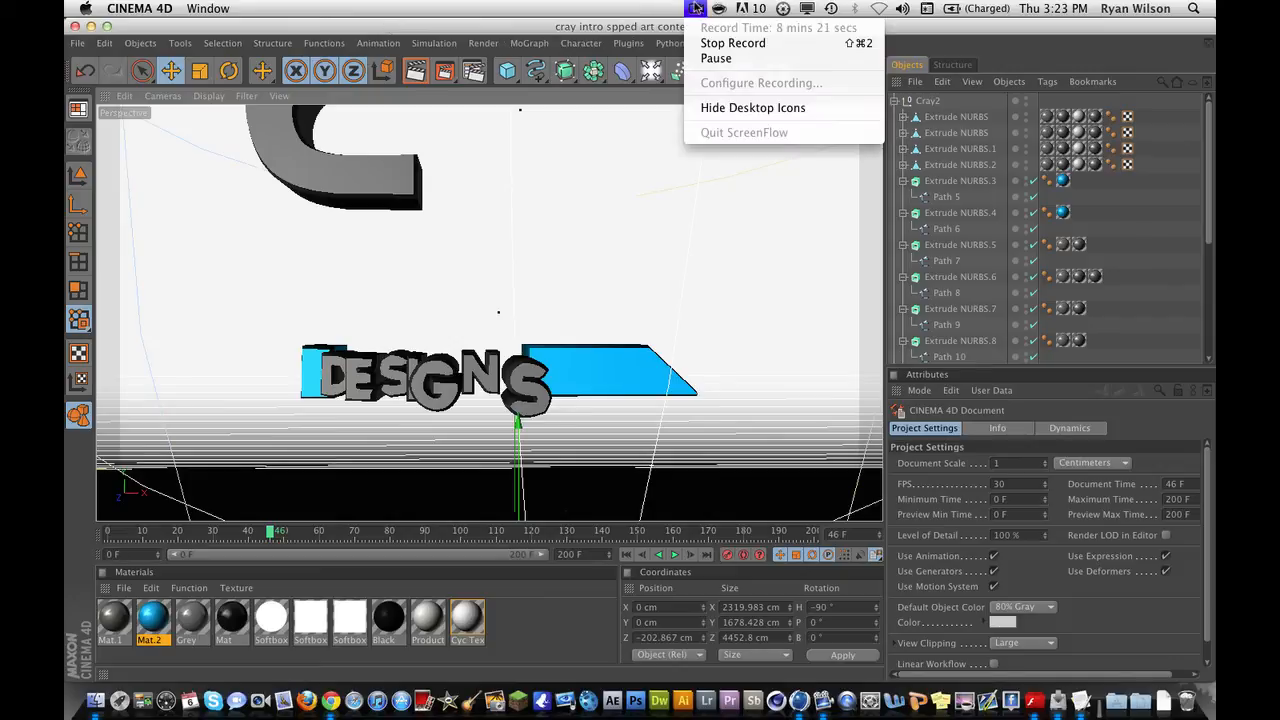